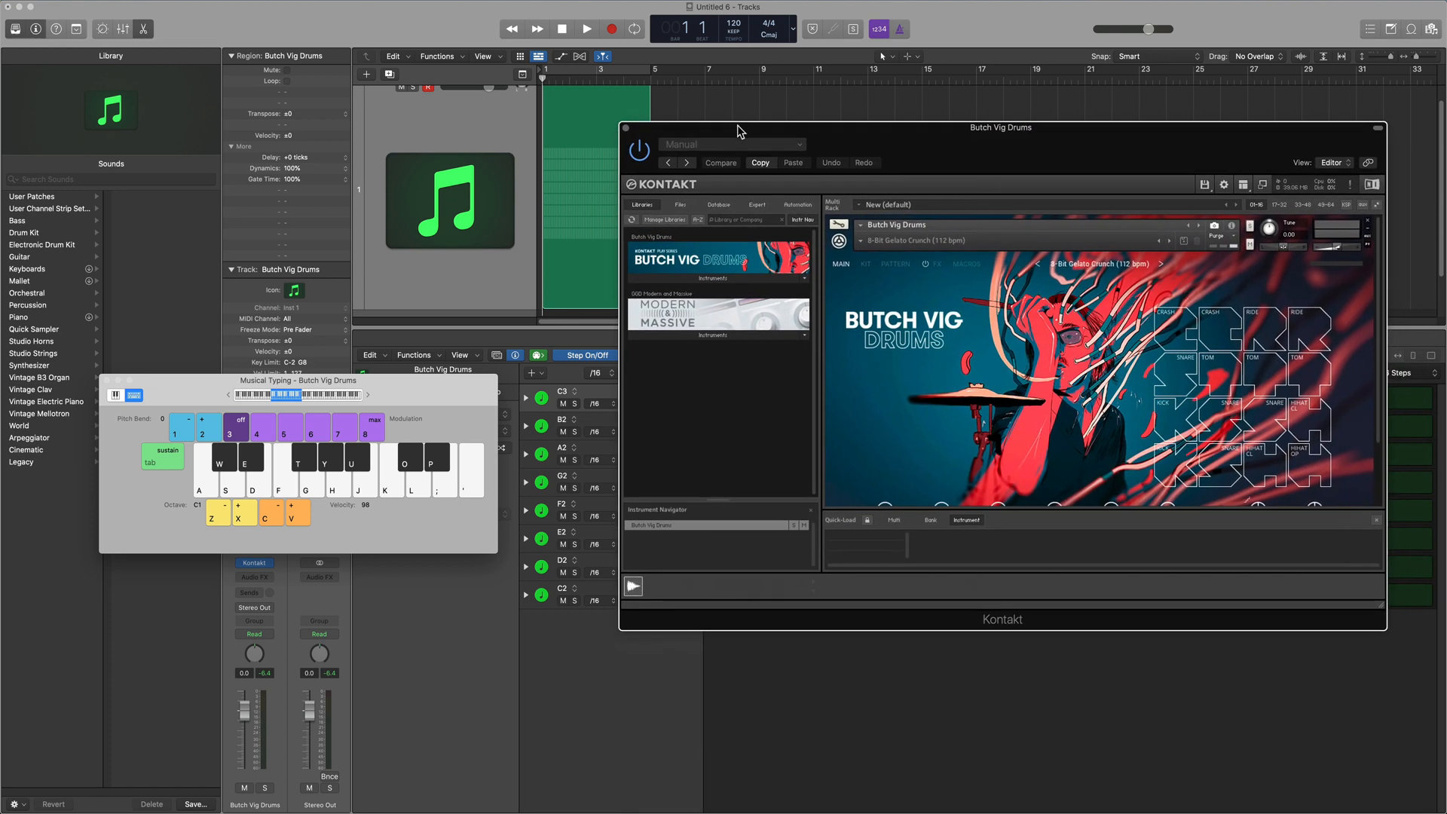
{"action": "mouse_move", "coordinate": [956, 371]}
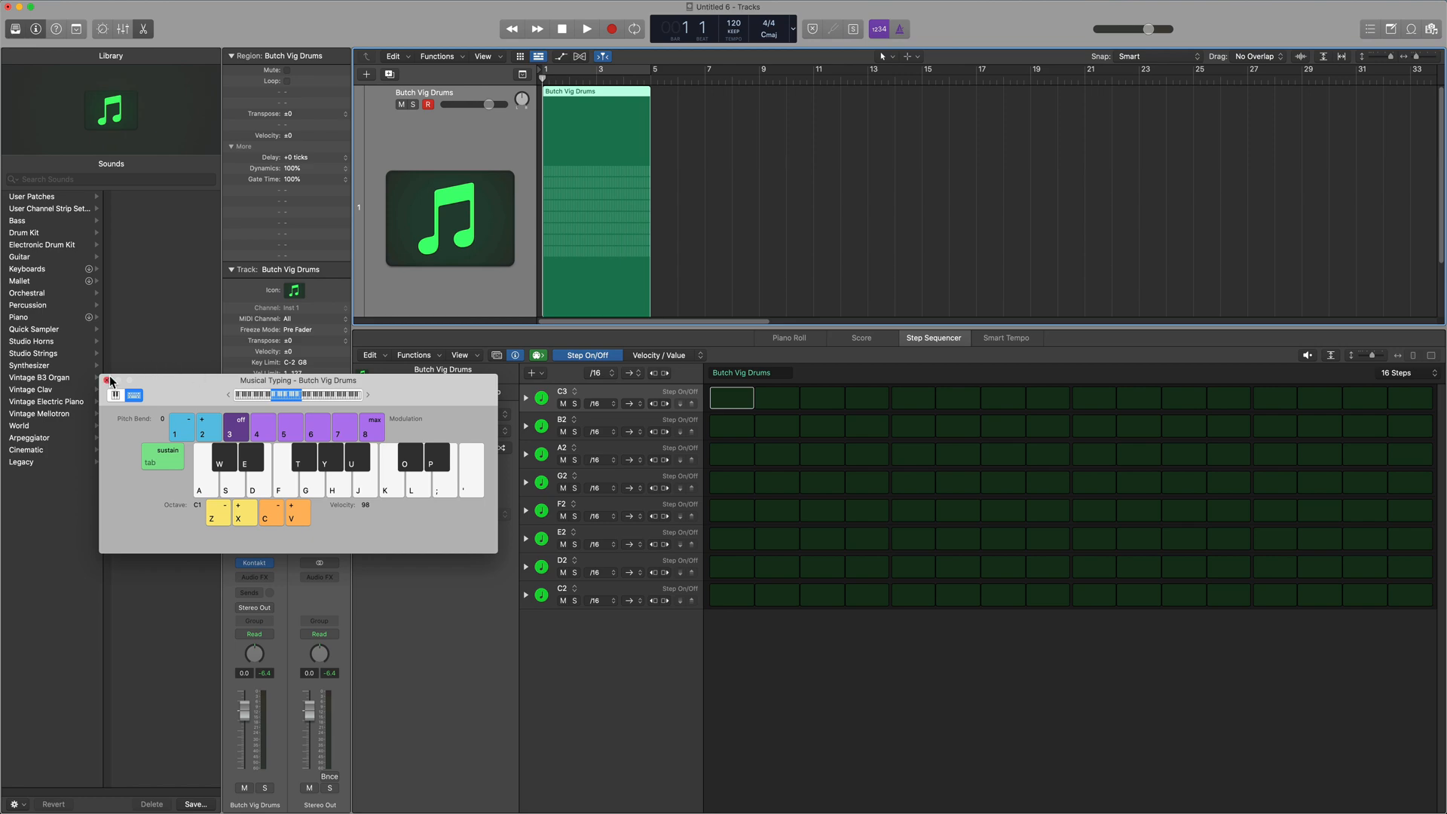
- Hide the Musical Typing keyboard so the Step Sequencer's default note rows show fully
{"action": "left_click", "coordinate": [111, 380]}
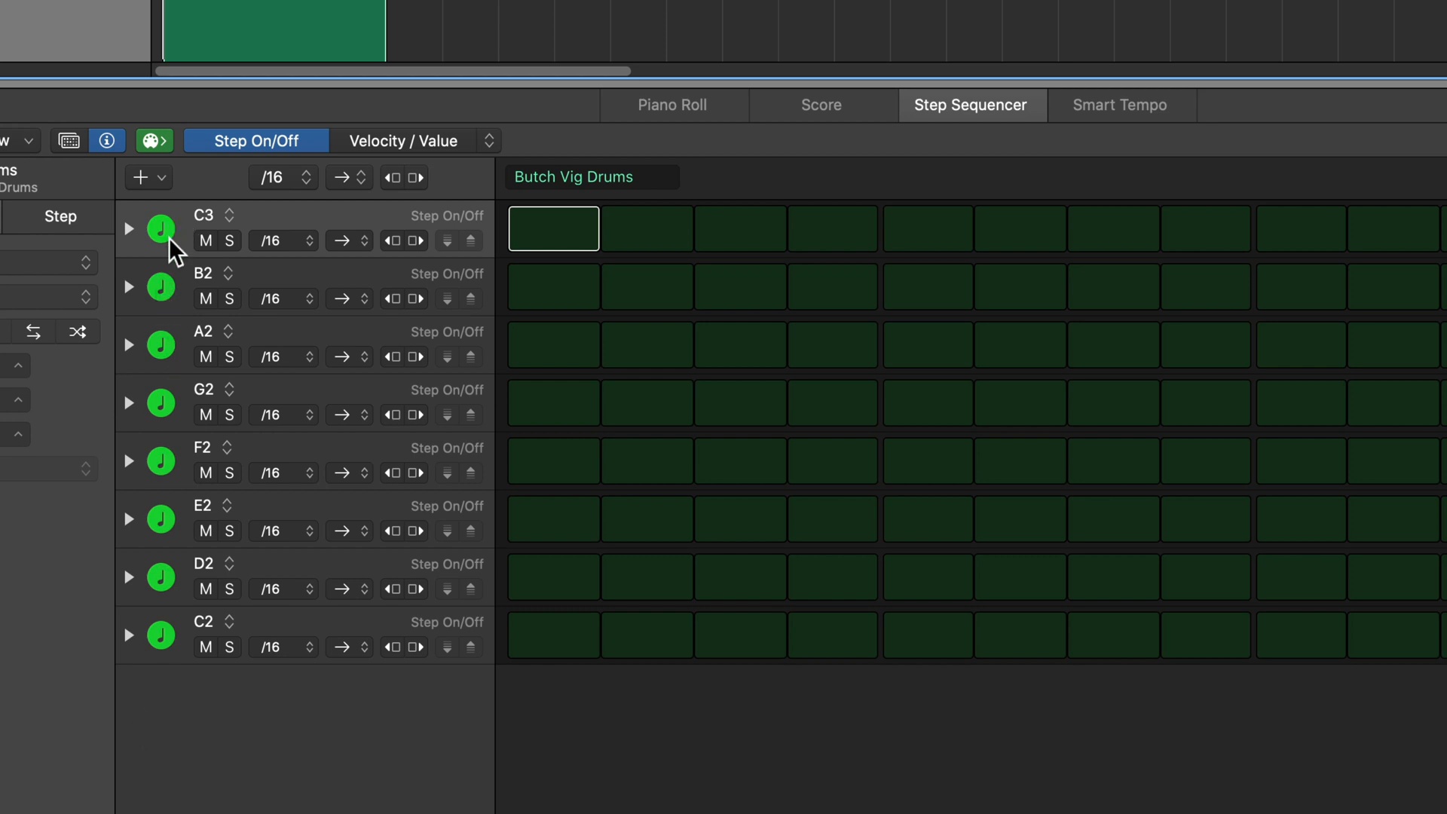
{"action": "mouse_move", "coordinate": [204, 681]}
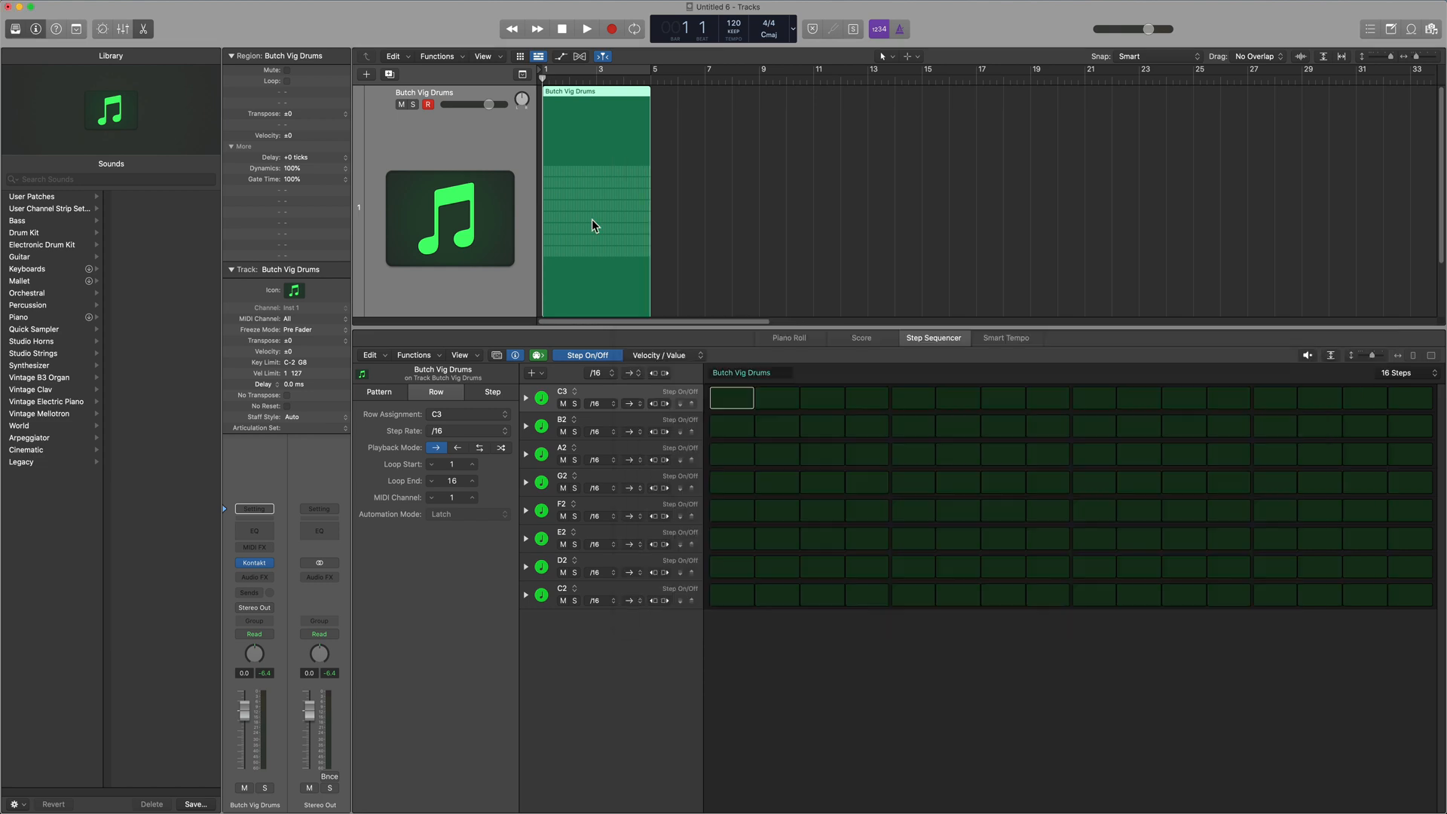
{"action": "mouse_move", "coordinate": [616, 739]}
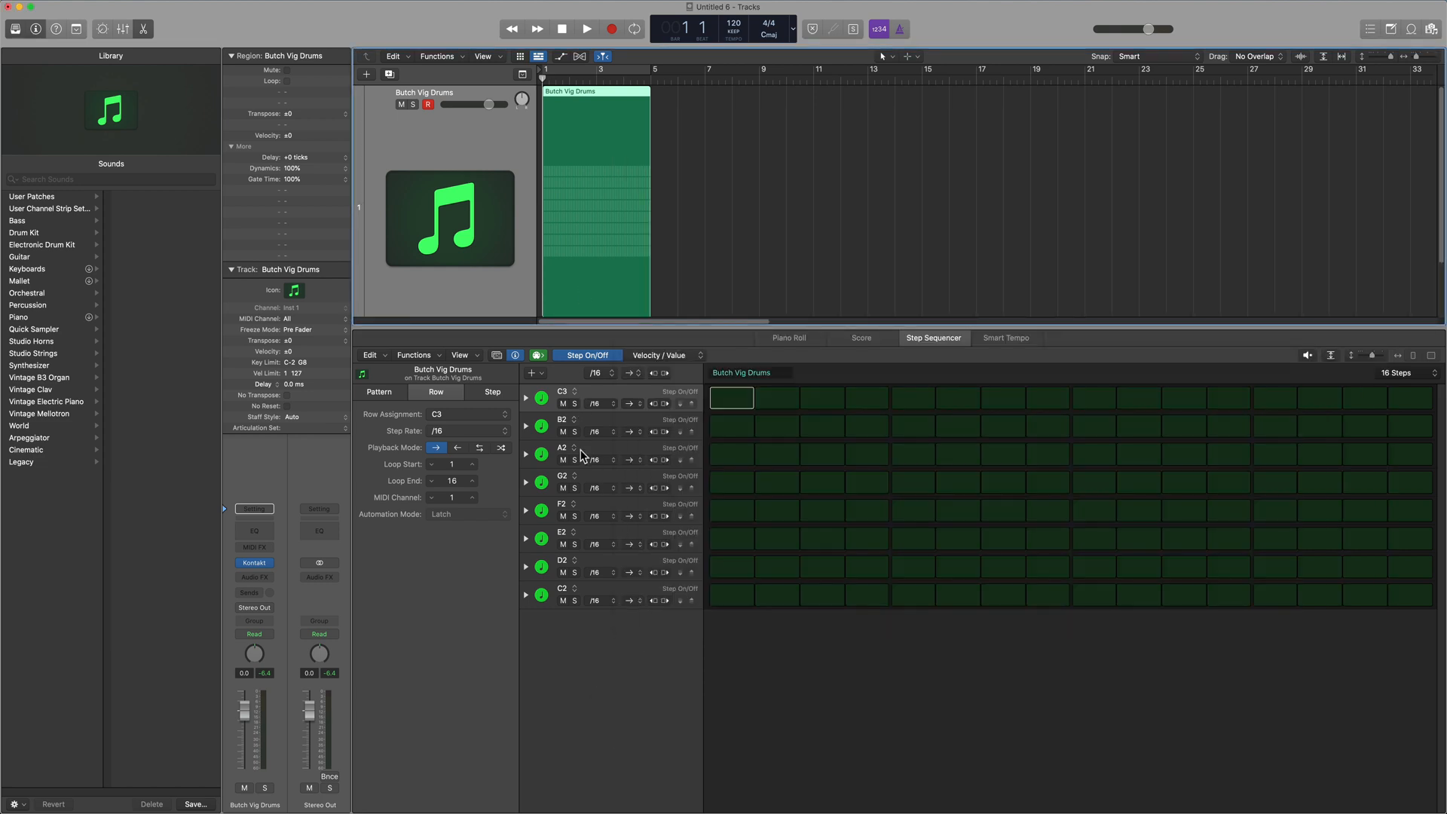
{"action": "mouse_move", "coordinate": [315, 475]}
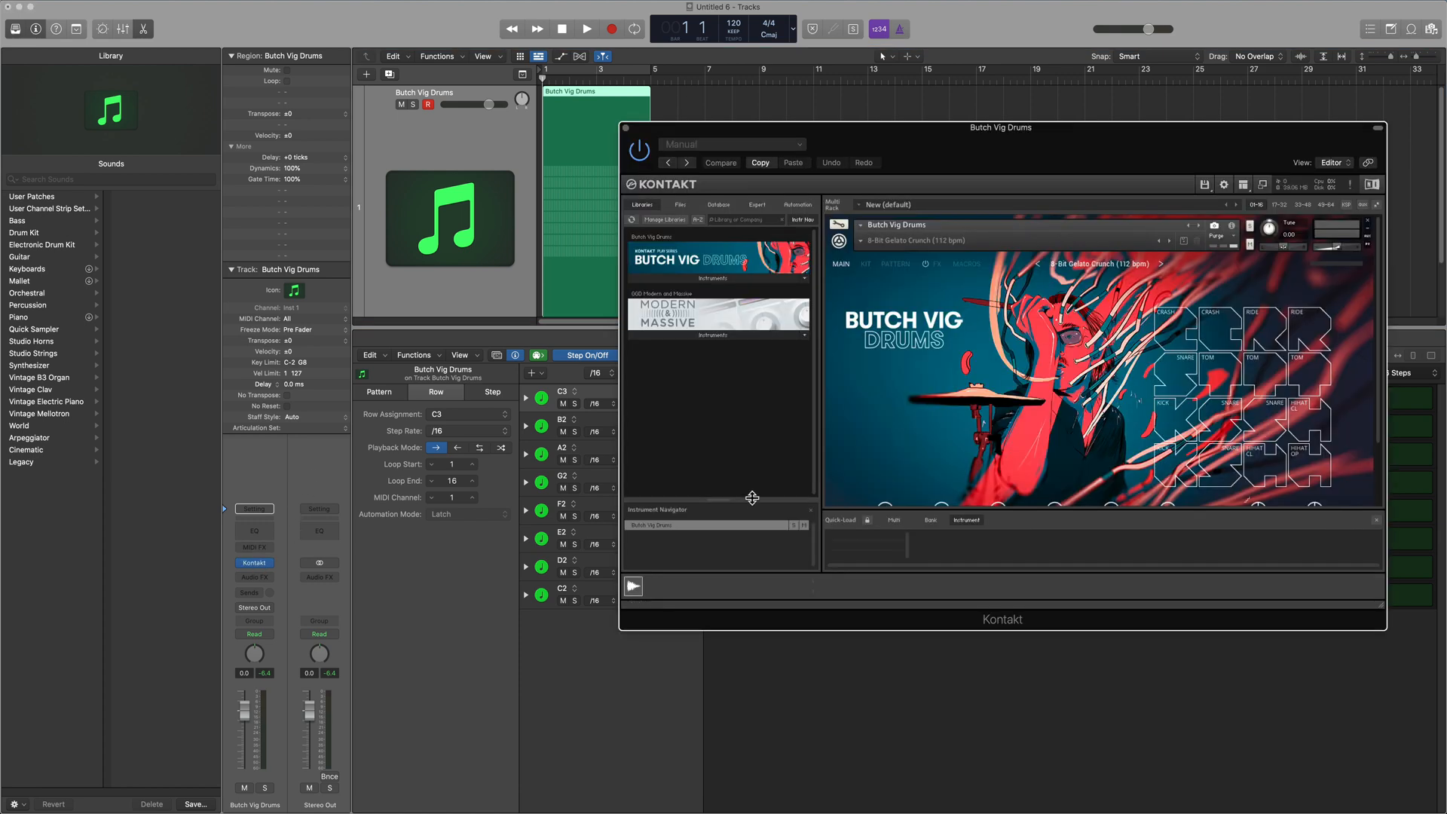
{"action": "mouse_move", "coordinate": [814, 285]}
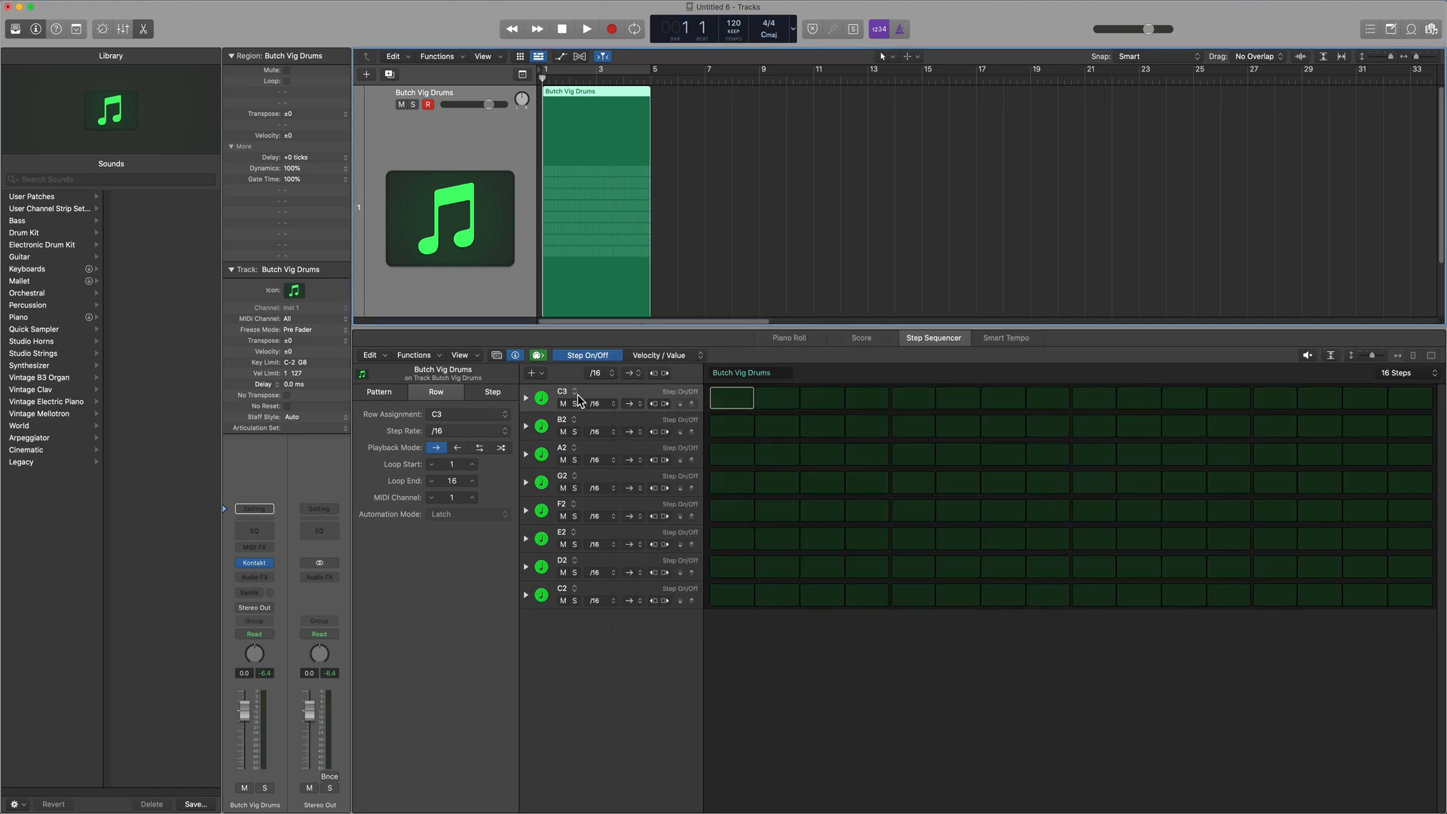
{"action": "mouse_move", "coordinate": [606, 591]}
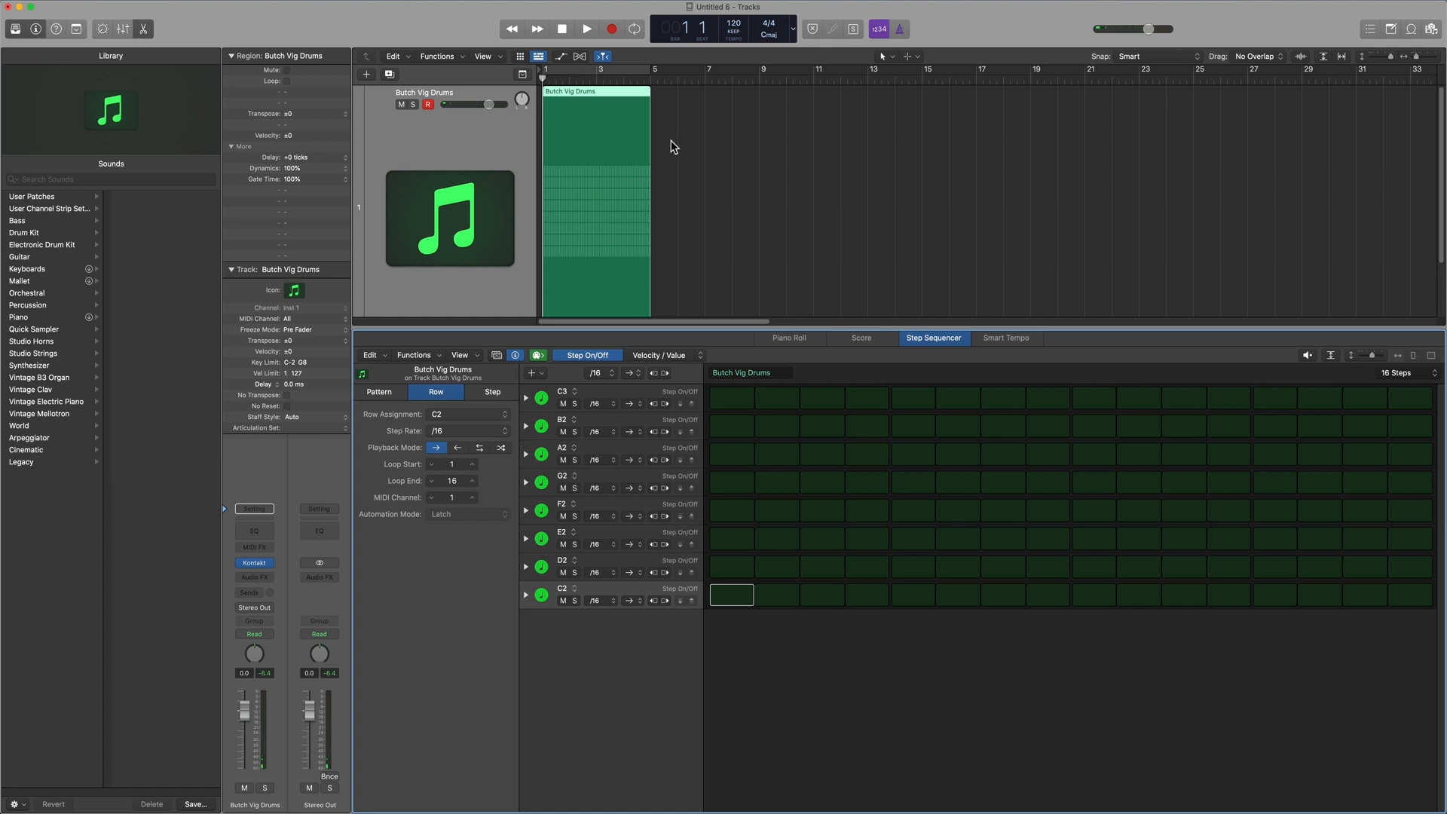
- Delete the extra Step Sequencer rows, leaving only the C3 row with its options menu open
{"action": "right_click", "coordinate": [670, 145]}
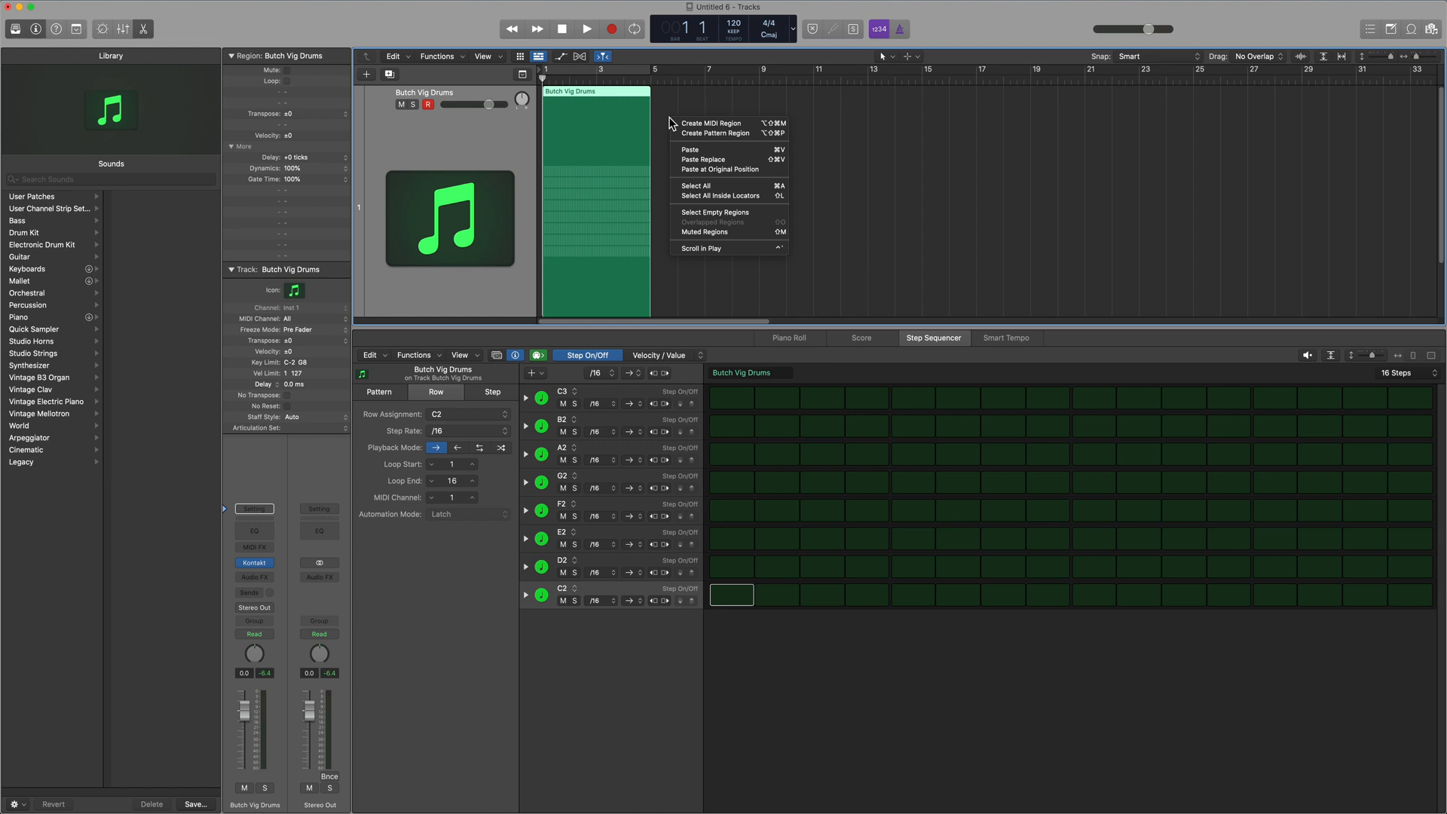
{"action": "mouse_move", "coordinate": [720, 133]}
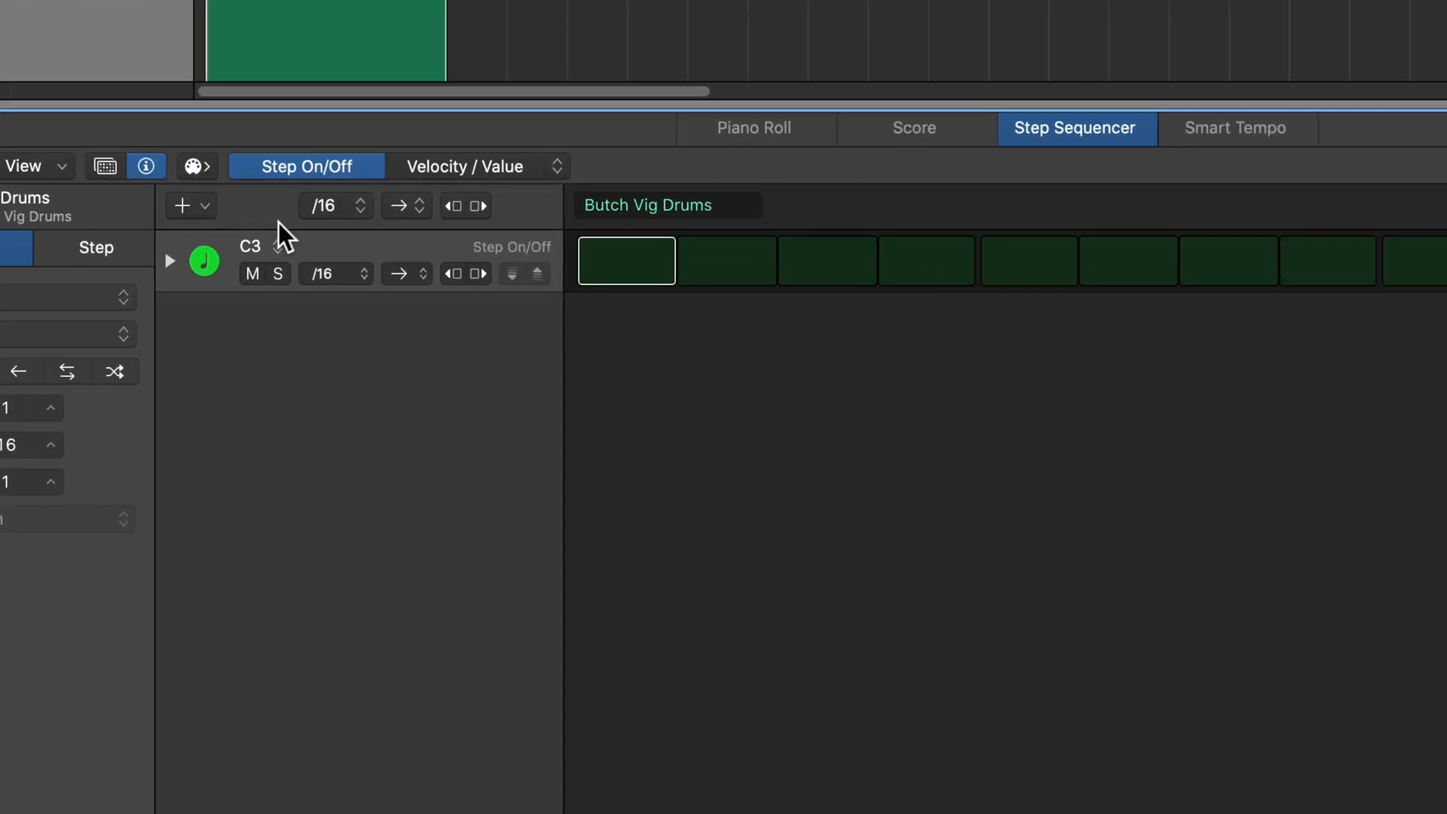
{"action": "right_click", "coordinate": [323, 258]}
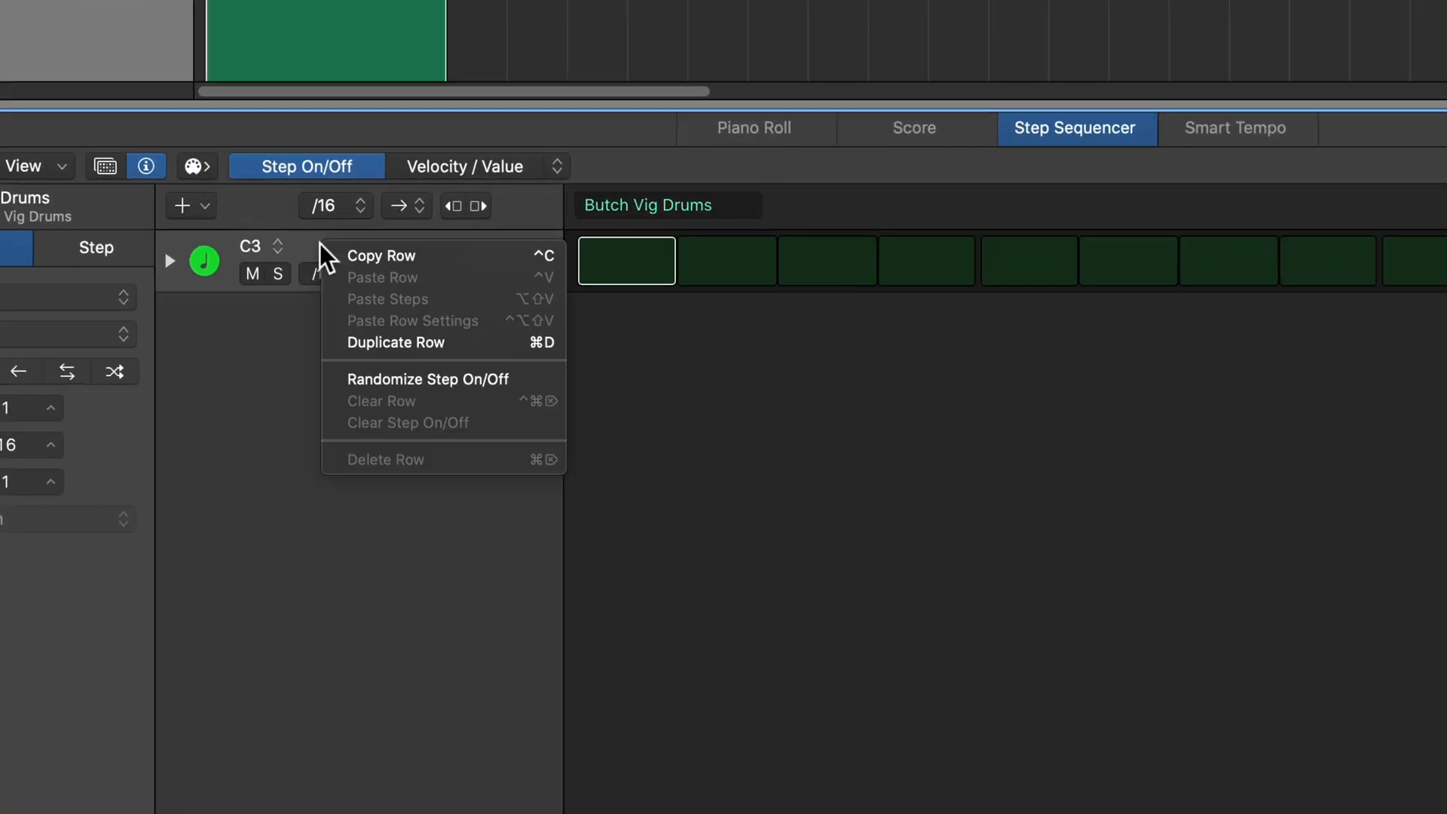
{"action": "mouse_move", "coordinate": [463, 478]}
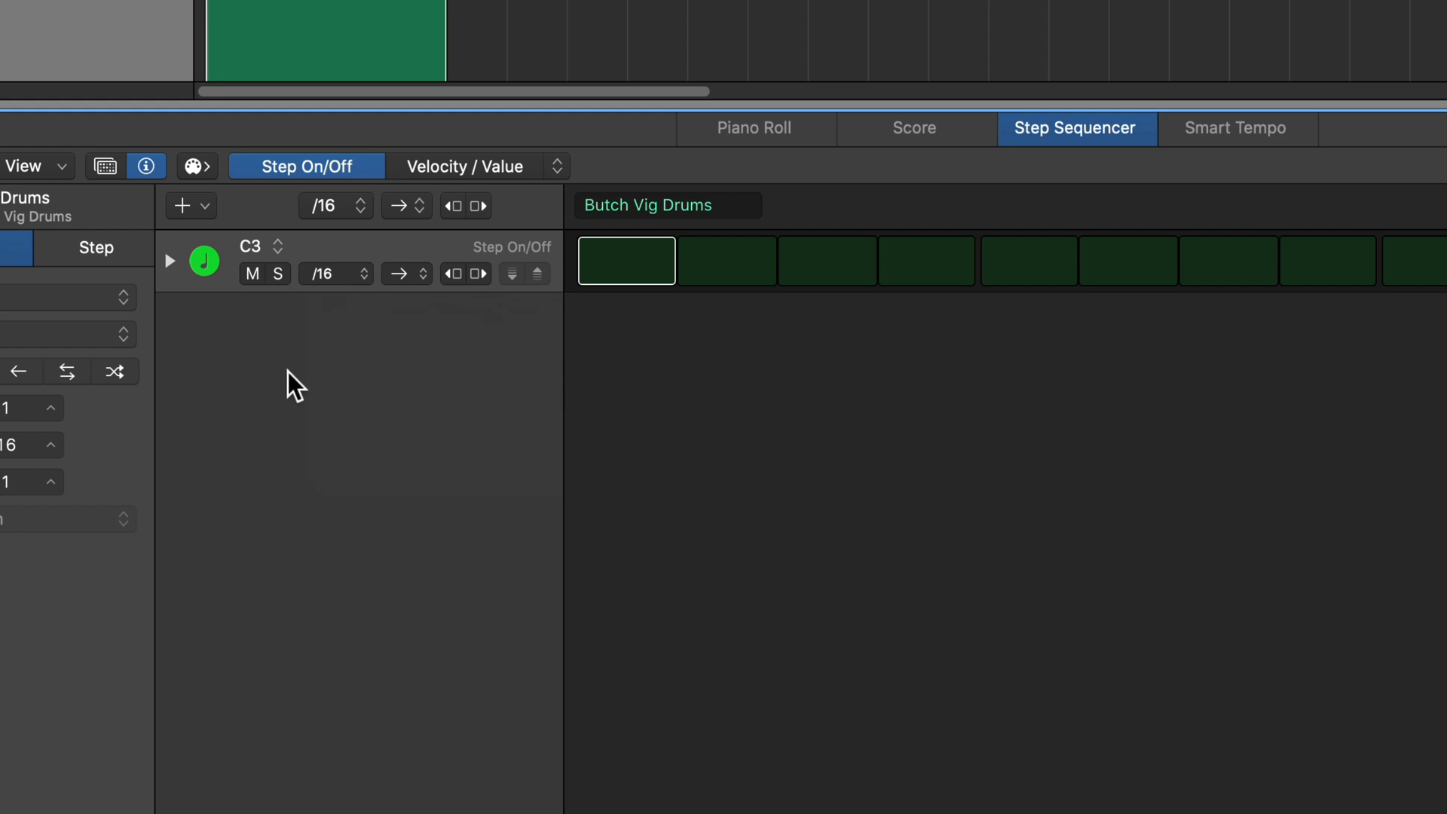
- Start Learn mode from the + pop-up and reopen the Kontakt Butch Vig Drums window
{"action": "left_click", "coordinate": [182, 205]}
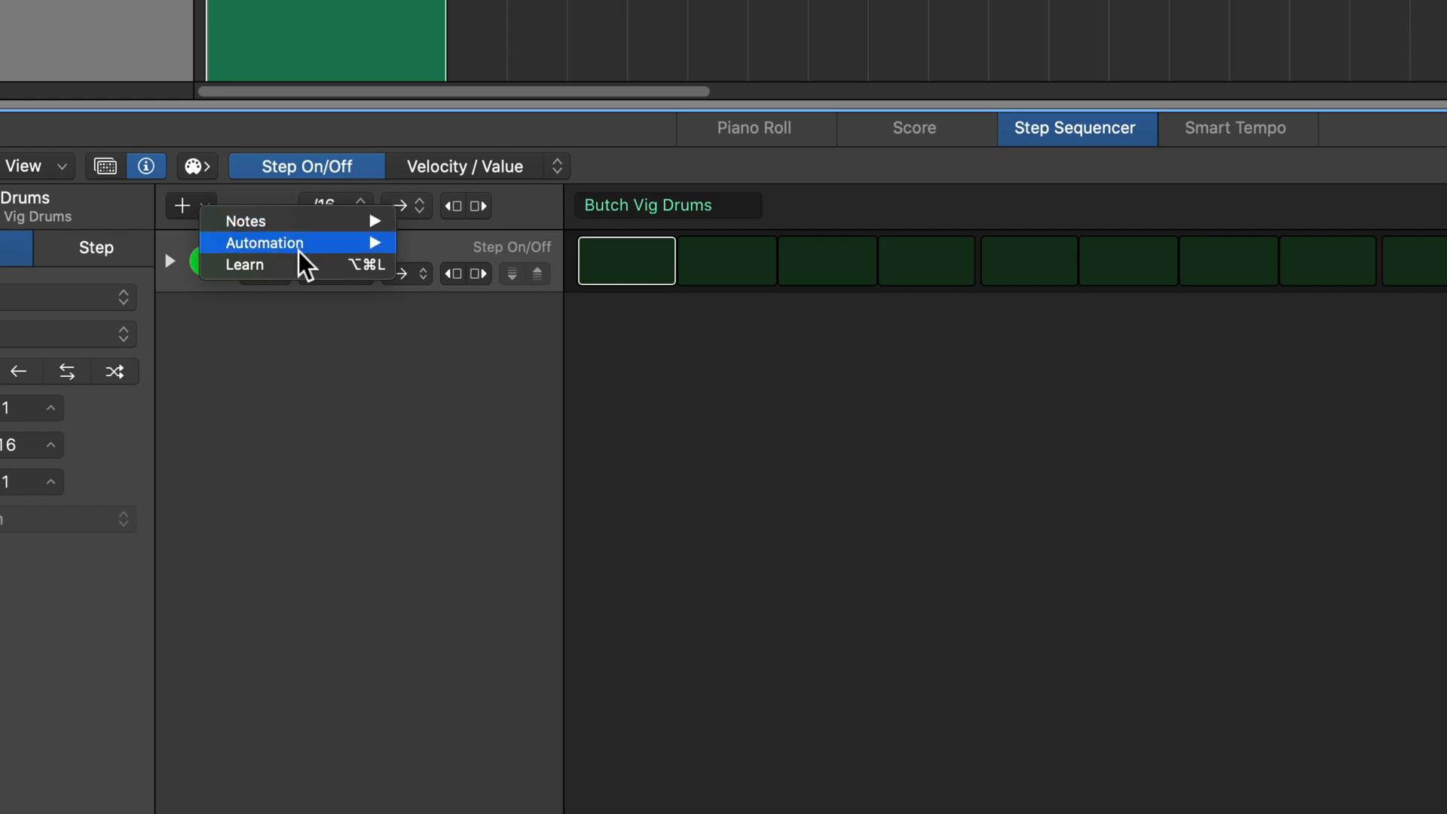
{"action": "mouse_move", "coordinate": [304, 266]}
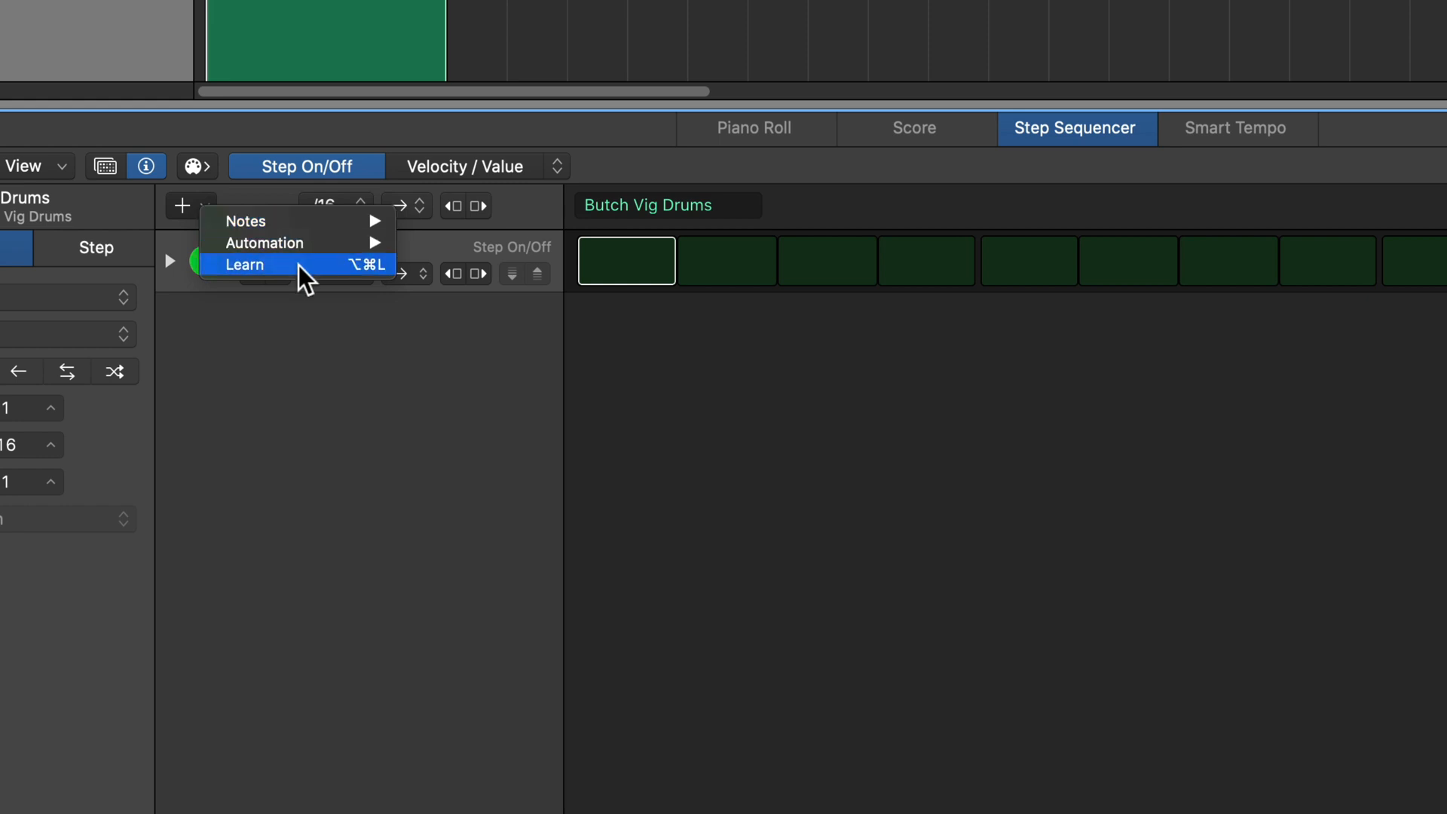
{"action": "left_click", "coordinate": [244, 266]}
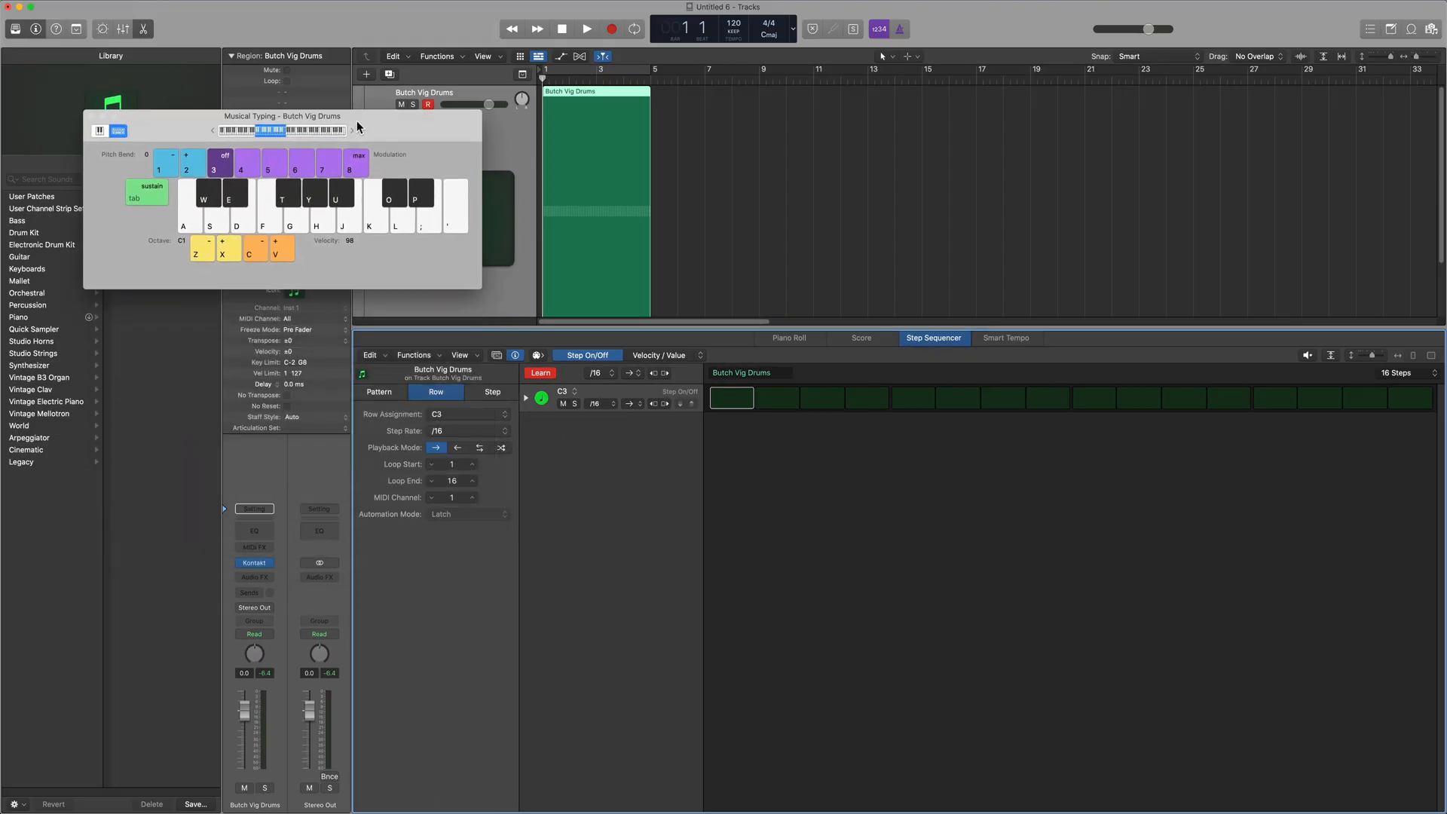
{"action": "mouse_move", "coordinate": [282, 386]}
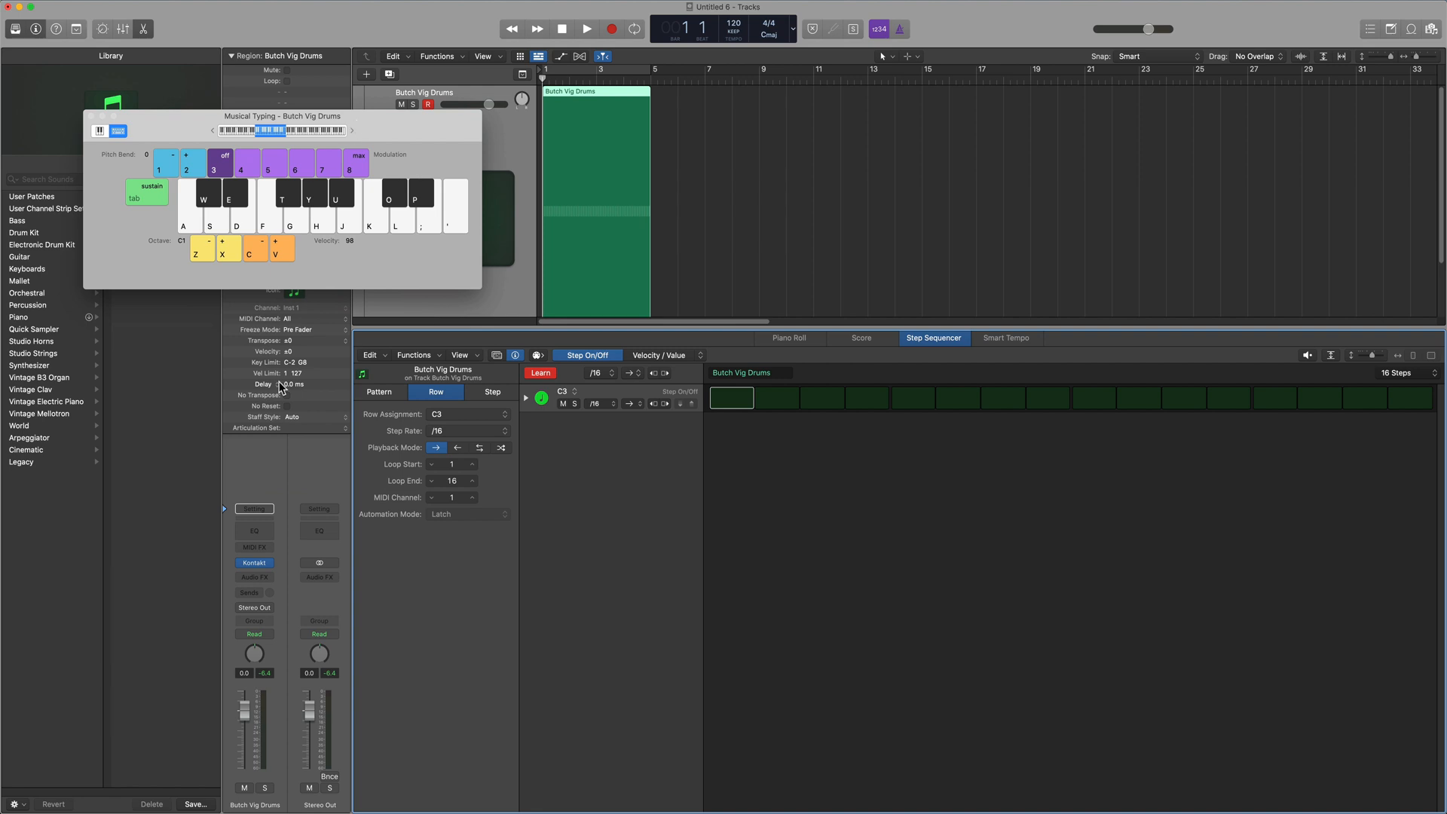
{"action": "left_click", "coordinate": [253, 563]}
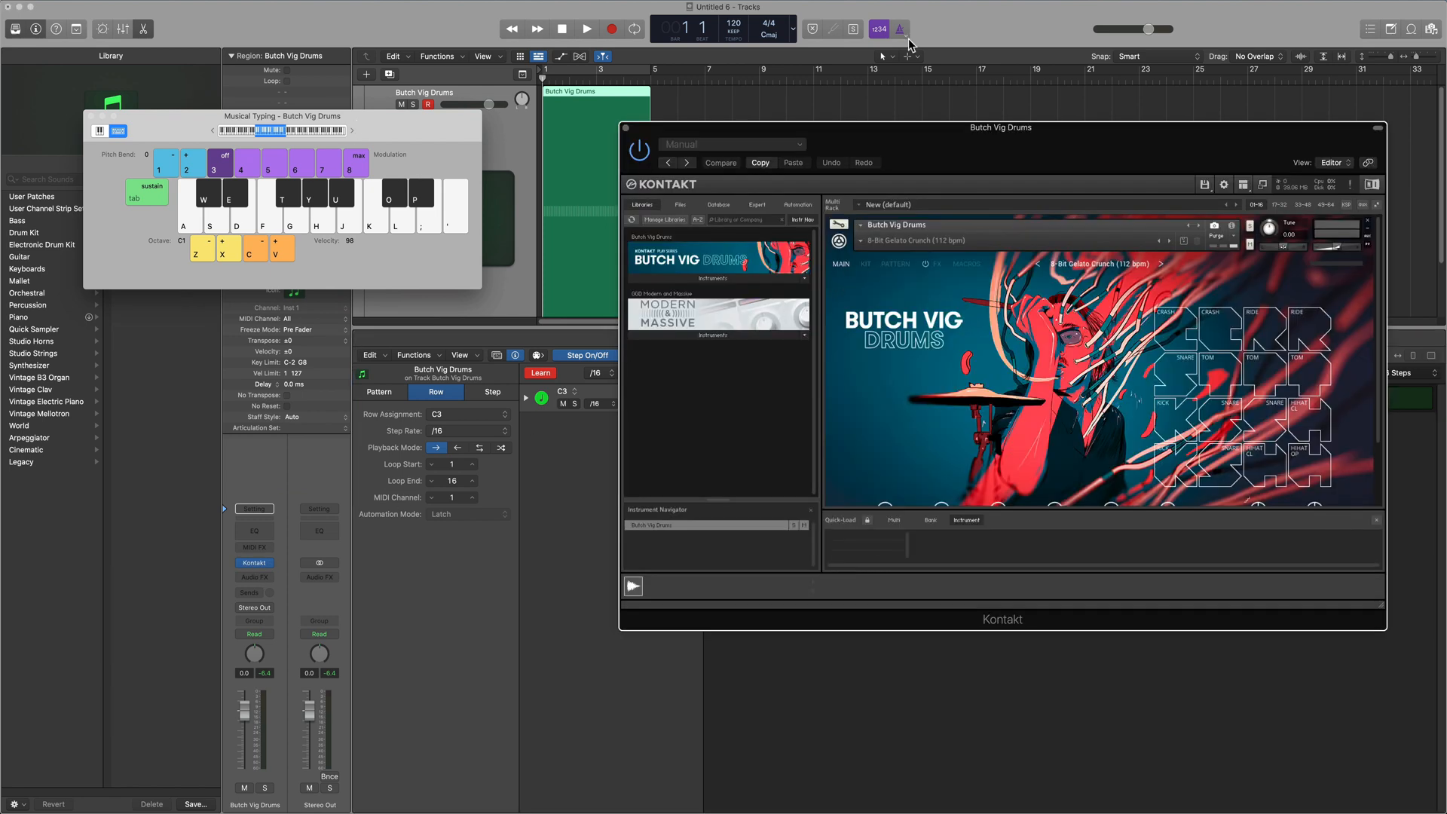
{"action": "mouse_move", "coordinate": [1323, 461]}
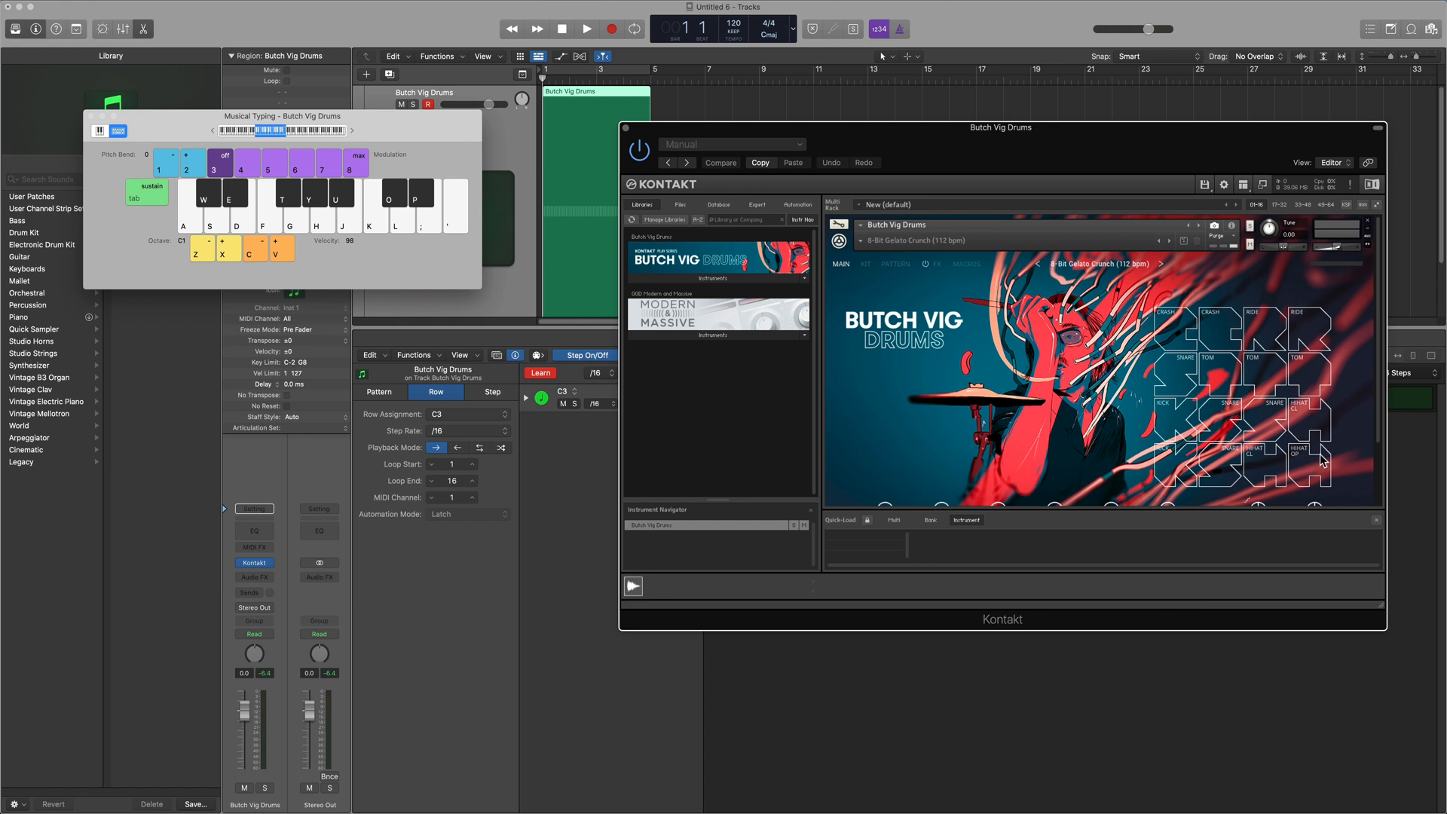
{"action": "mouse_move", "coordinate": [1322, 336]}
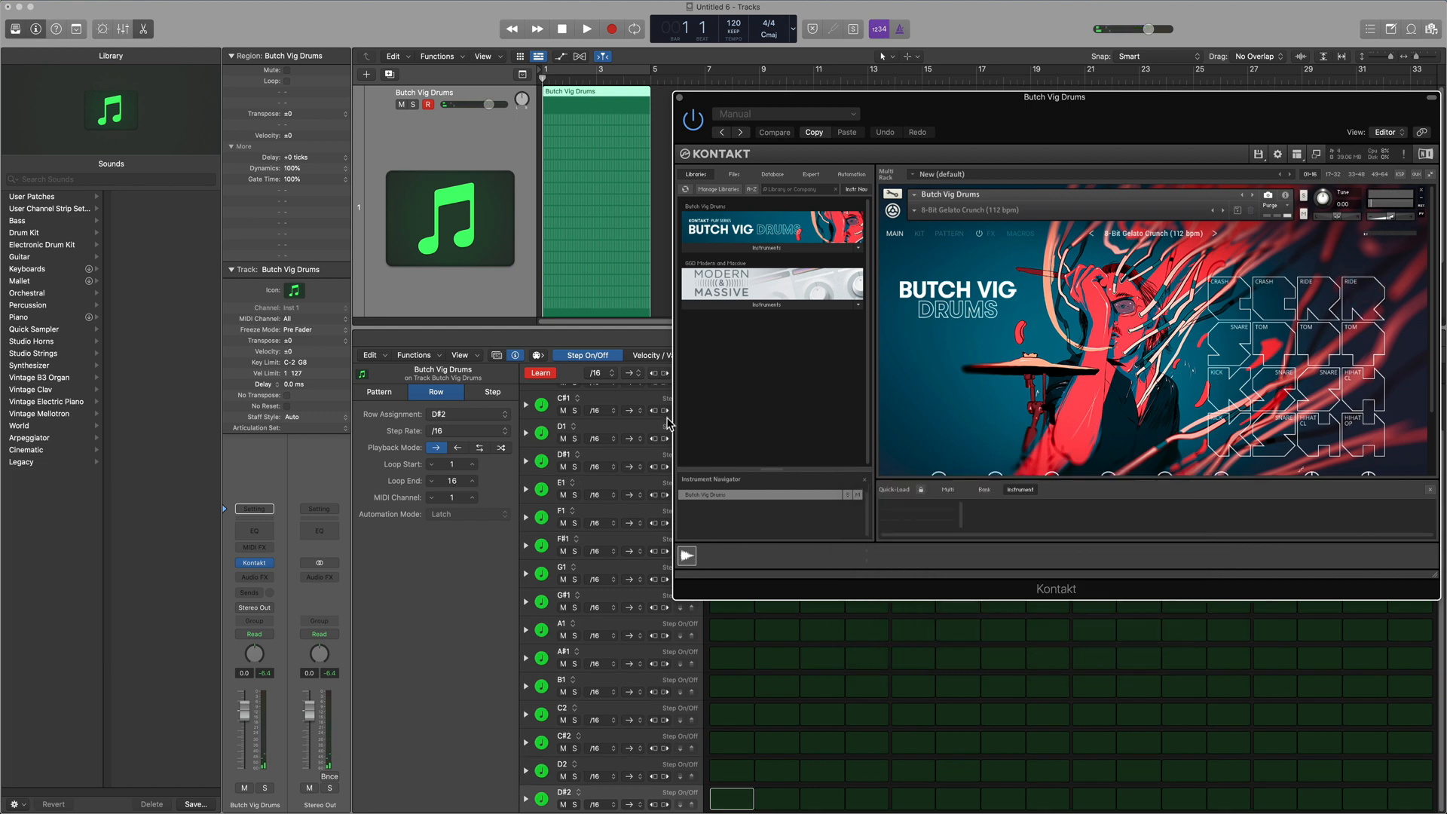
{"action": "left_click", "coordinate": [539, 372]}
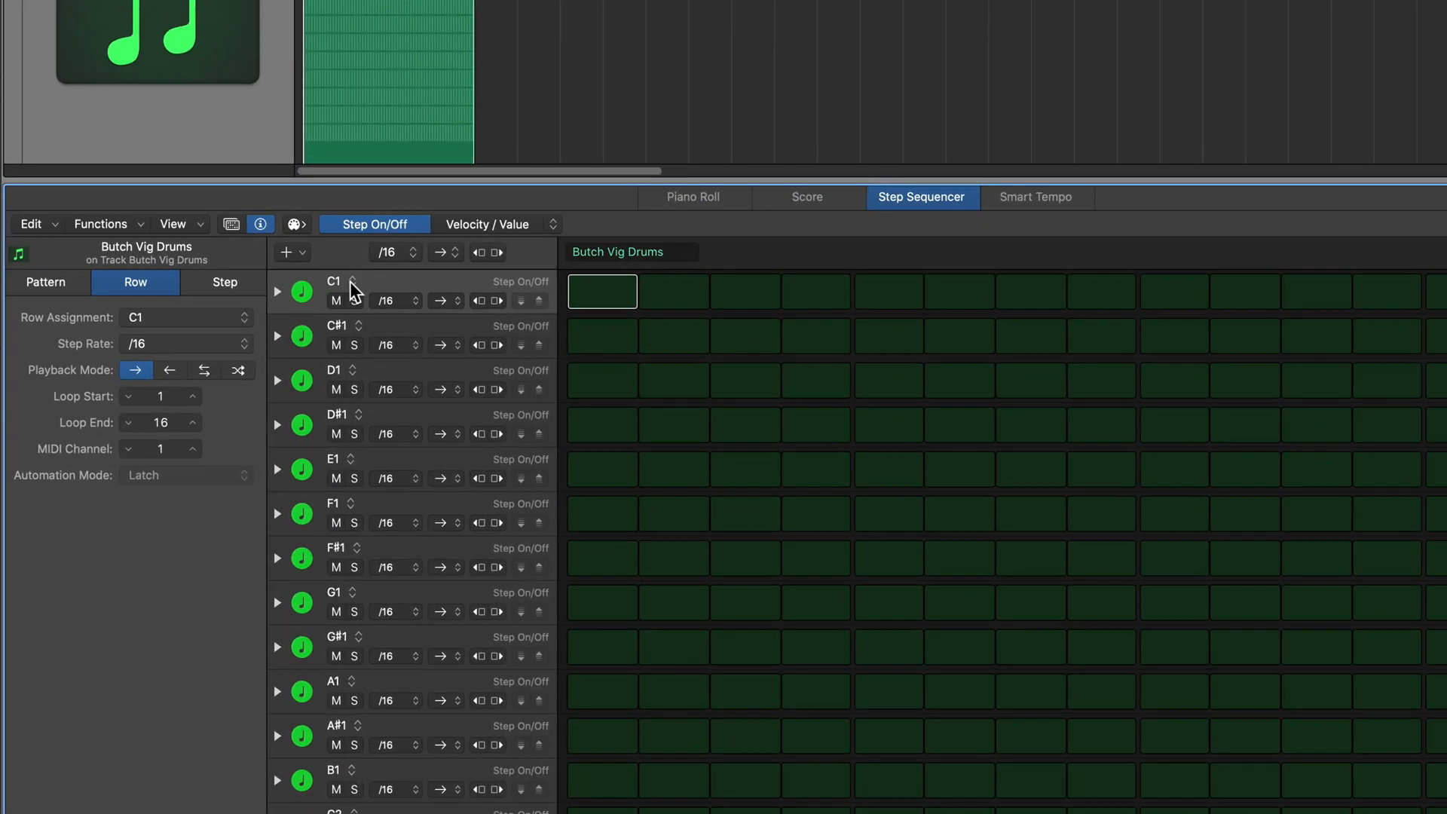
{"action": "scroll", "scroll_direction": "down", "scroll_amount": 3}
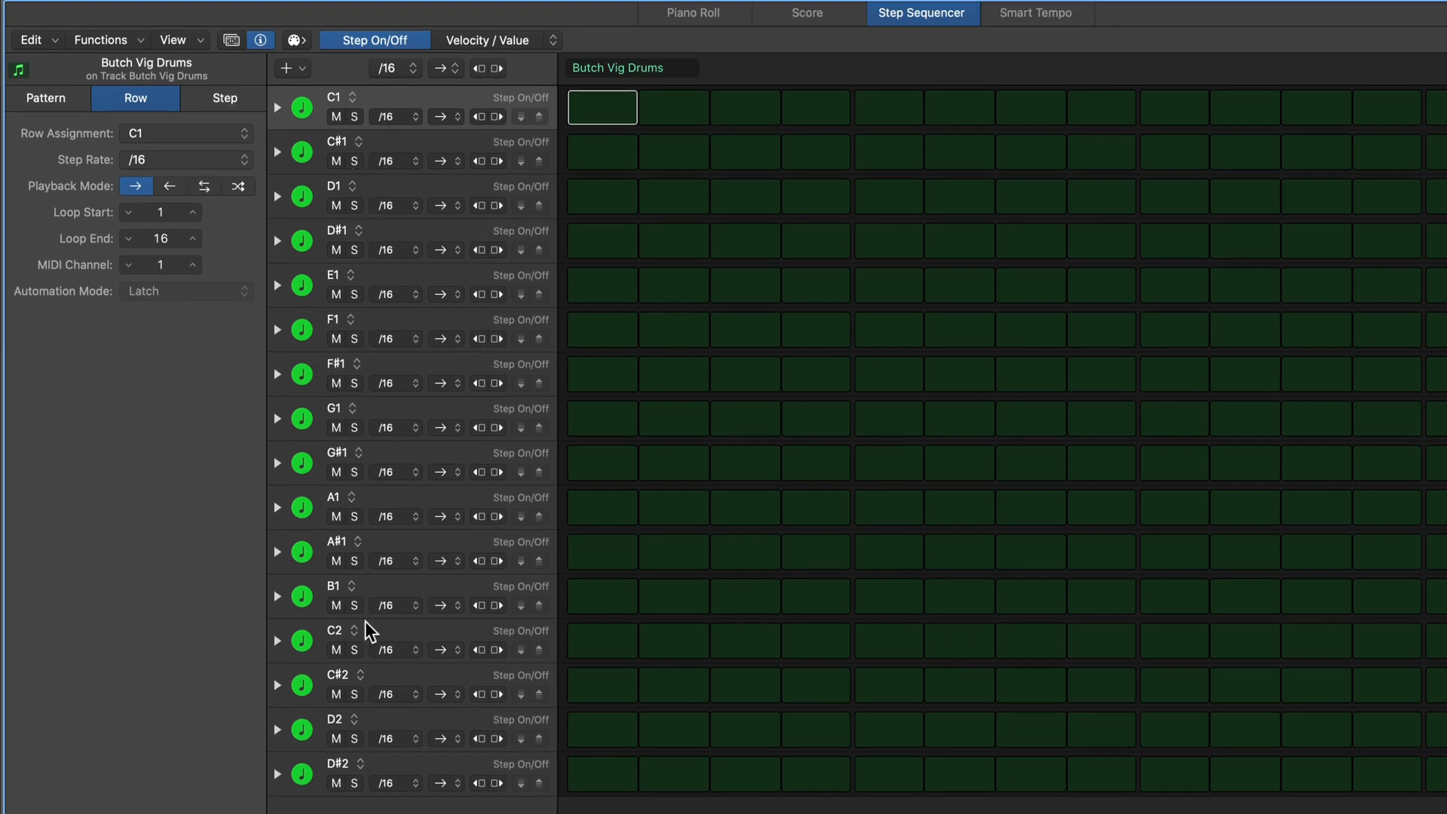
{"action": "mouse_move", "coordinate": [371, 653]}
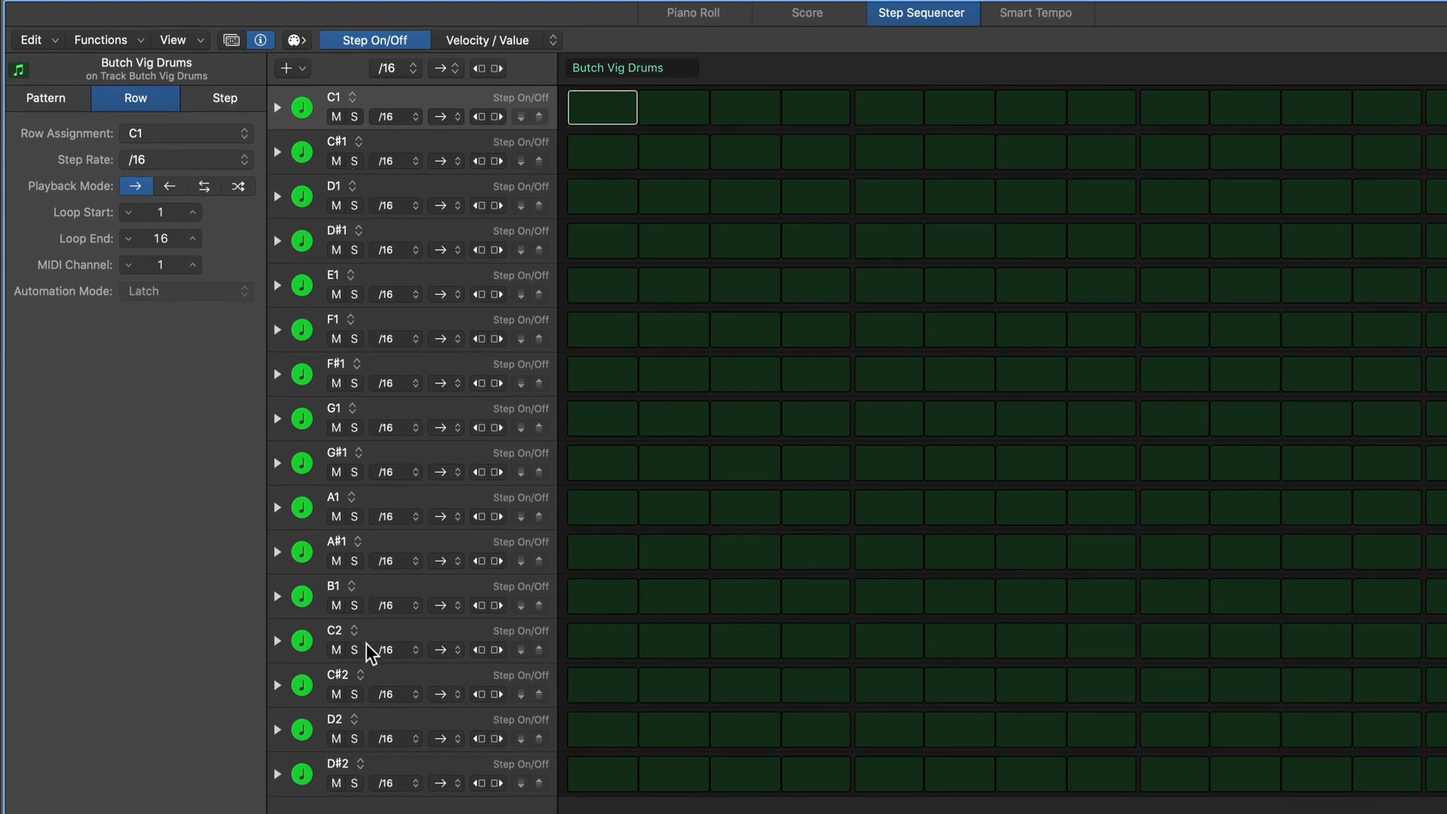
{"action": "mouse_move", "coordinate": [376, 134]}
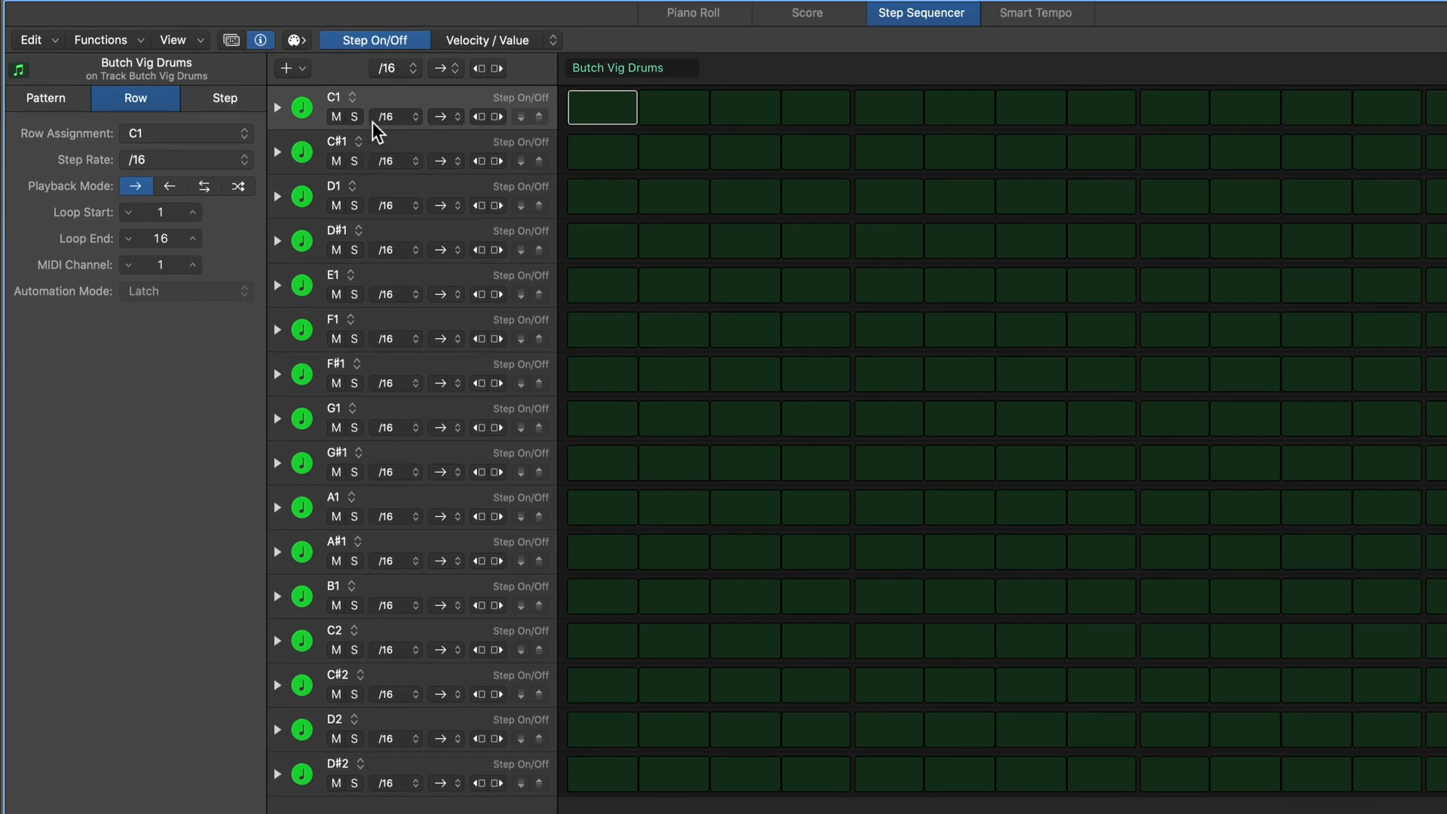
{"action": "mouse_move", "coordinate": [392, 107]}
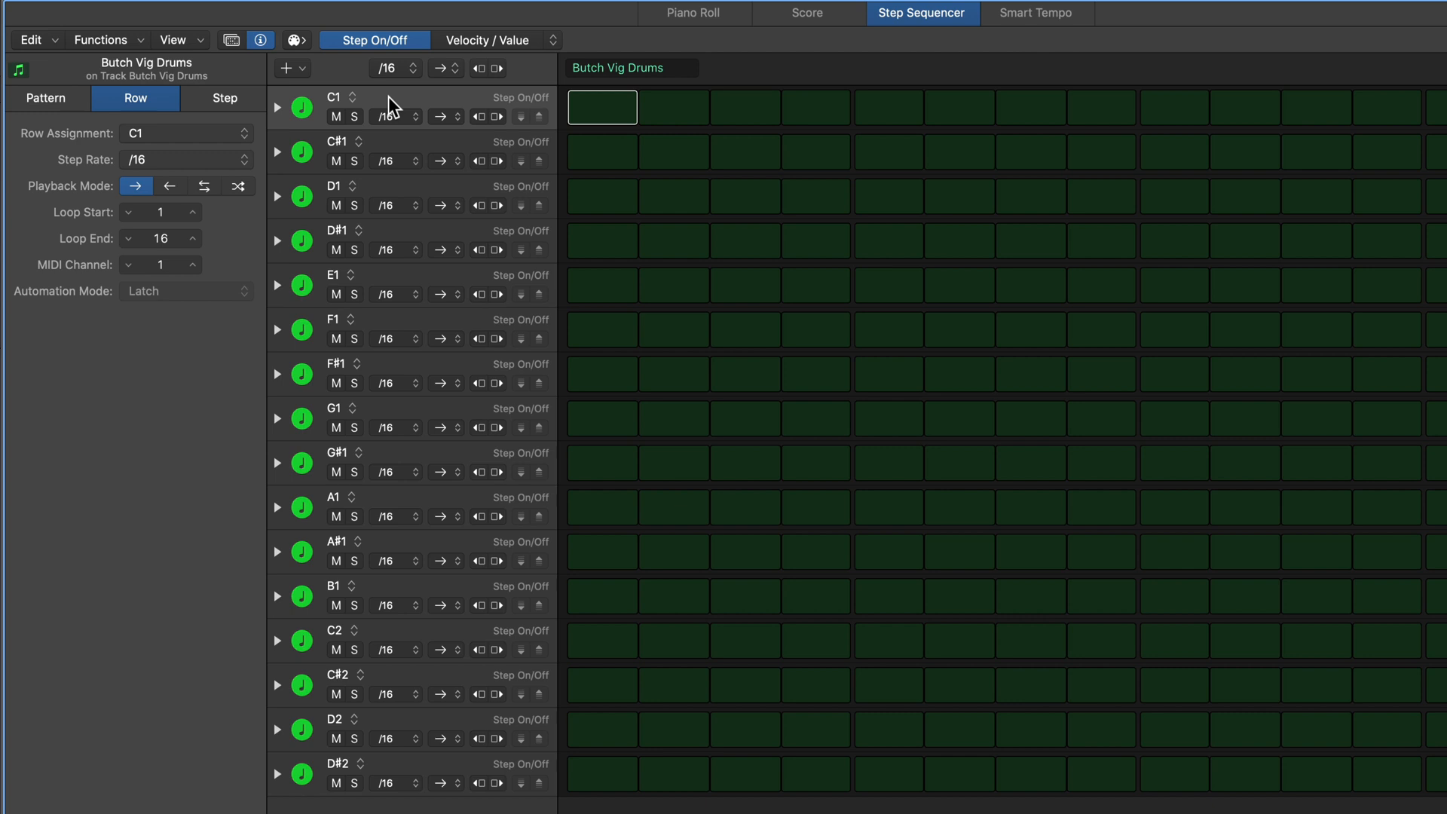
{"action": "mouse_move", "coordinate": [392, 106]}
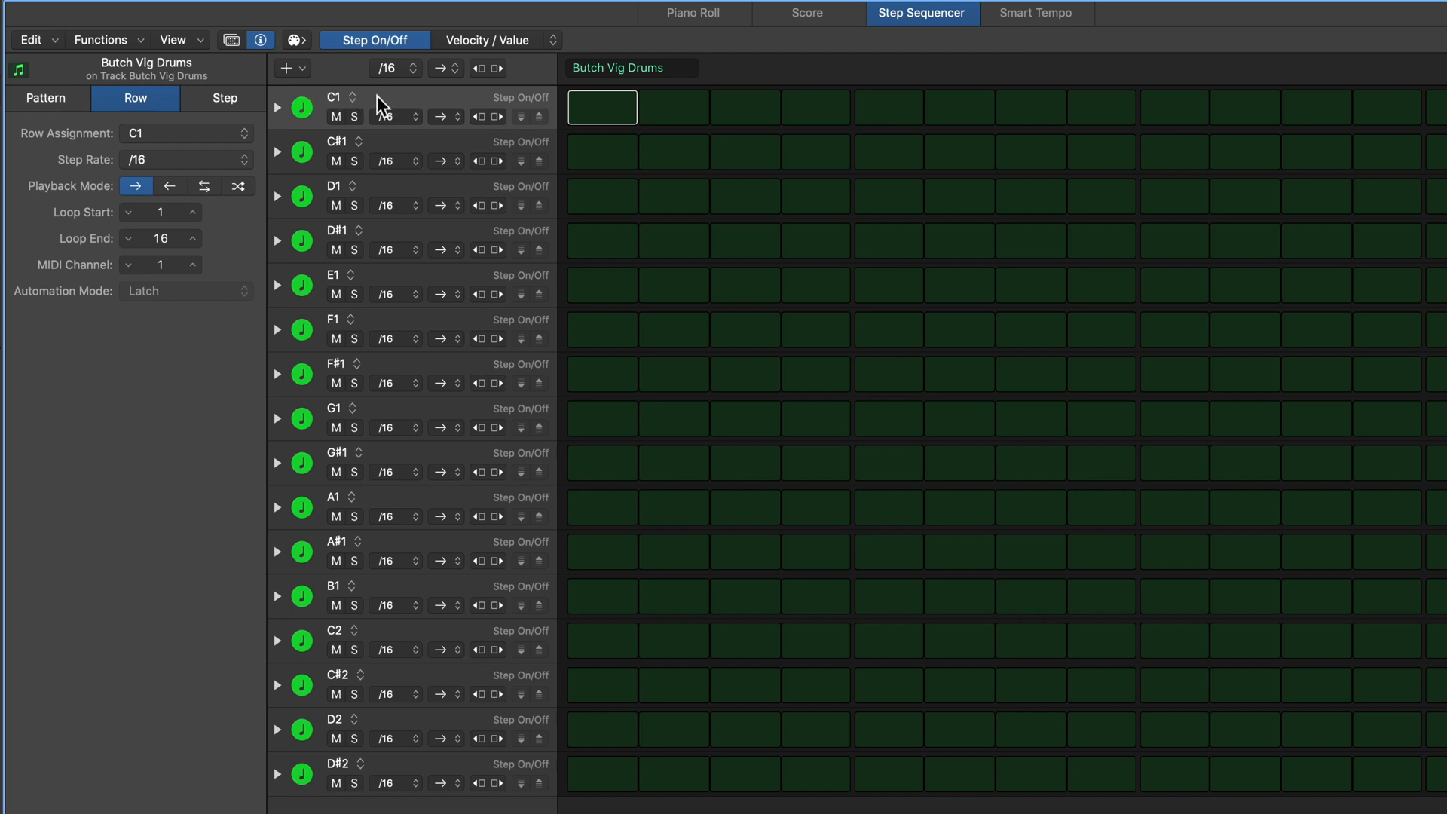
{"action": "right_click", "coordinate": [381, 106]}
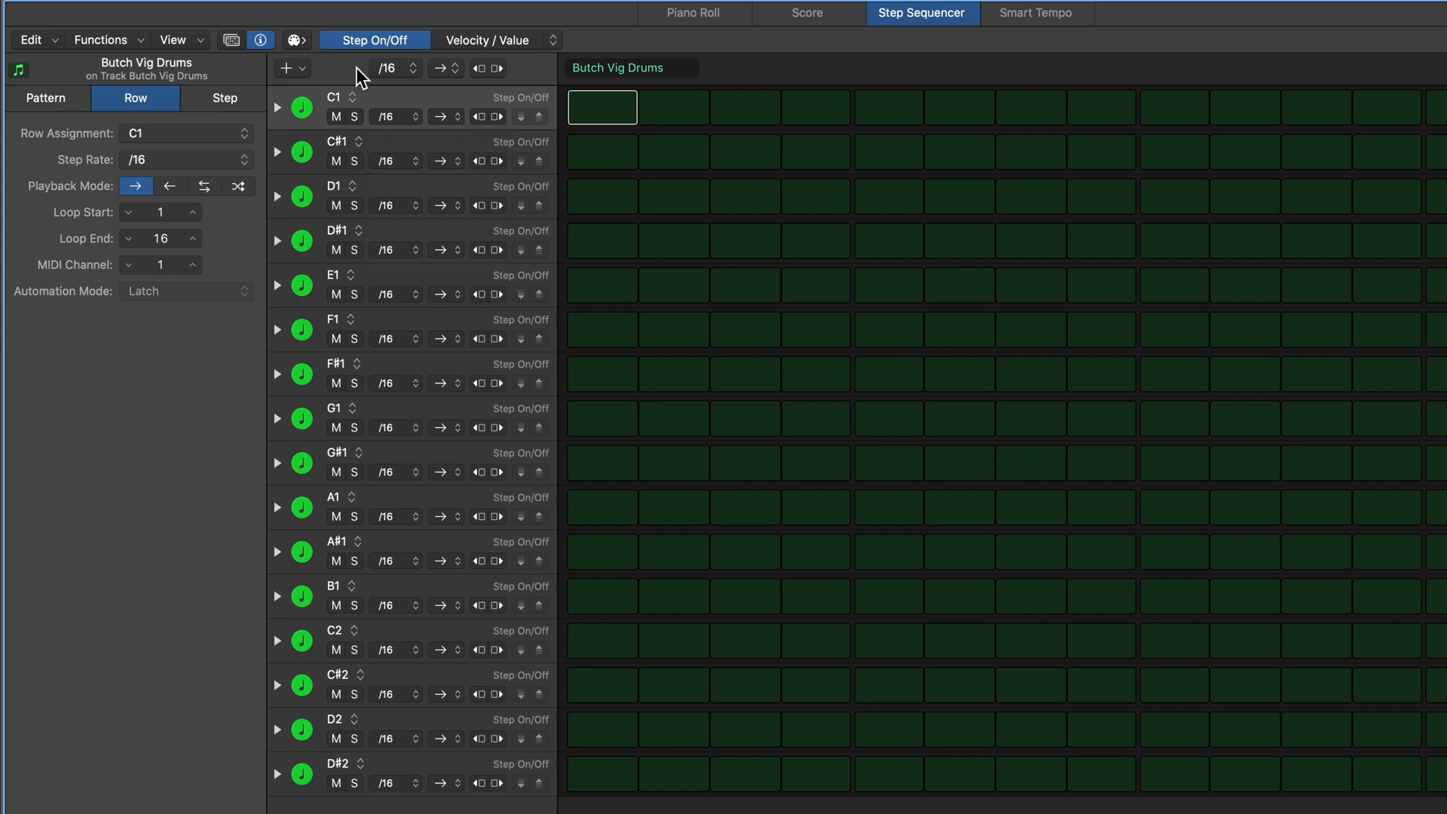
{"action": "mouse_move", "coordinate": [304, 59]}
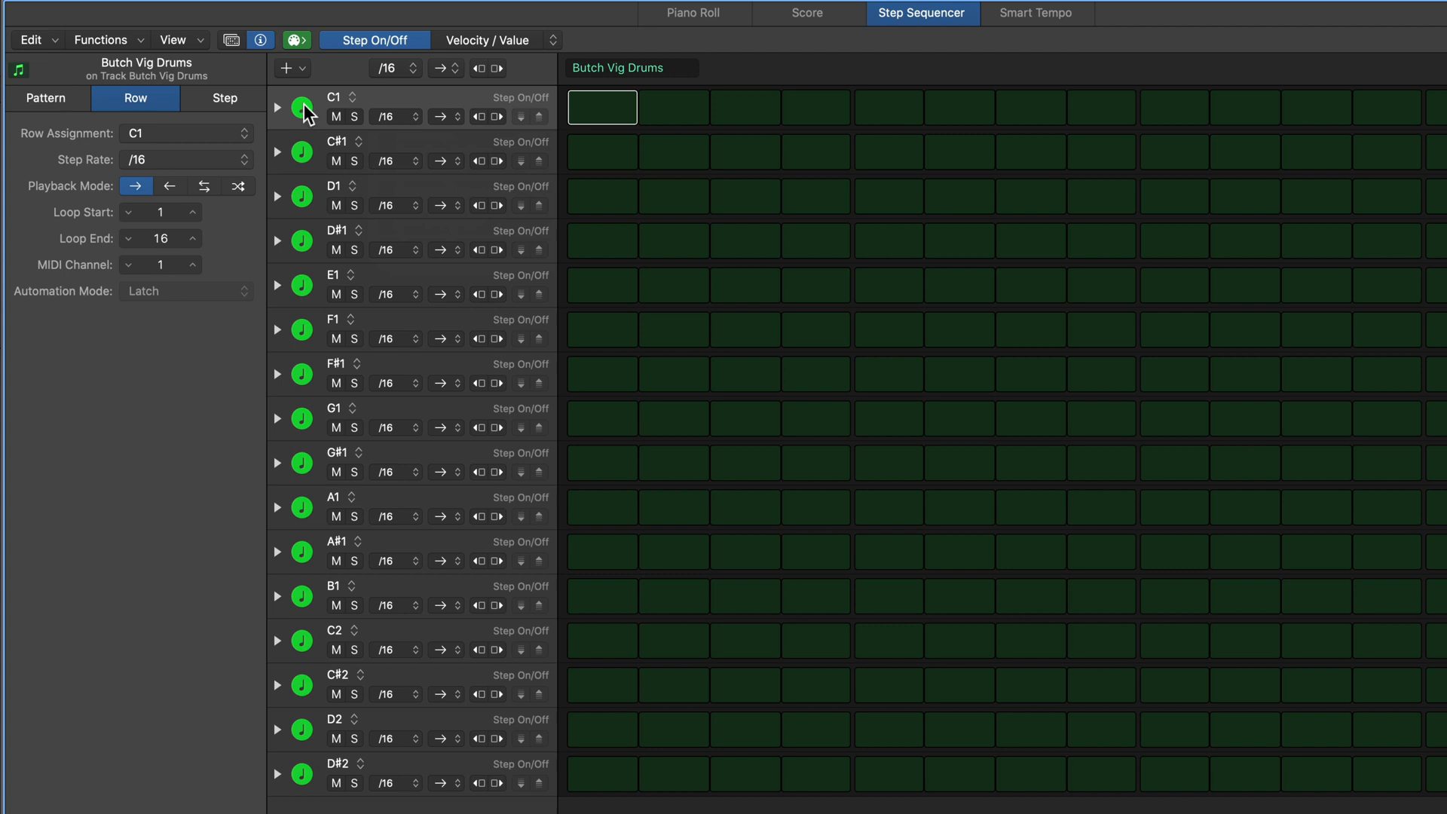
{"action": "mouse_move", "coordinate": [448, 494]}
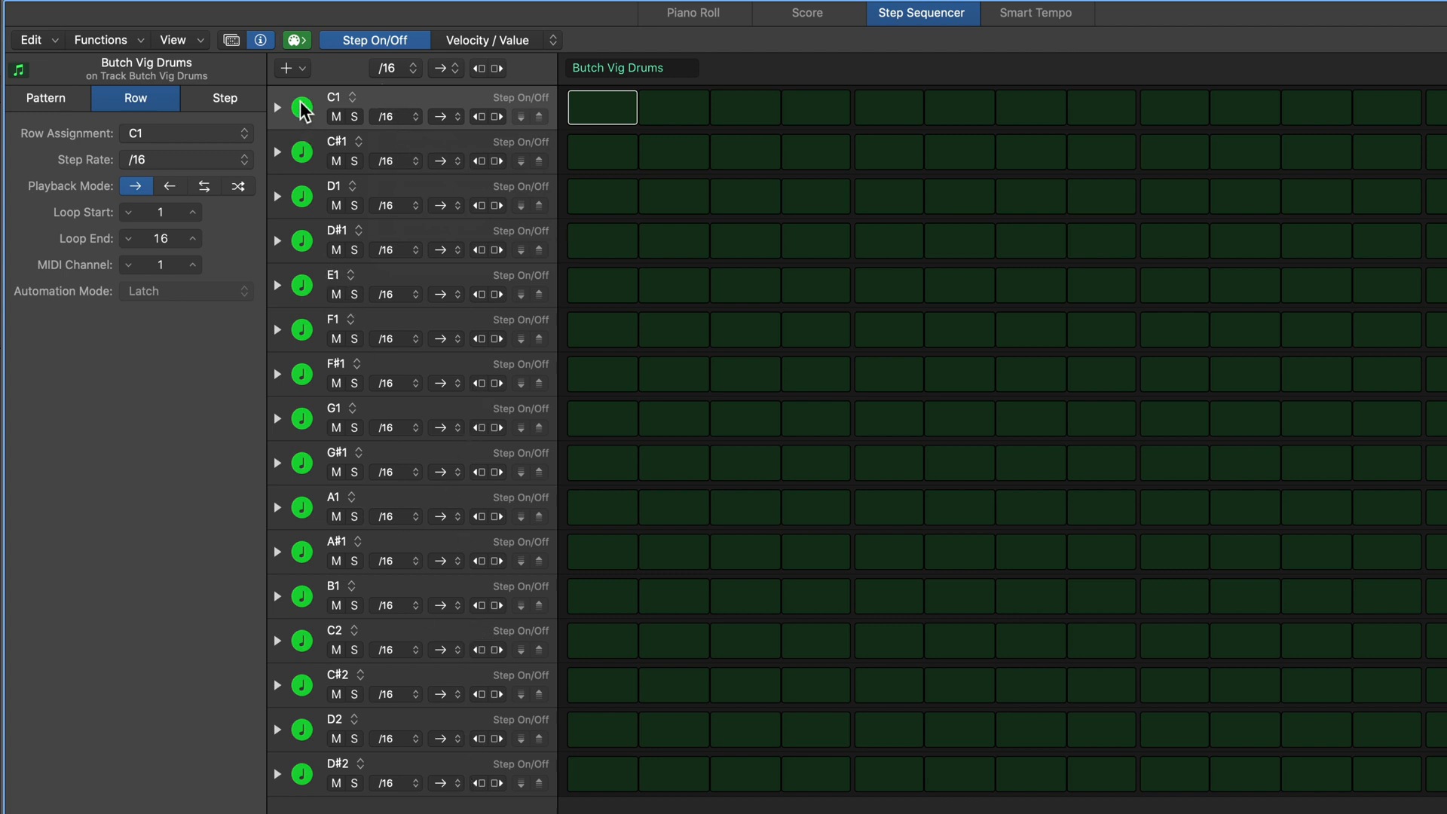
- Move the E1, F1 and F#1 rows up beside C1 and C#1 to group kicks and hats
{"action": "left_click", "coordinate": [302, 196]}
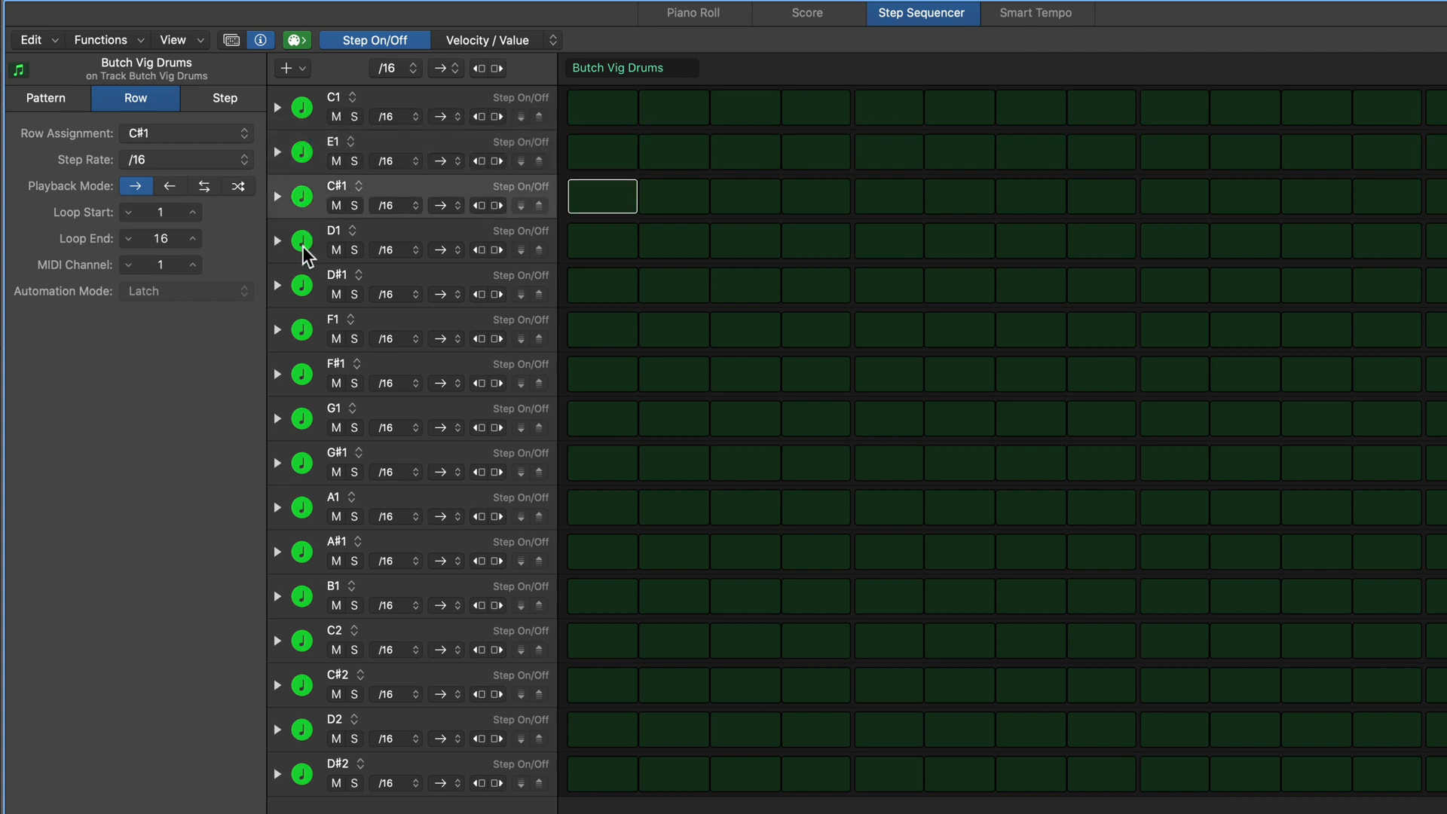
{"action": "left_click", "coordinate": [302, 334]}
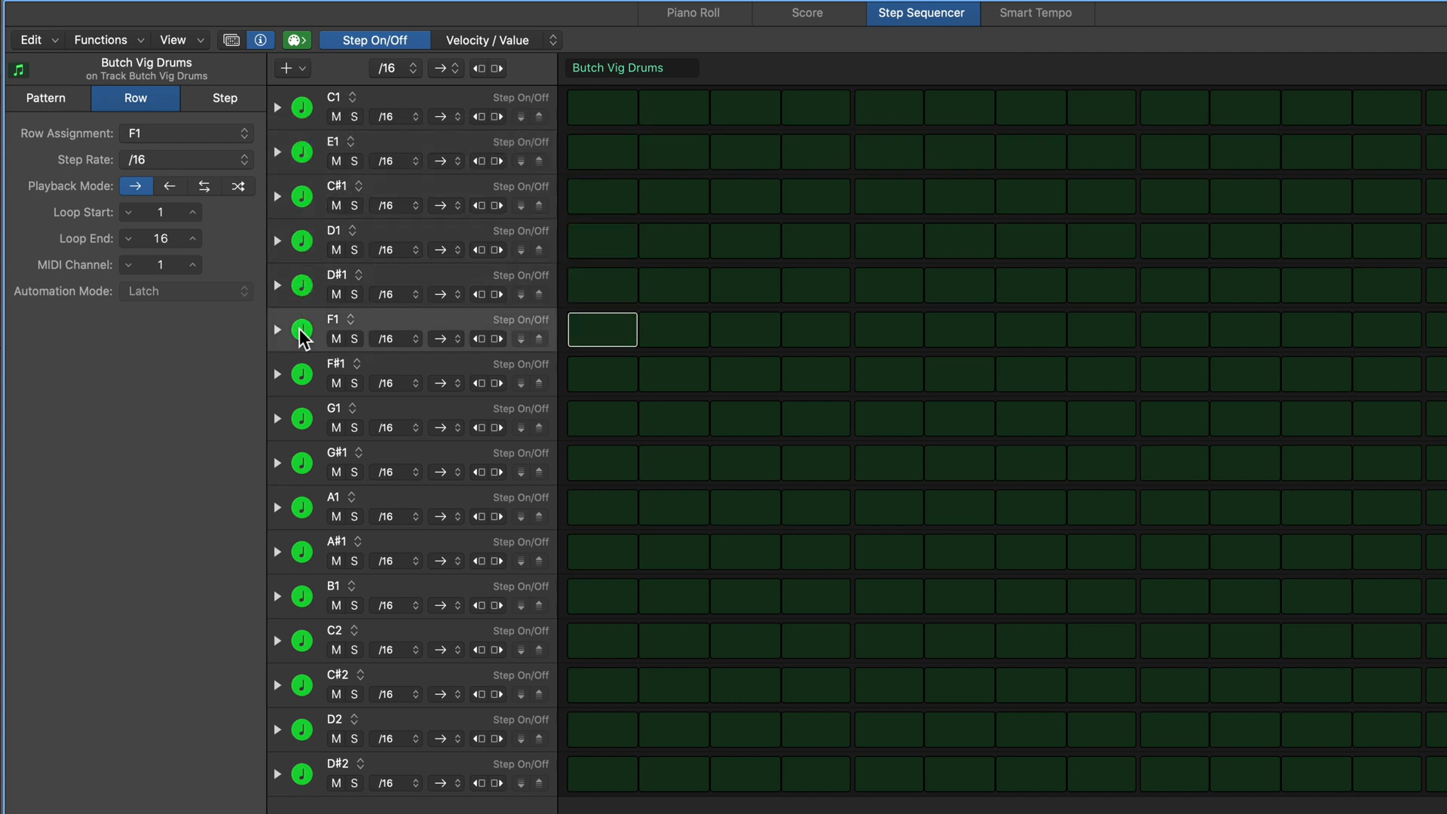
{"action": "left_click", "coordinate": [300, 418]}
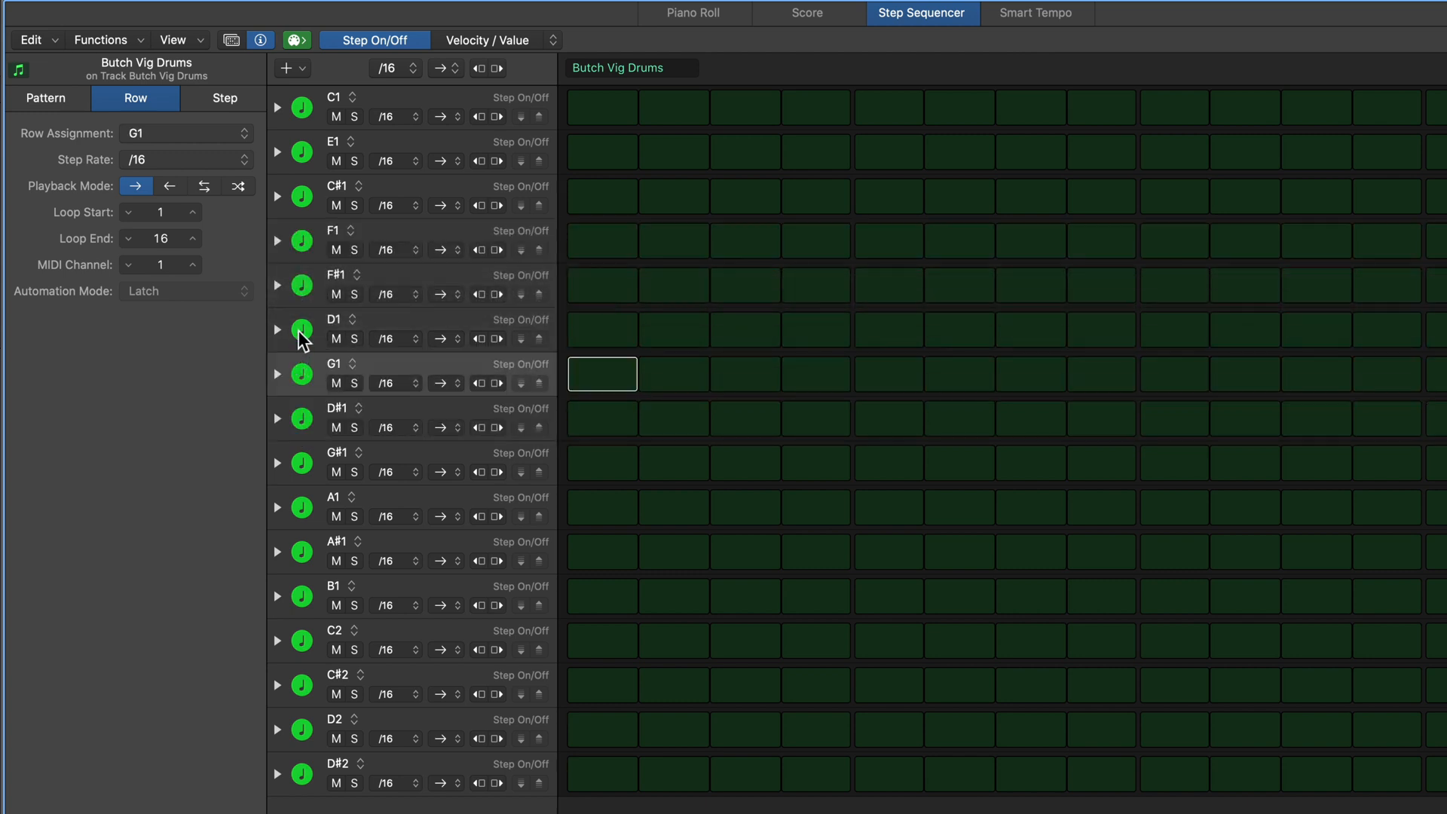
{"action": "mouse_move", "coordinate": [306, 431]}
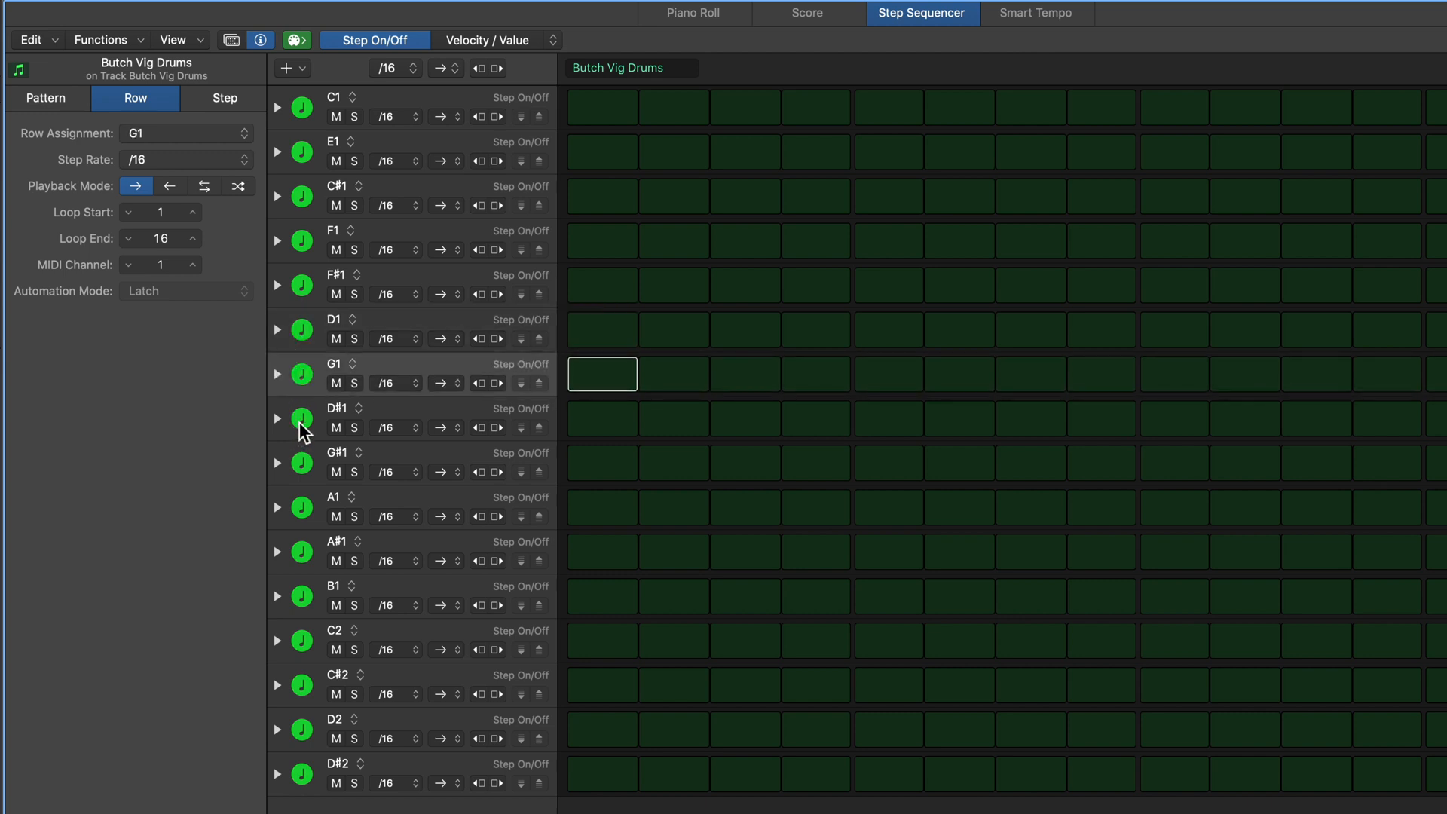
- Reorder the G#1, C#2 and D#2 rows so toms and cymbals sit together at the bottom
{"action": "left_click", "coordinate": [301, 466]}
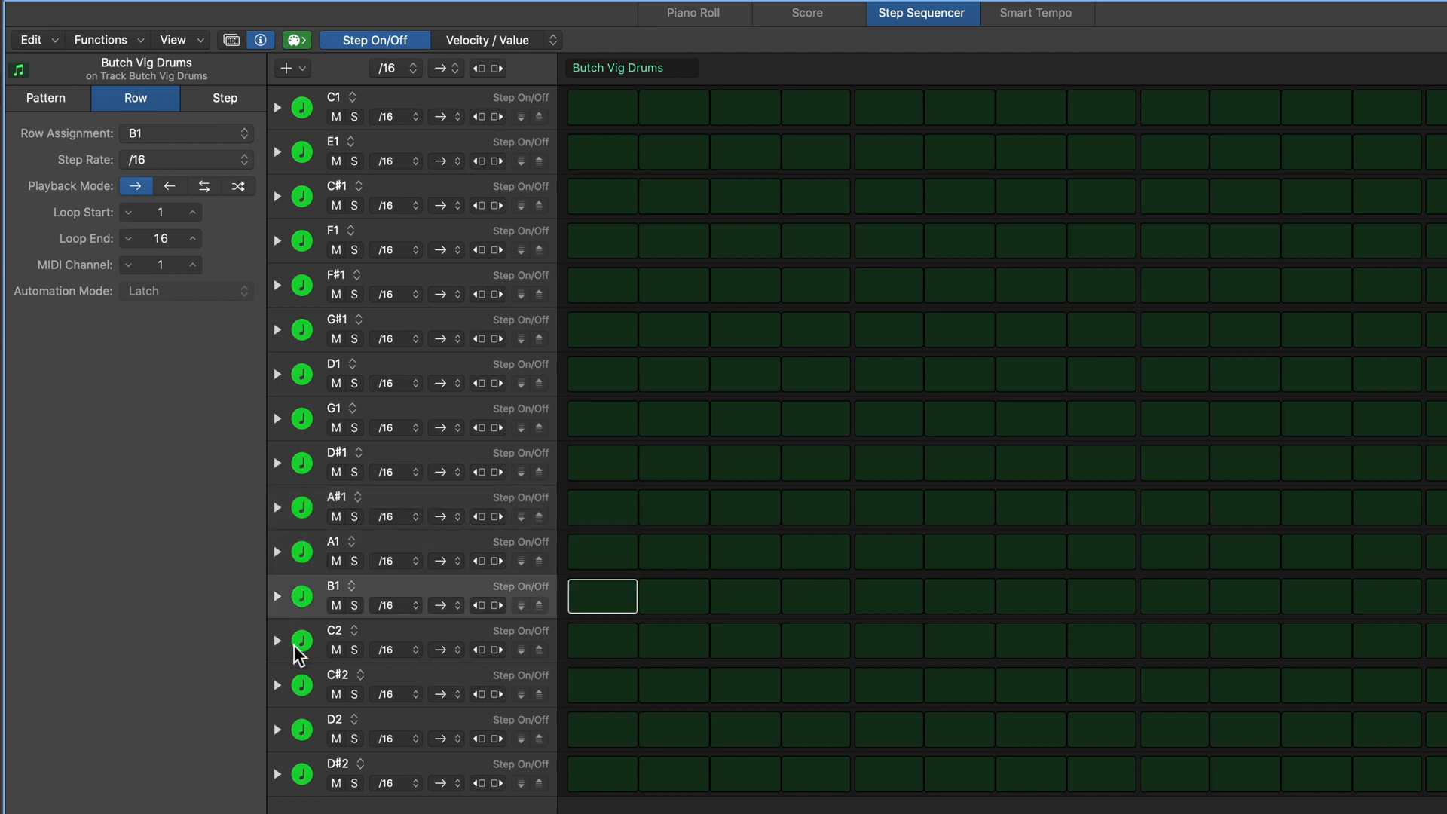
{"action": "left_click", "coordinate": [301, 686]}
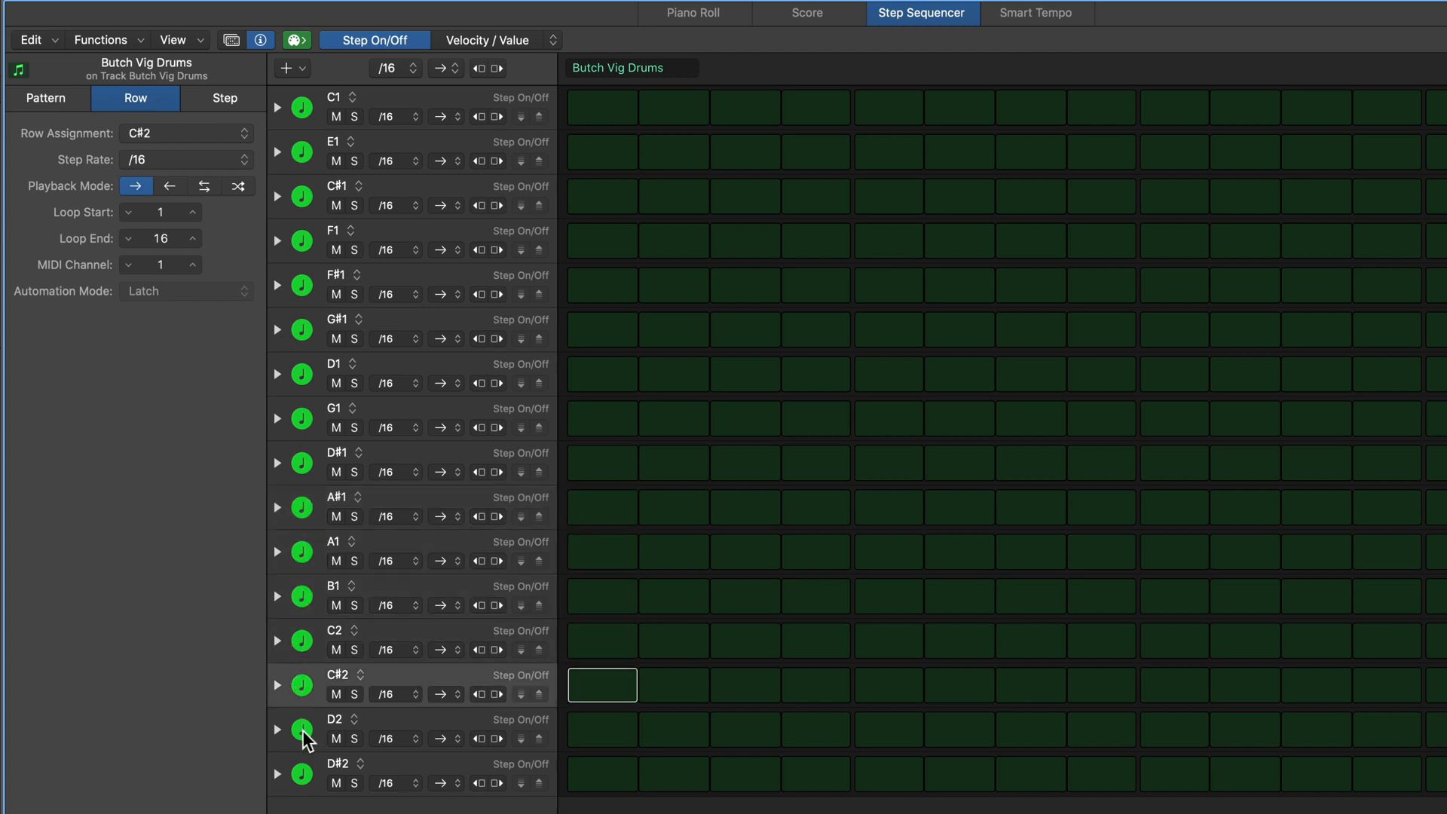
{"action": "left_click", "coordinate": [301, 775]}
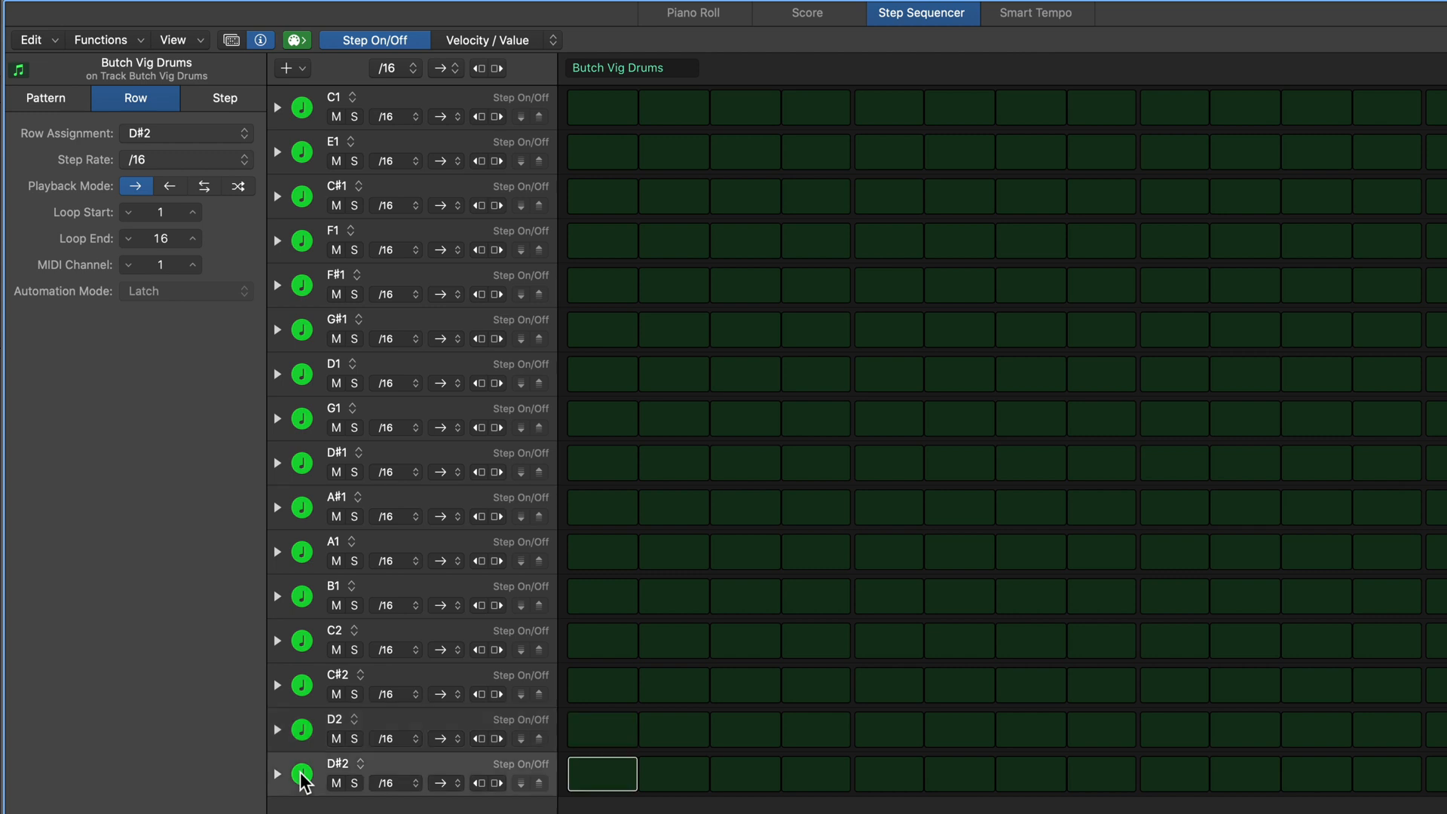
{"action": "mouse_move", "coordinate": [446, 482]}
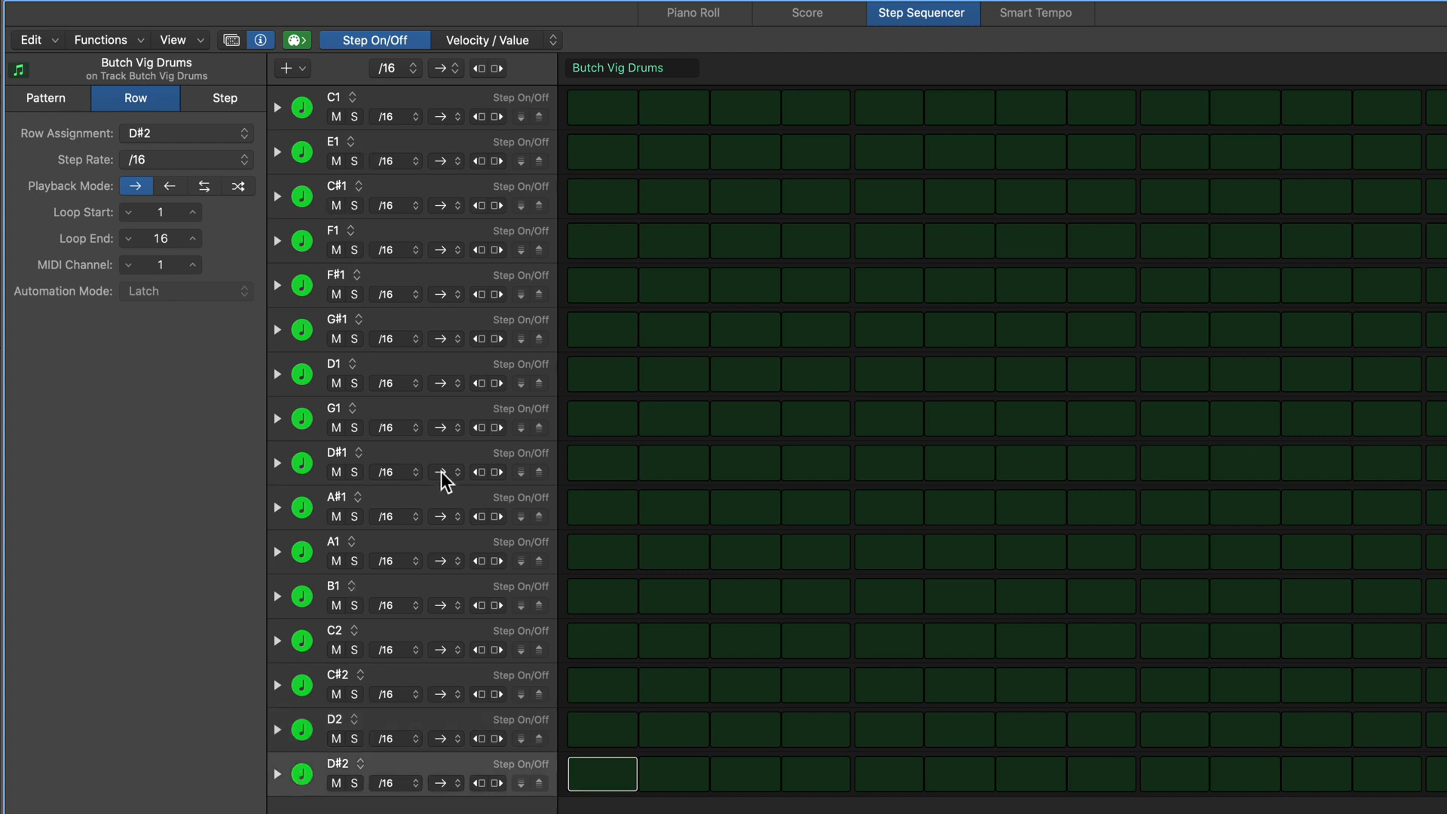
{"action": "mouse_move", "coordinate": [392, 101]}
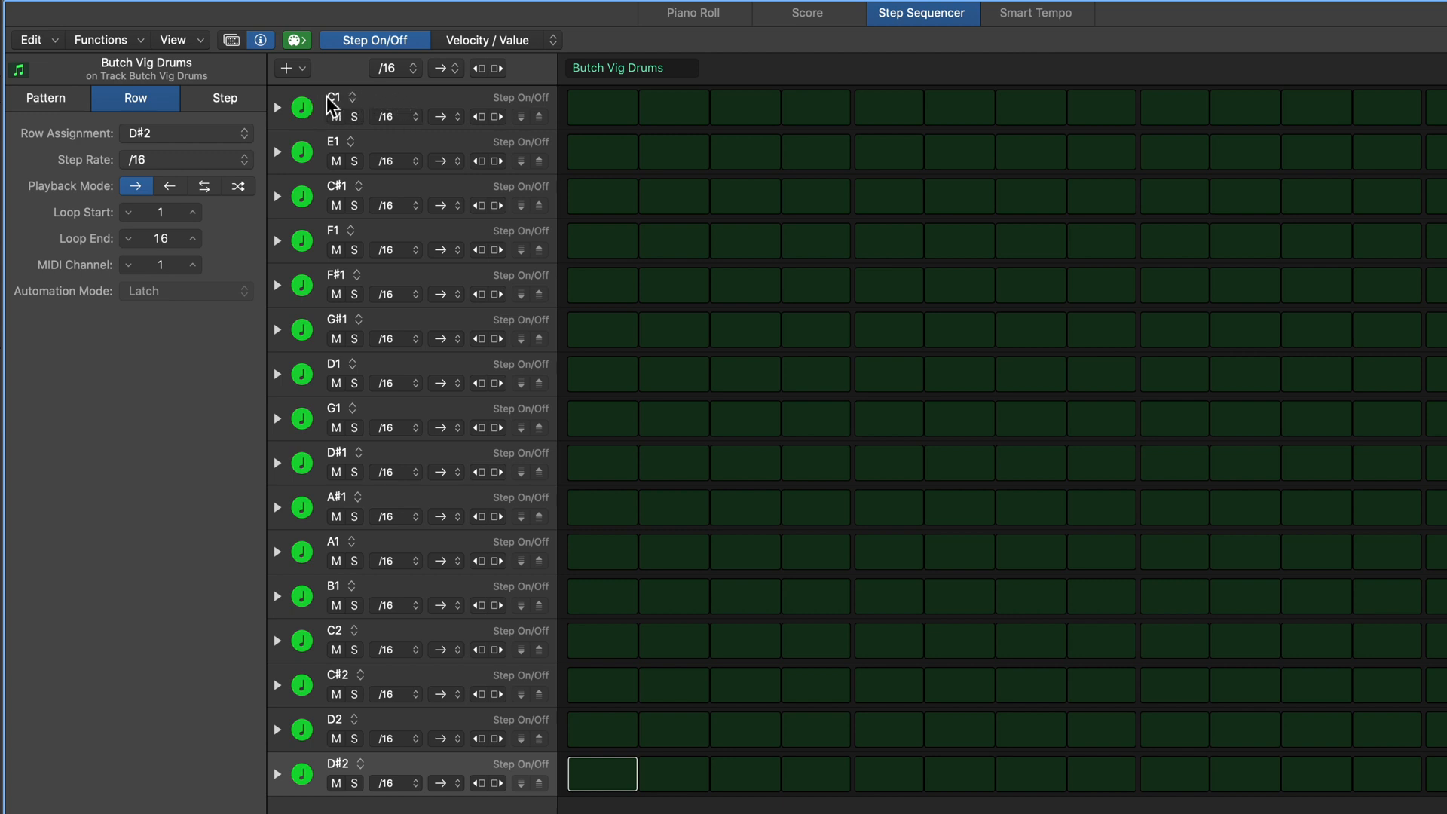
{"action": "mouse_move", "coordinate": [208, 48]}
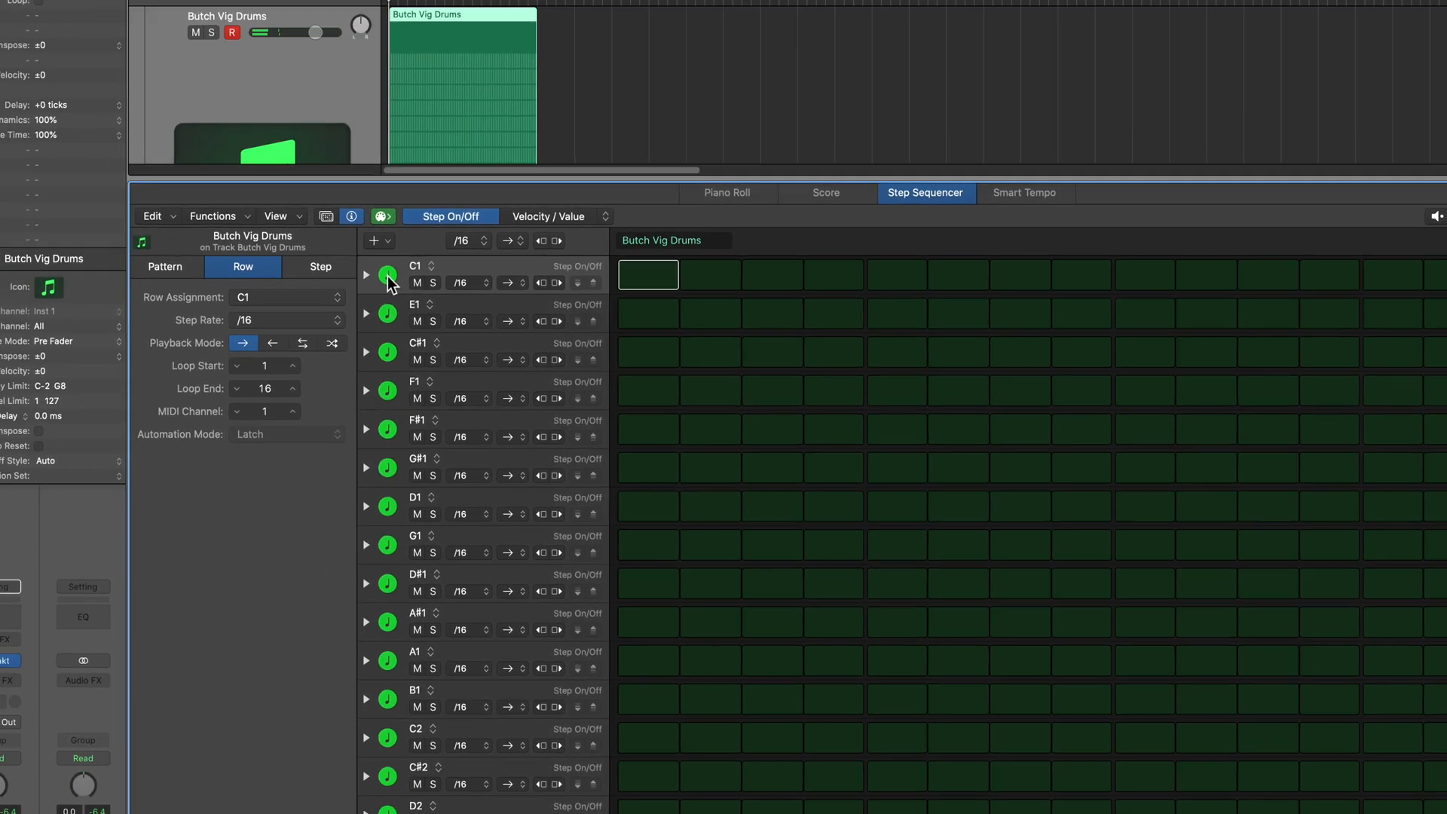
- Give the C1 and E1 rows kick drum icons from the icon picker
{"action": "left_click", "coordinate": [48, 287]}
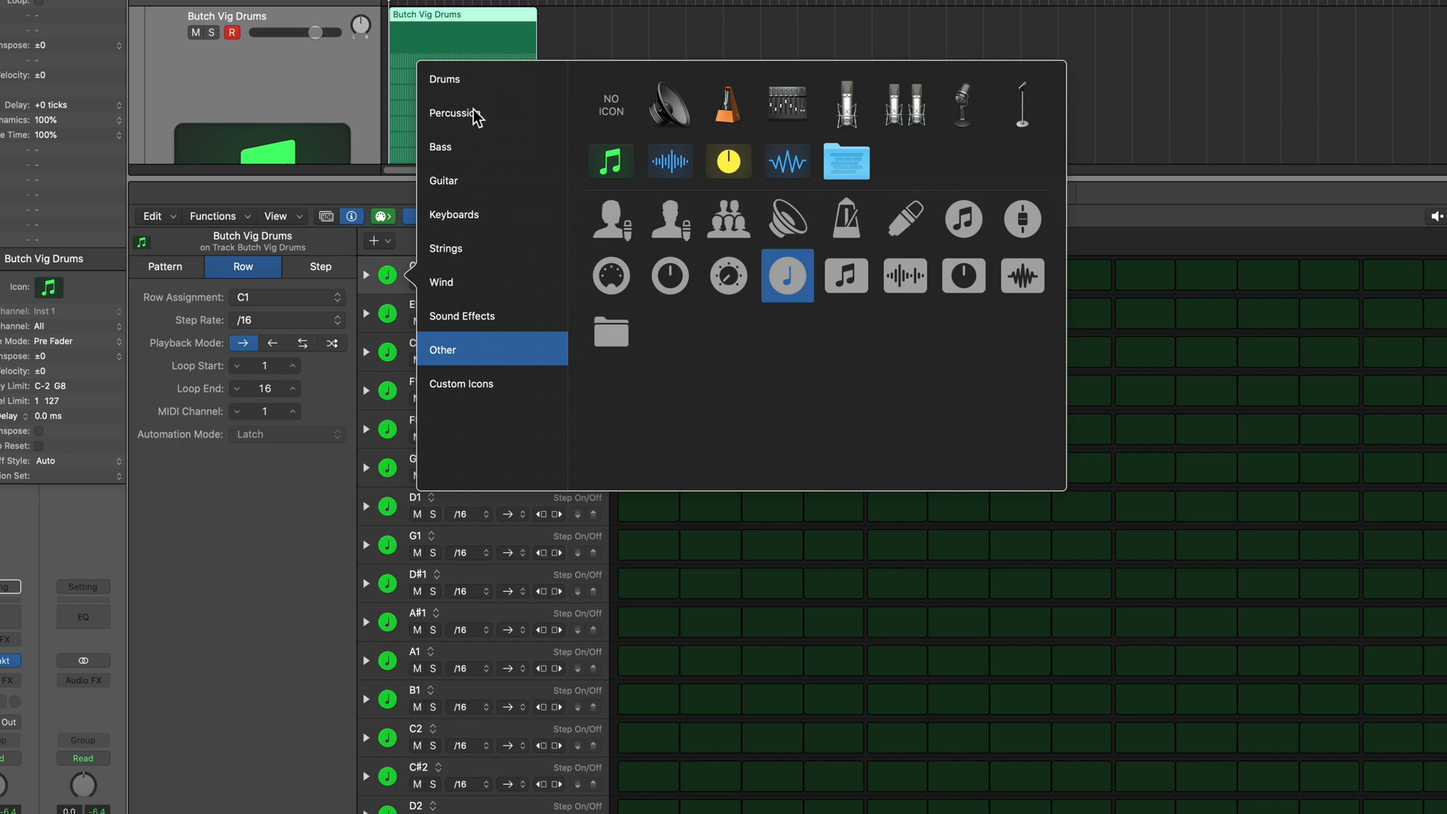
{"action": "left_click", "coordinate": [443, 78]}
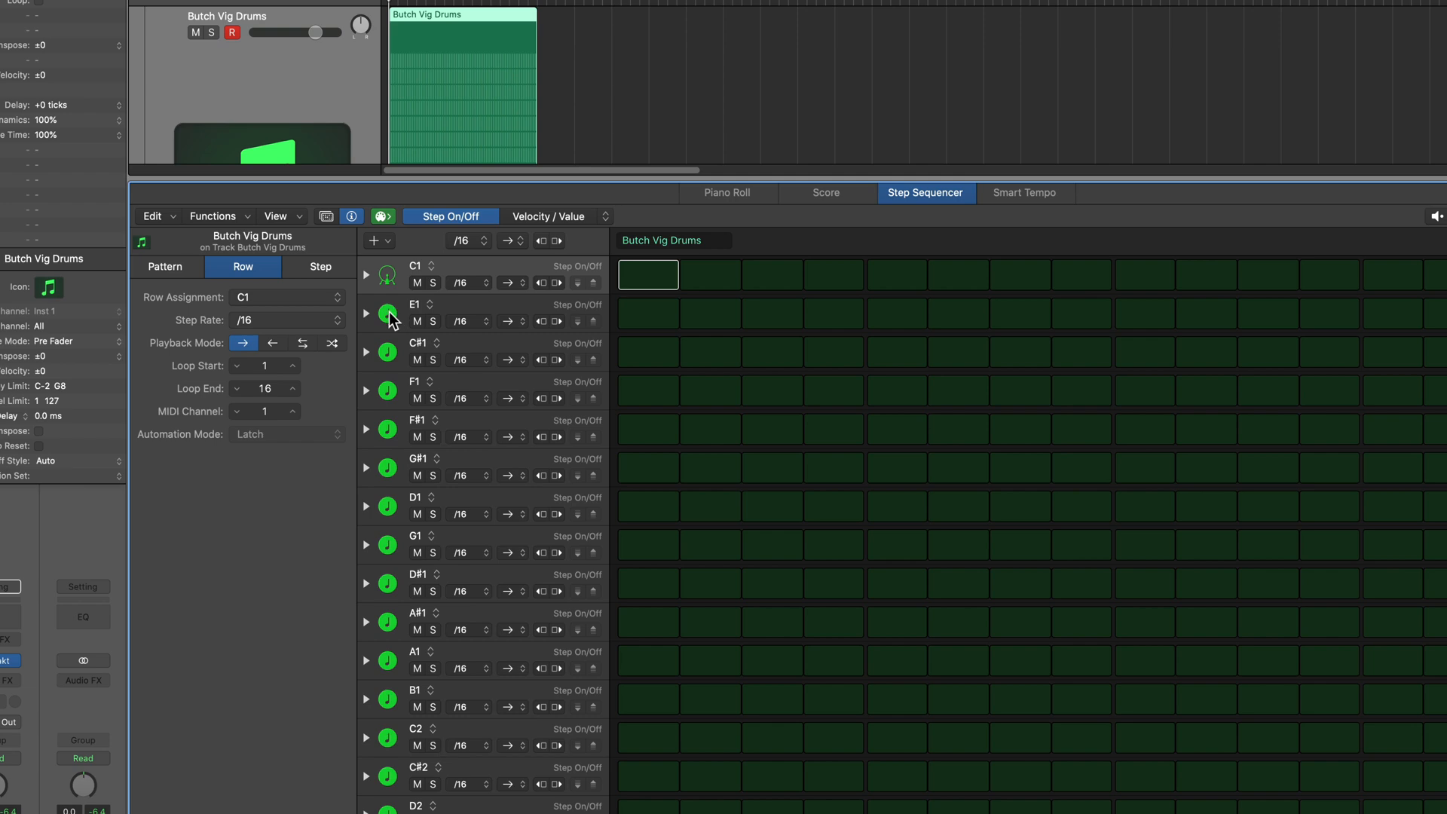
{"action": "left_click", "coordinate": [388, 314]}
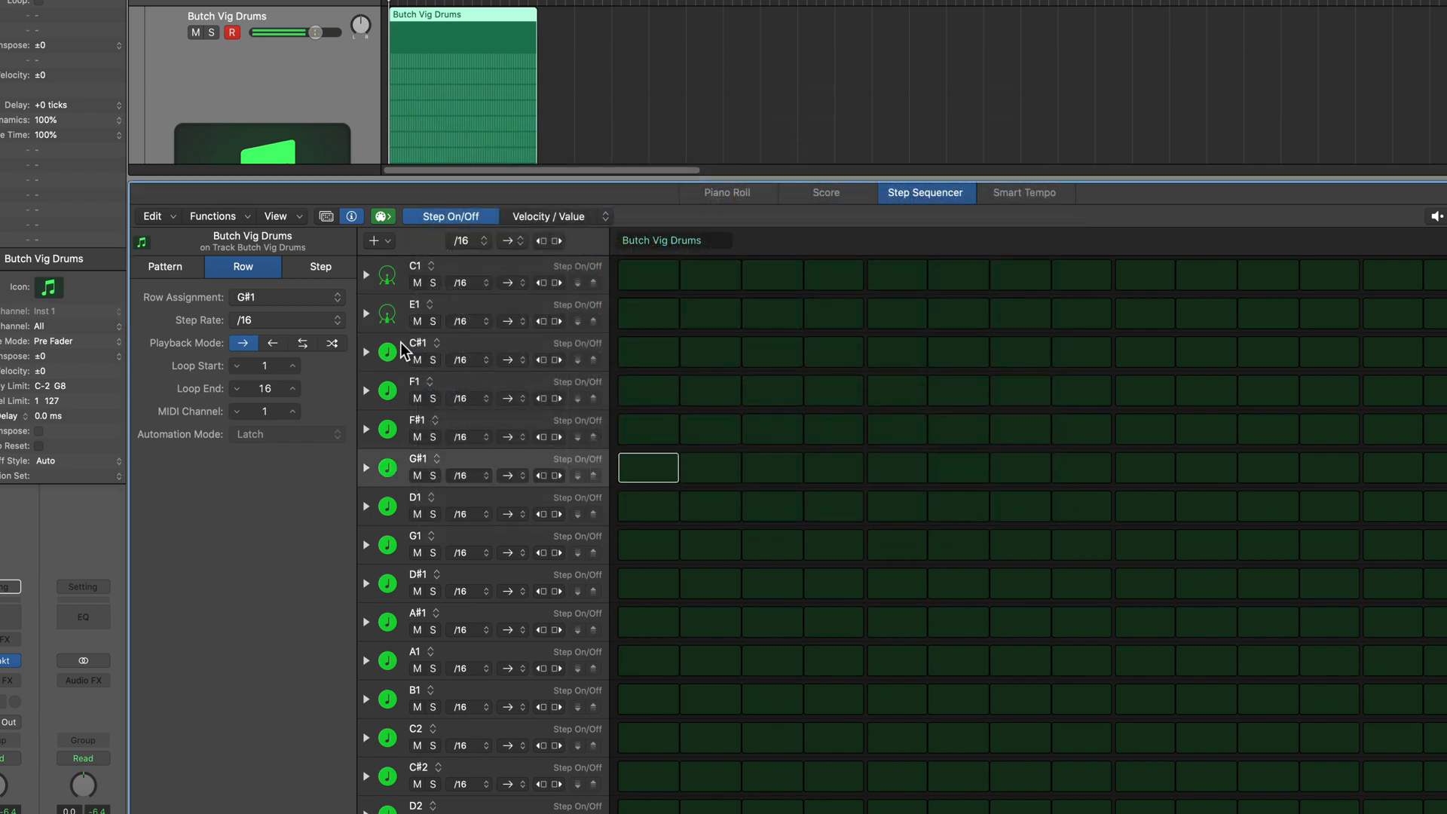
- Give the C#1 row a snare icon and the F1 row its drum icon from the Drums category
{"action": "left_click", "coordinate": [50, 287]}
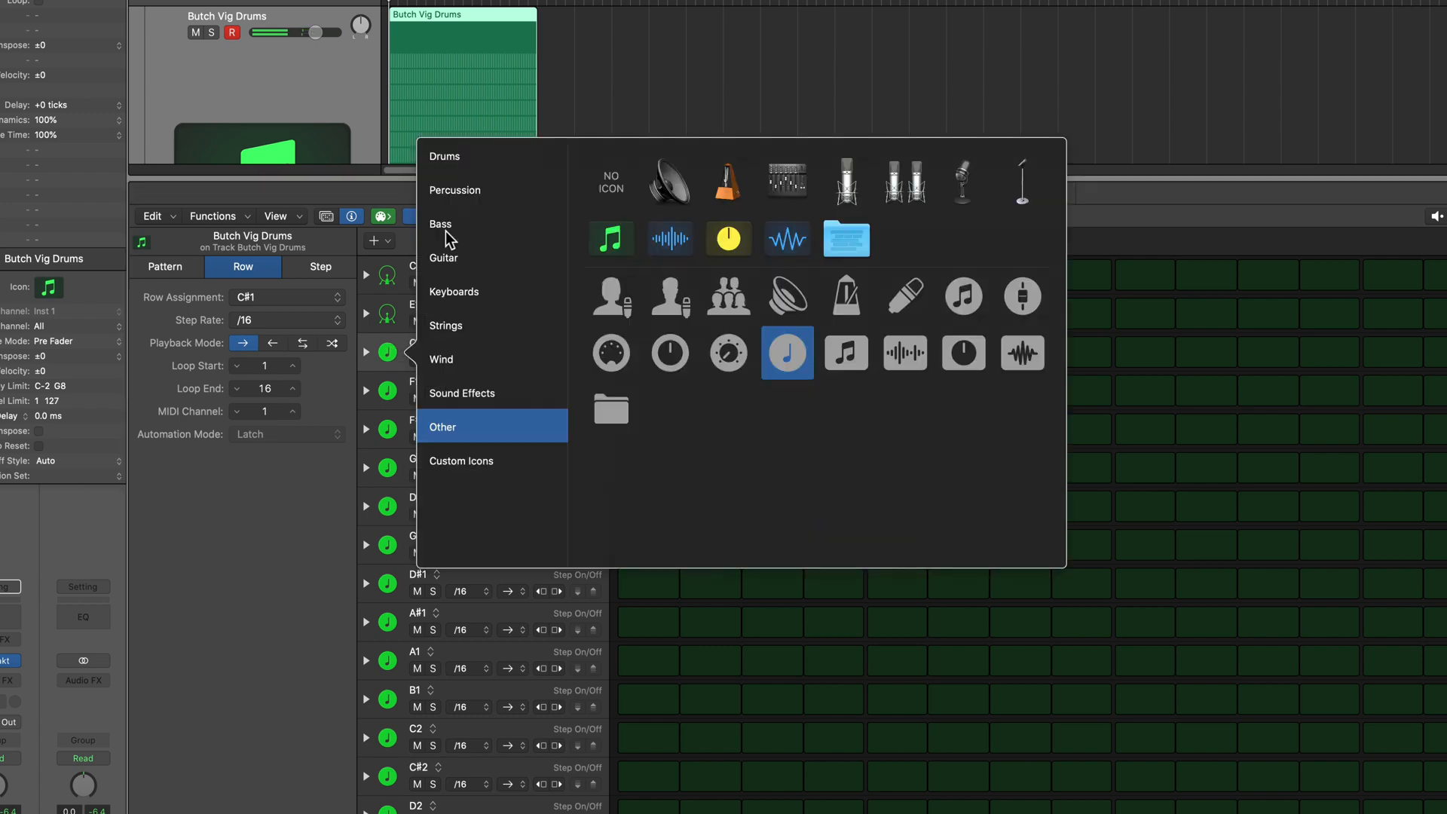
{"action": "left_click", "coordinate": [443, 155]}
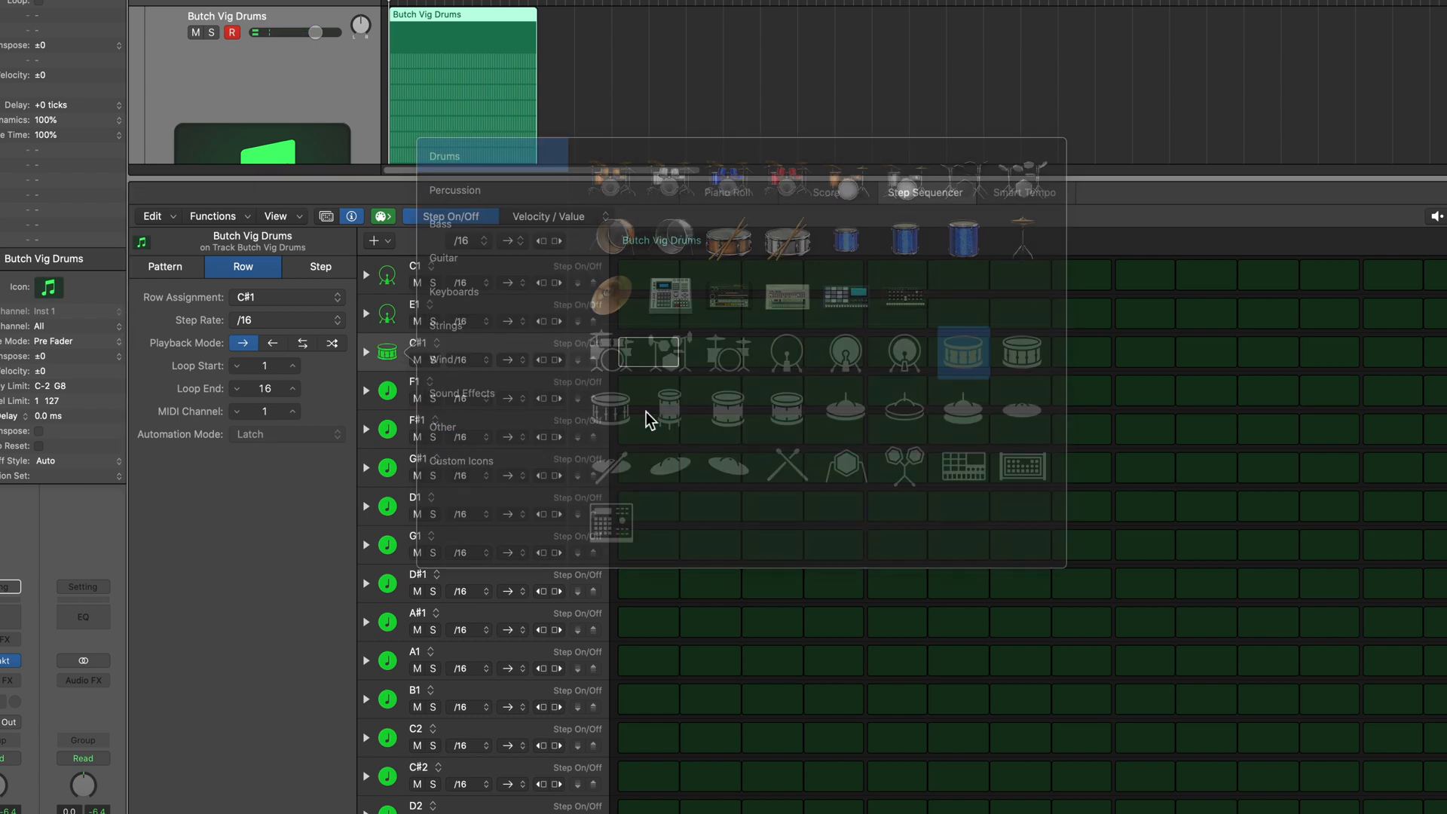
{"action": "left_click", "coordinate": [441, 466]}
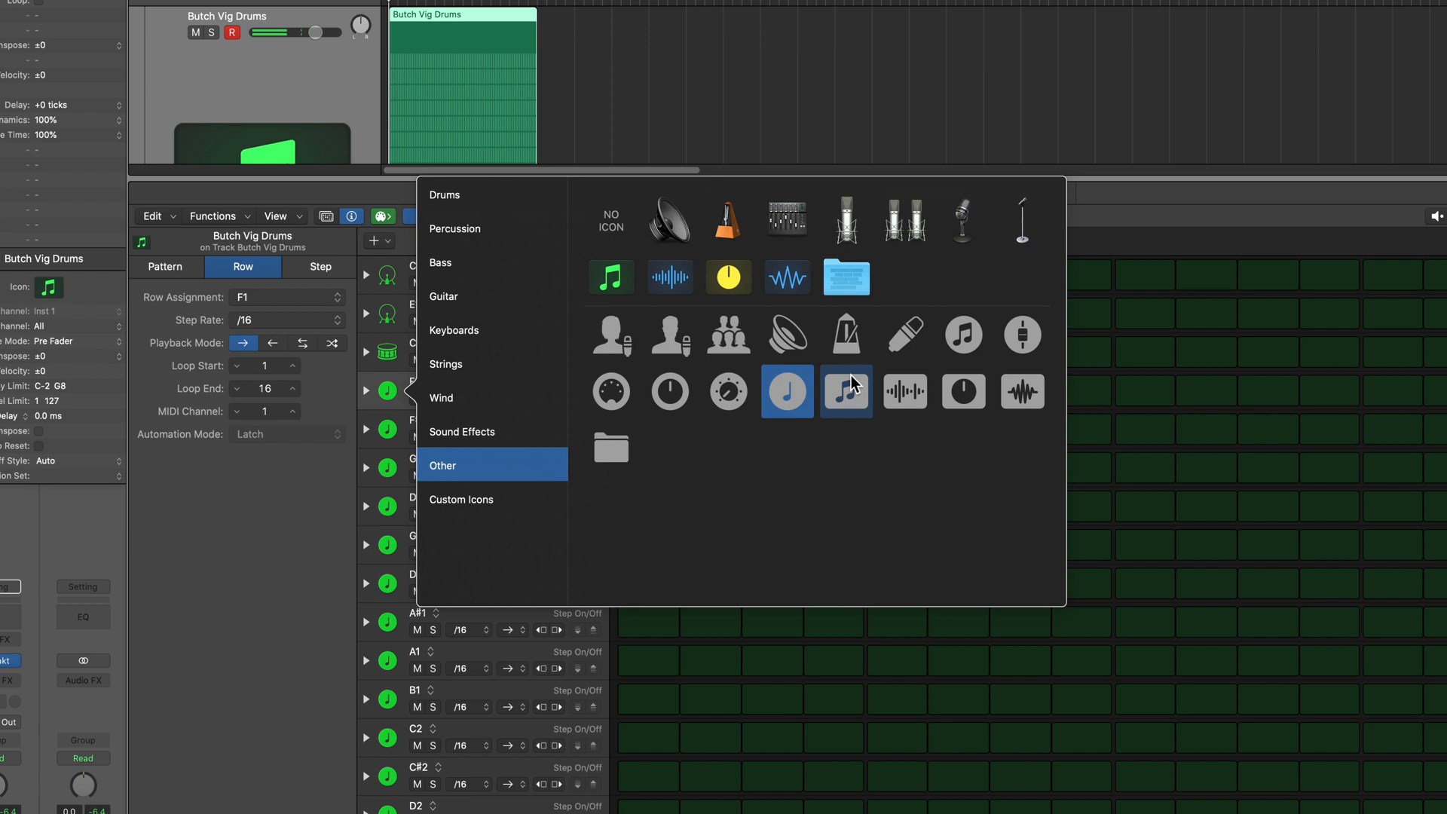
{"action": "left_click", "coordinate": [443, 194]}
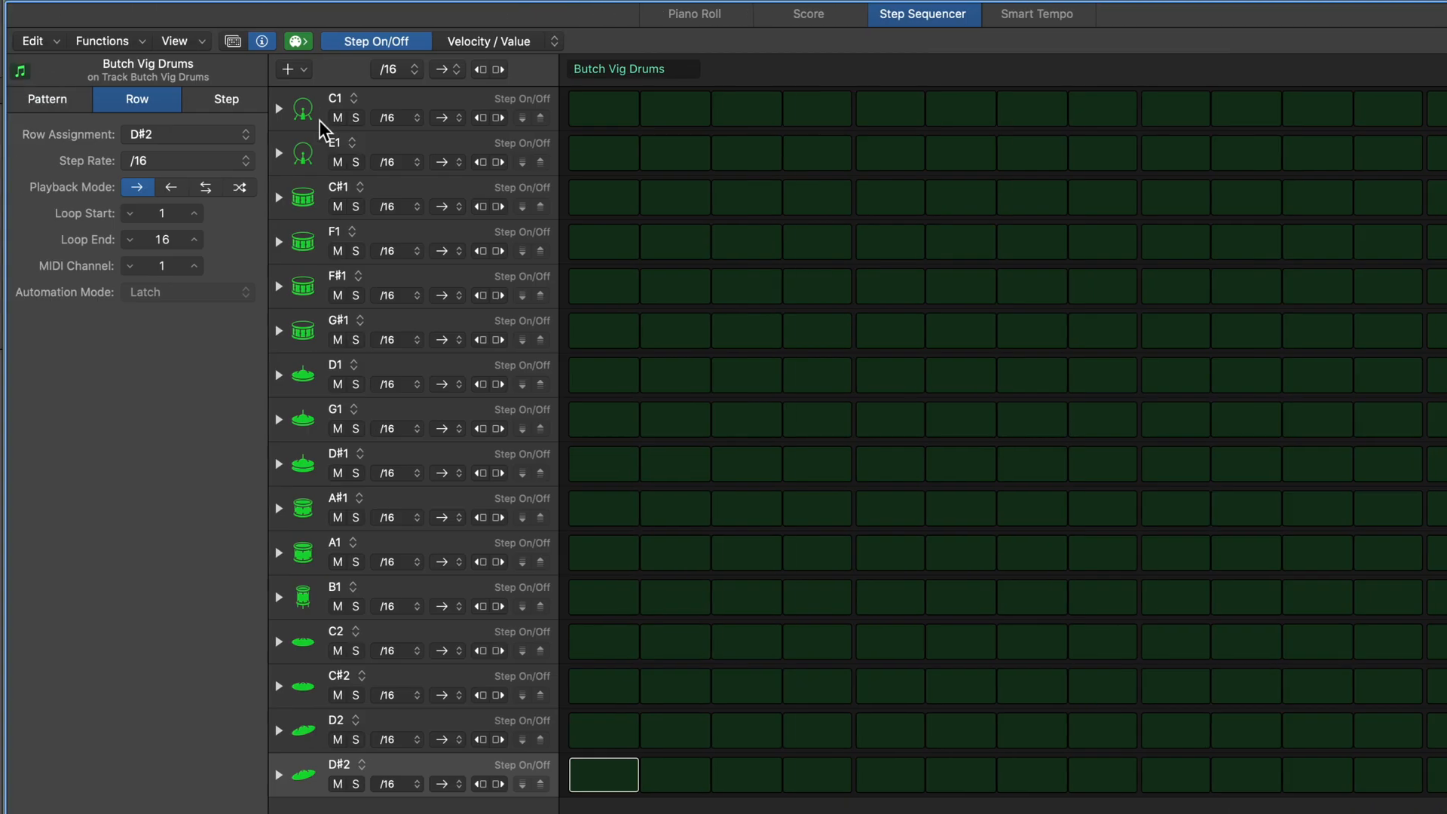
{"action": "mouse_move", "coordinate": [326, 100]}
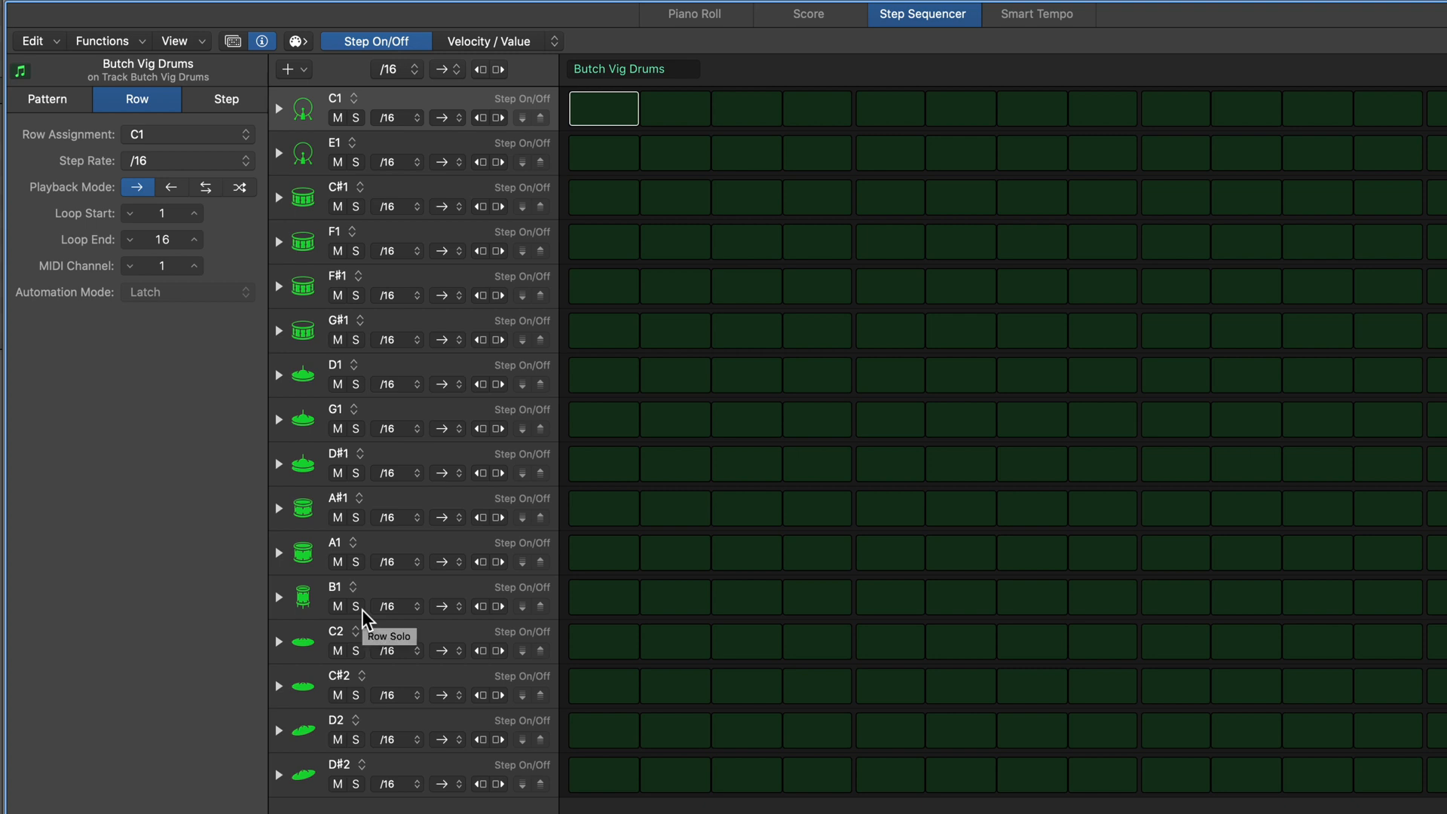
{"action": "mouse_move", "coordinate": [434, 639]}
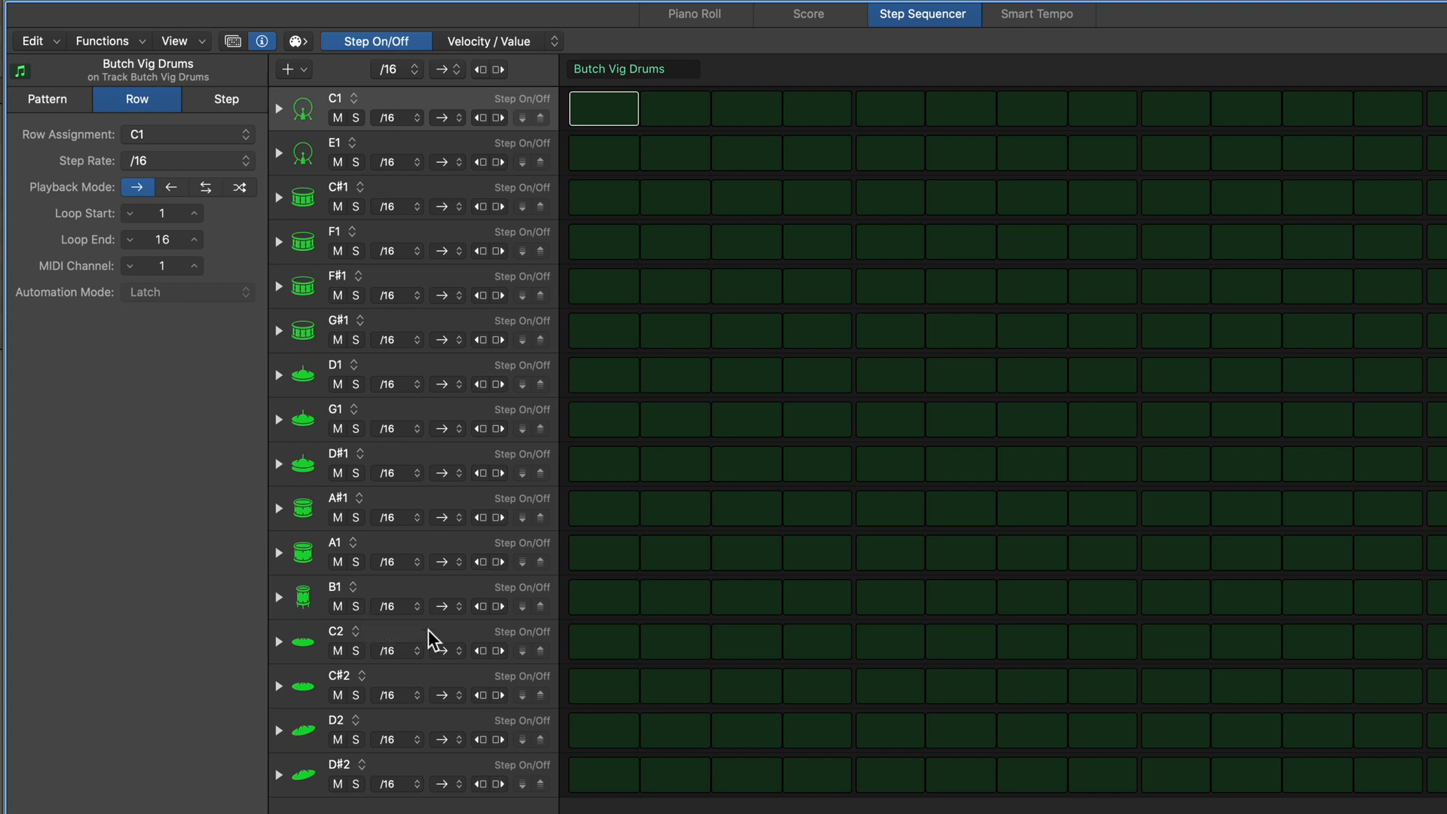
{"action": "mouse_move", "coordinate": [207, 43]}
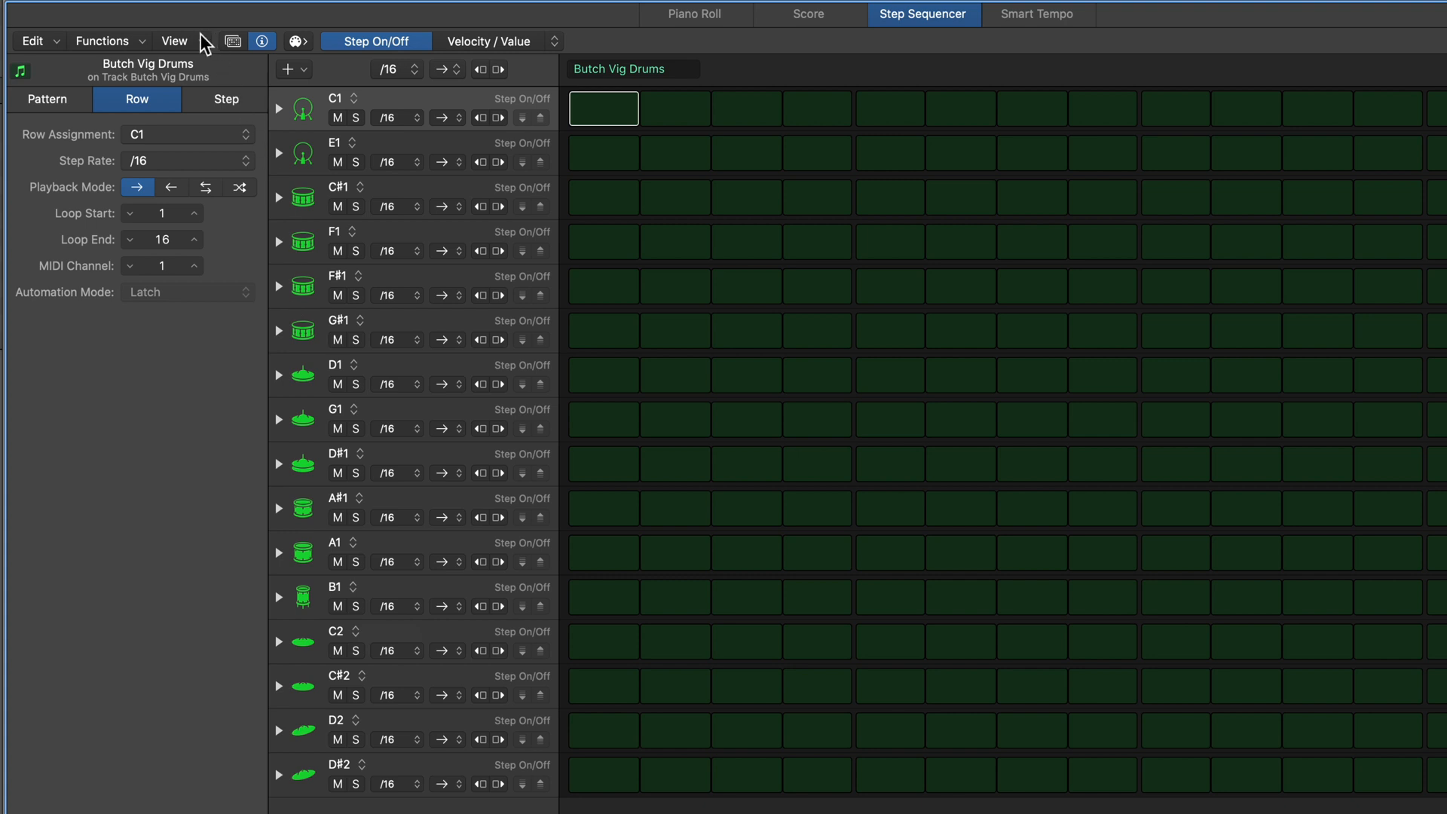
- Show row colours, then colour C1 red and the C#1, F1 and F#1 rows yellow
{"action": "left_click", "coordinate": [175, 41]}
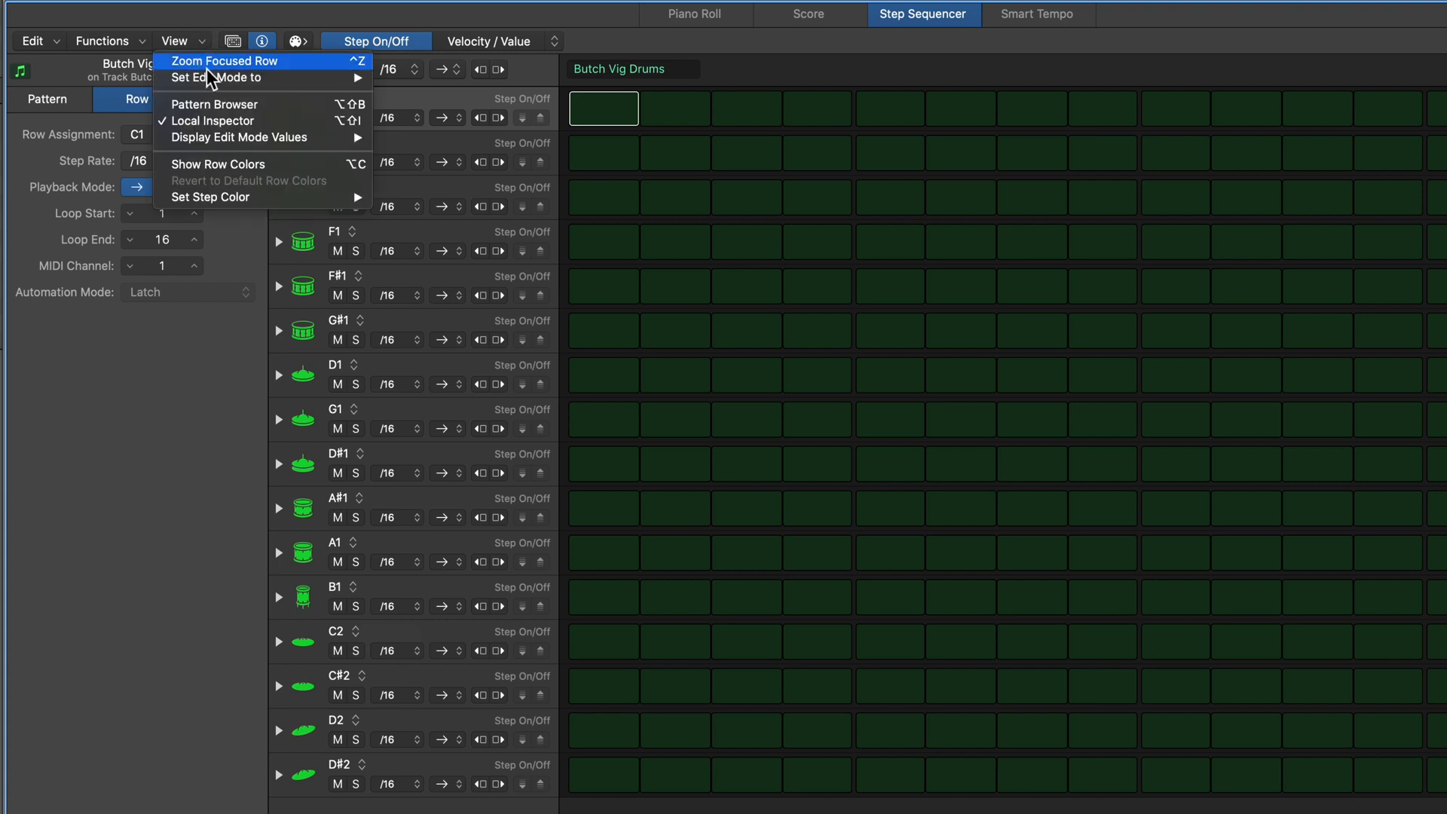
{"action": "mouse_move", "coordinate": [294, 171]}
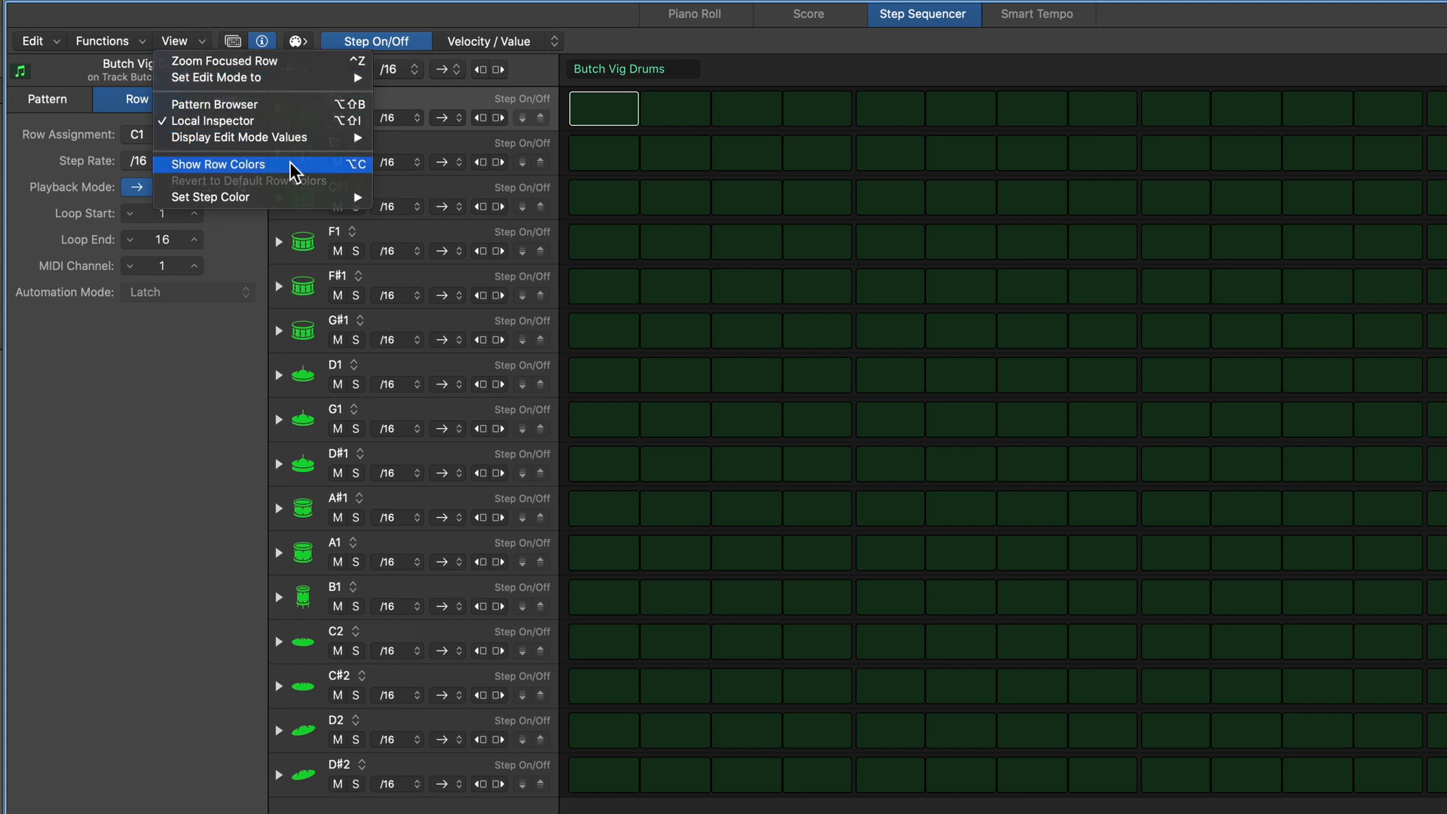
{"action": "left_click", "coordinate": [211, 196]}
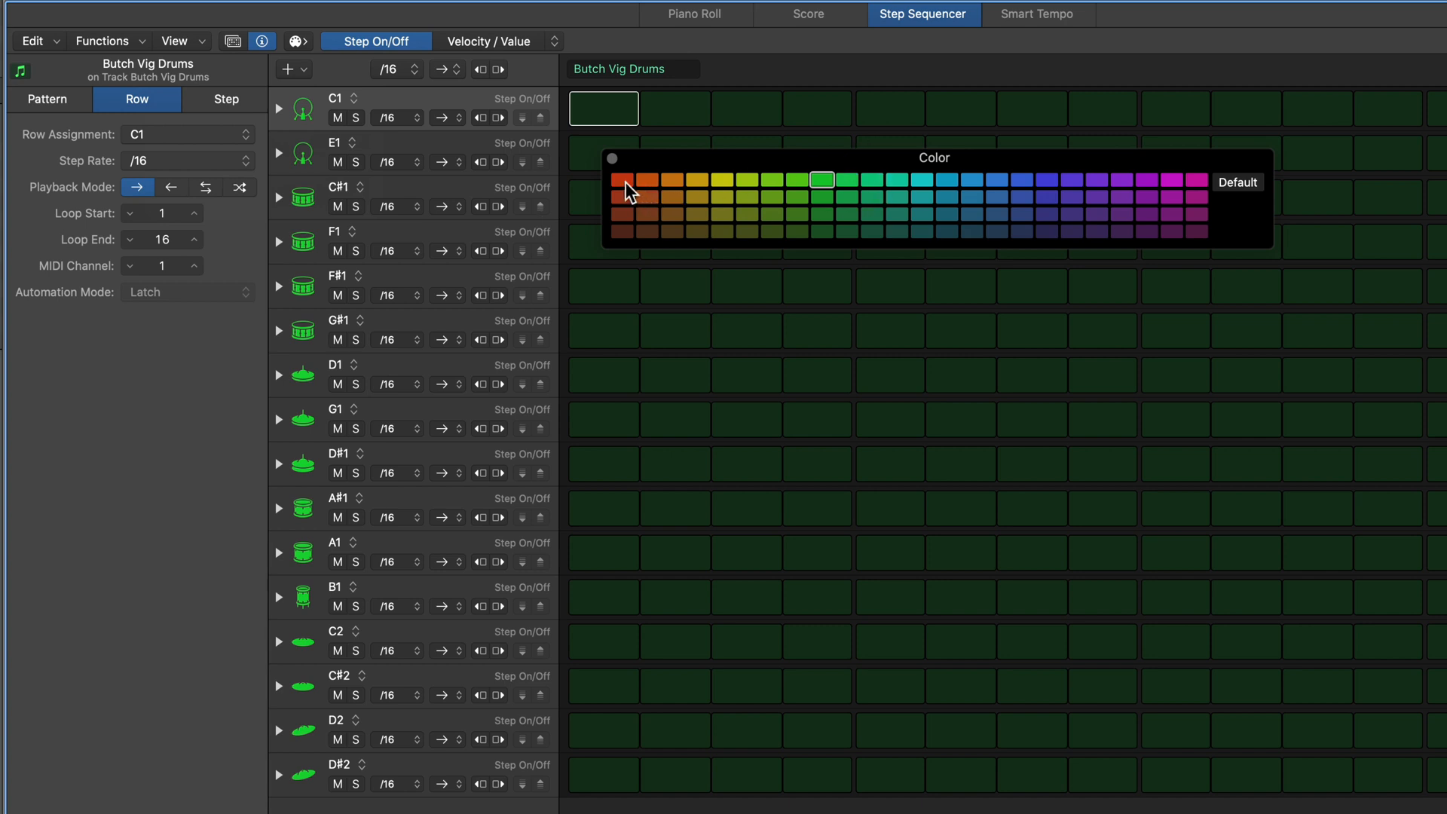
{"action": "left_click", "coordinate": [622, 183]}
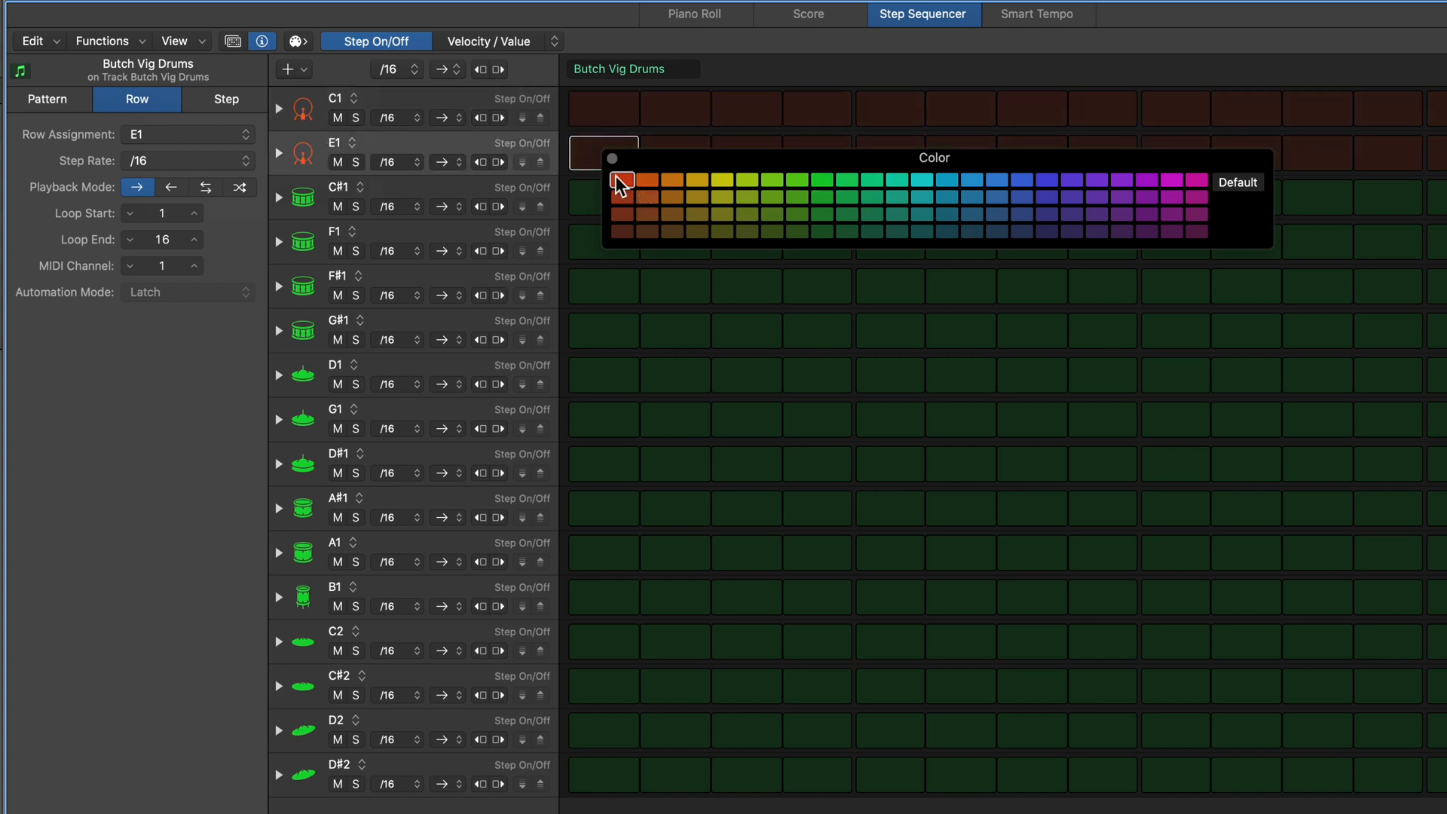
{"action": "left_click", "coordinate": [697, 180]}
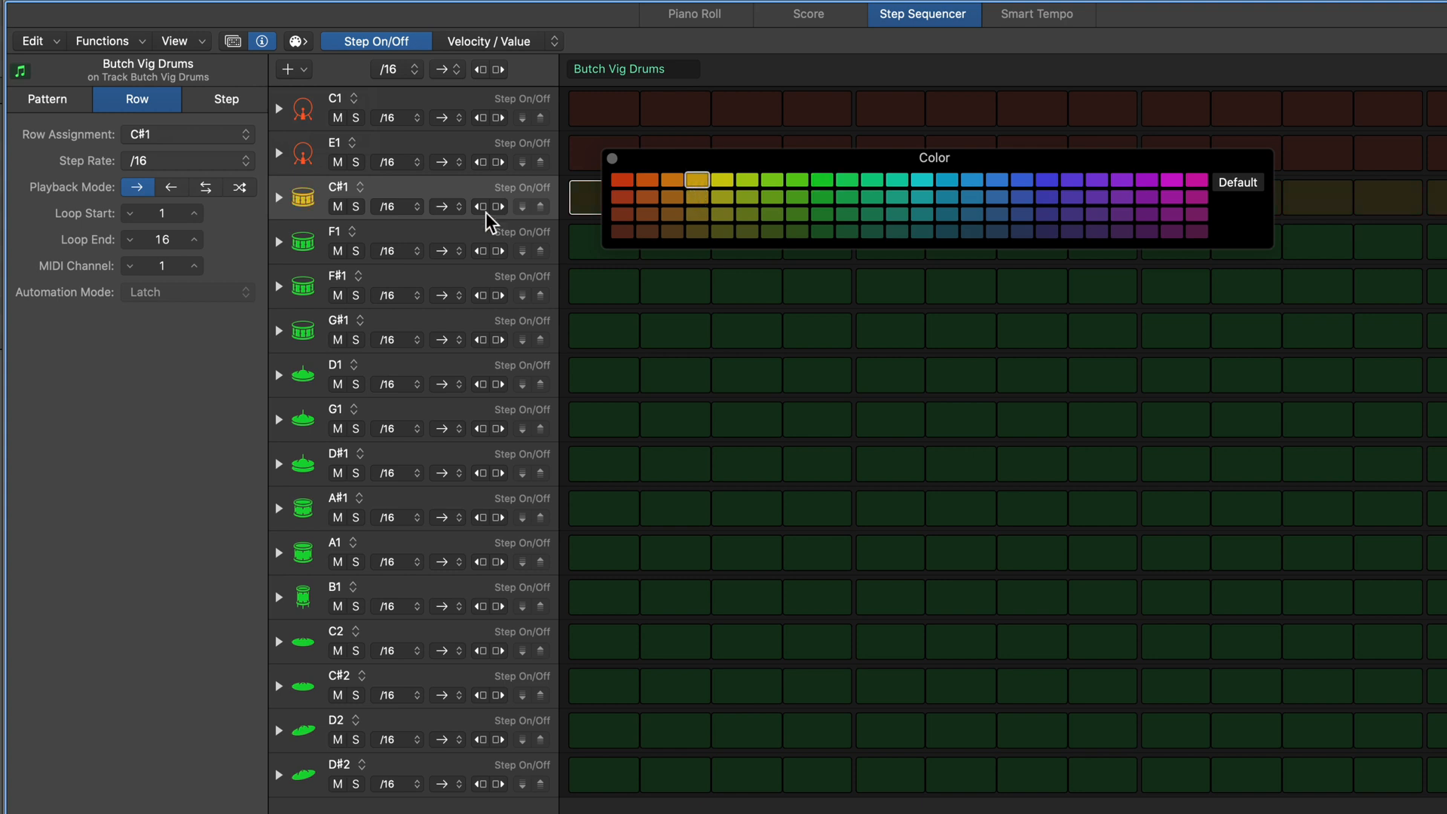
{"action": "left_click", "coordinate": [333, 230]}
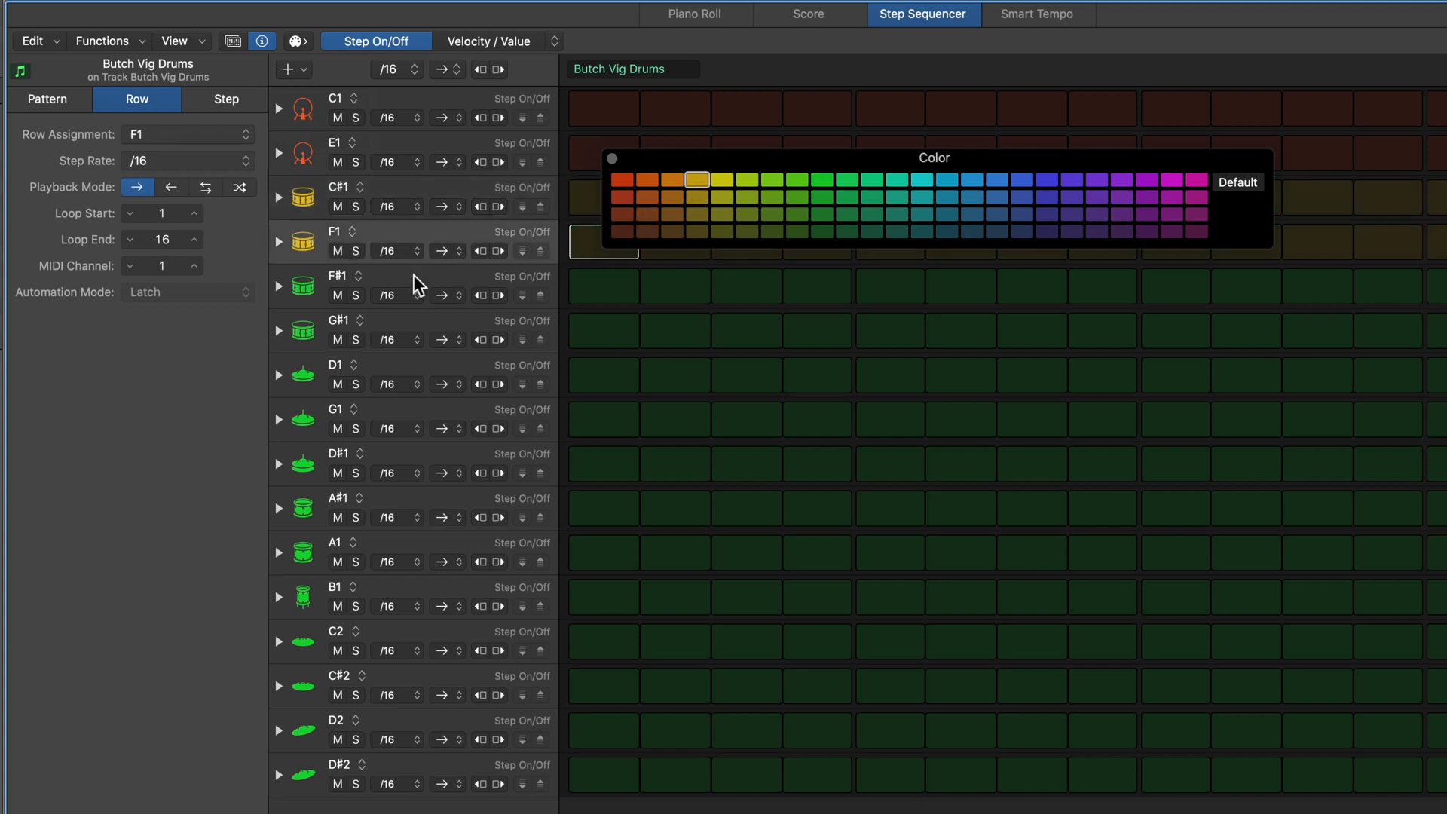
{"action": "left_click", "coordinate": [335, 276]}
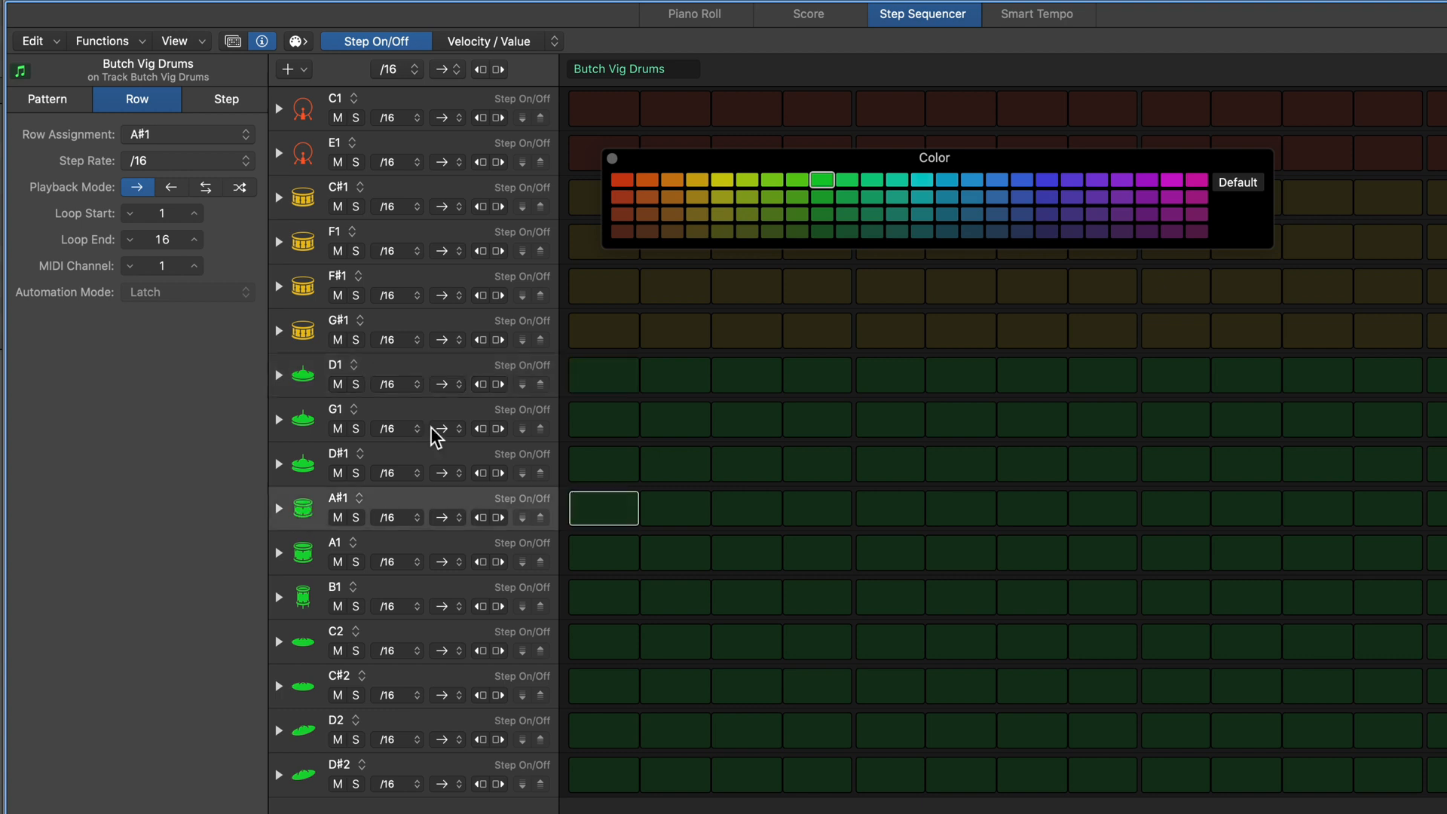
- Colour the A#1 and A1 rows blue and the C2, C#2 and D2 rows magenta
{"action": "left_click", "coordinate": [946, 180]}
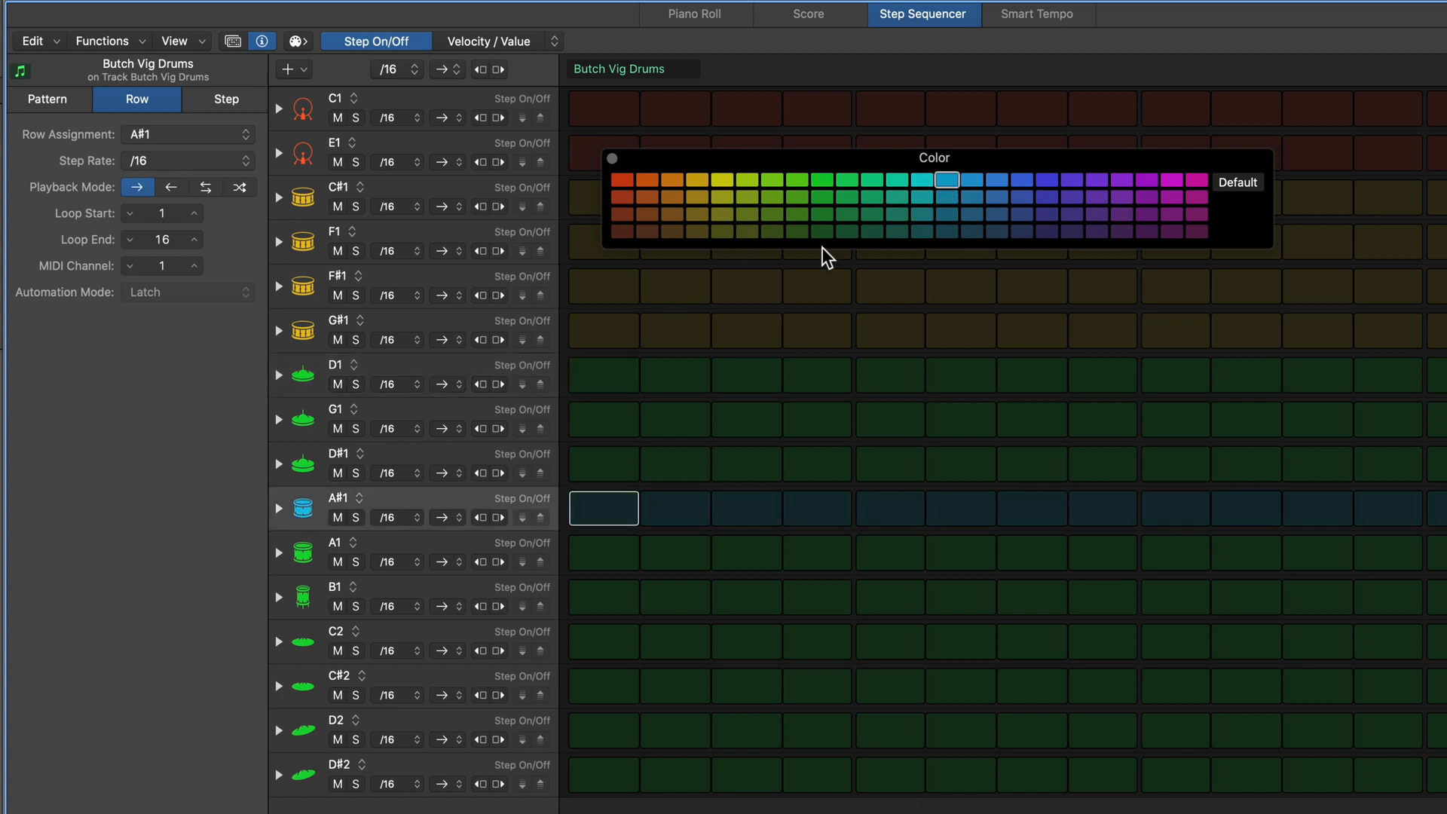
{"action": "left_click", "coordinate": [822, 179]}
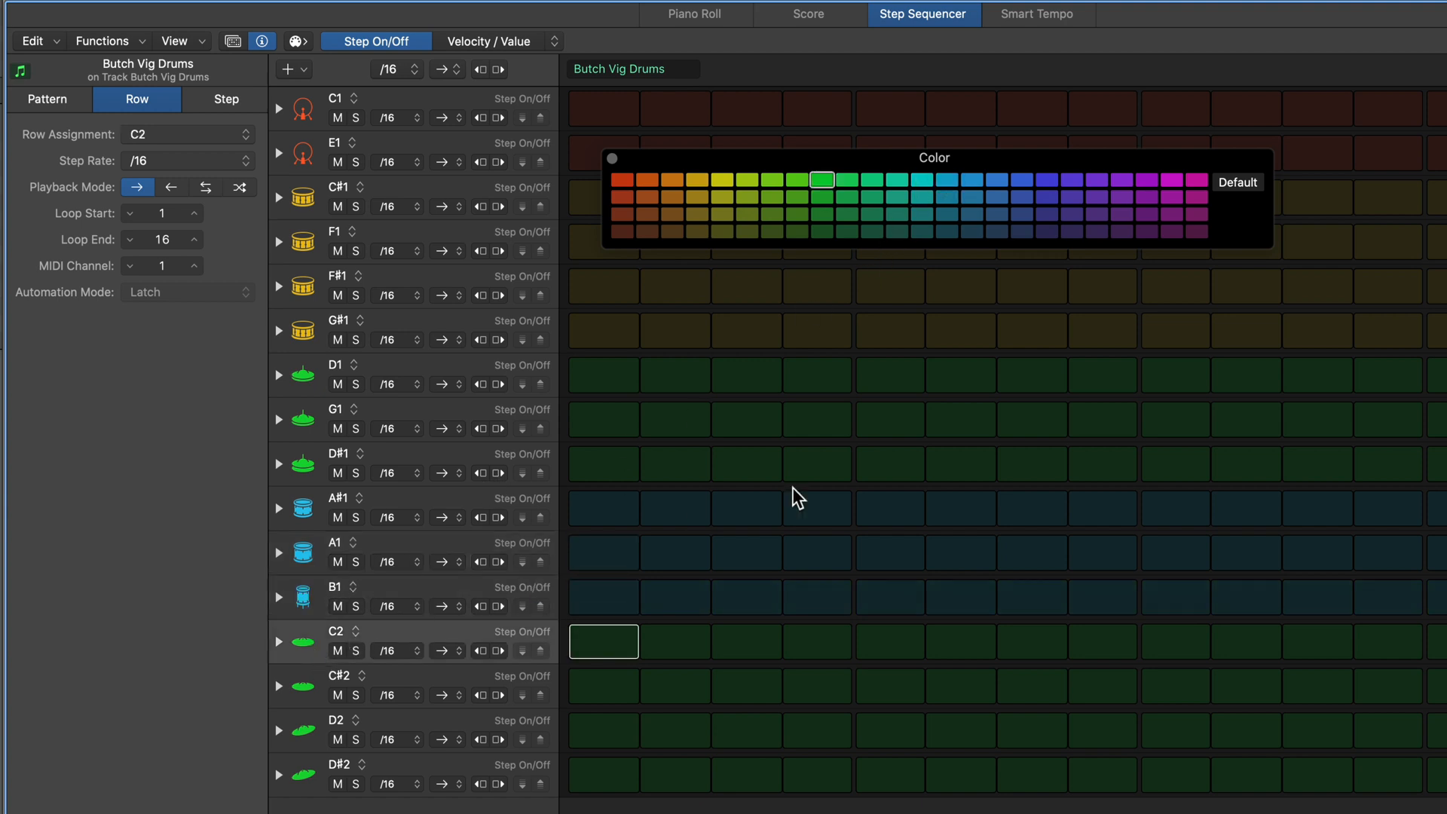
{"action": "left_click", "coordinate": [1196, 179]}
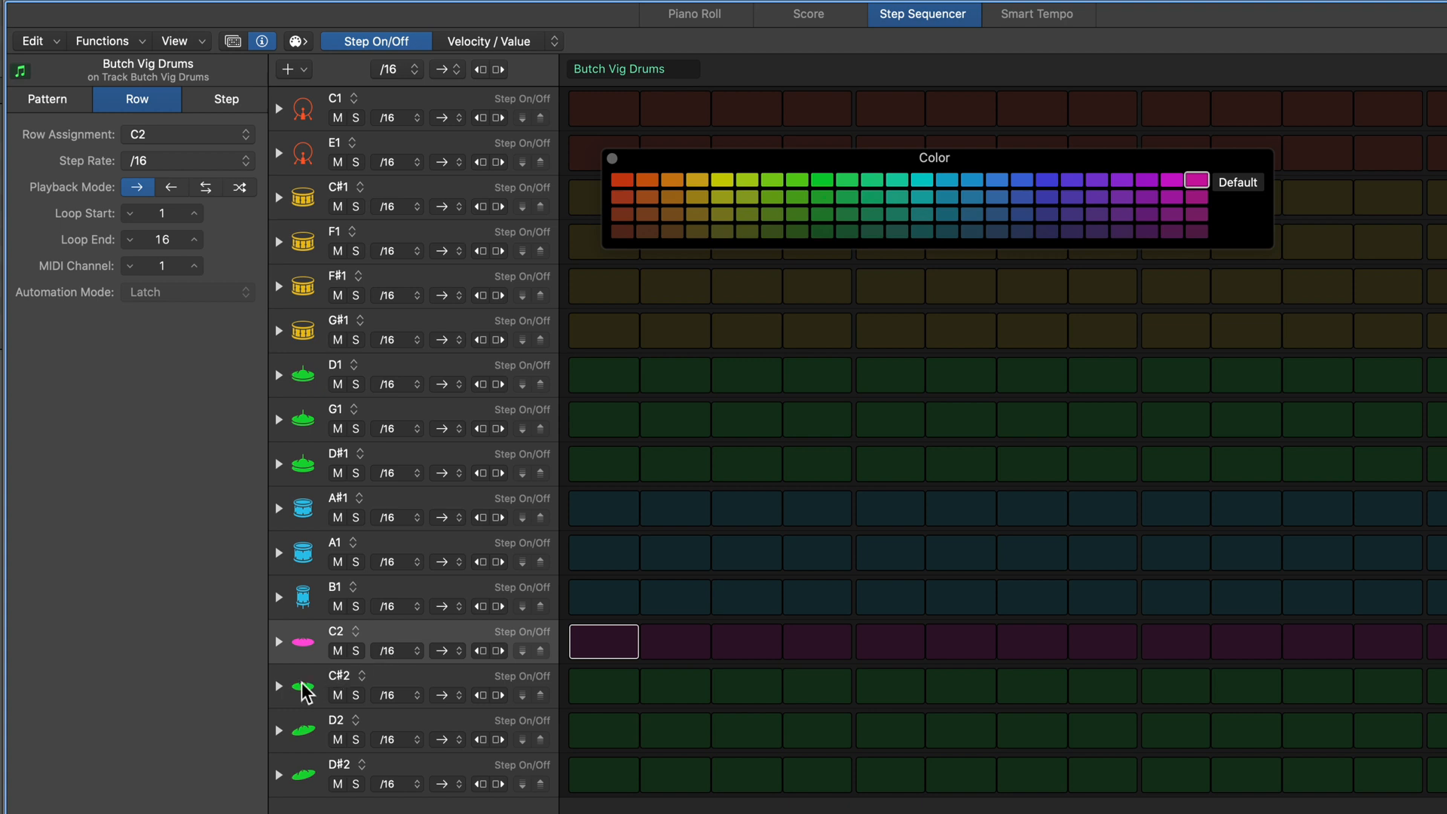
{"action": "left_click", "coordinate": [304, 690]}
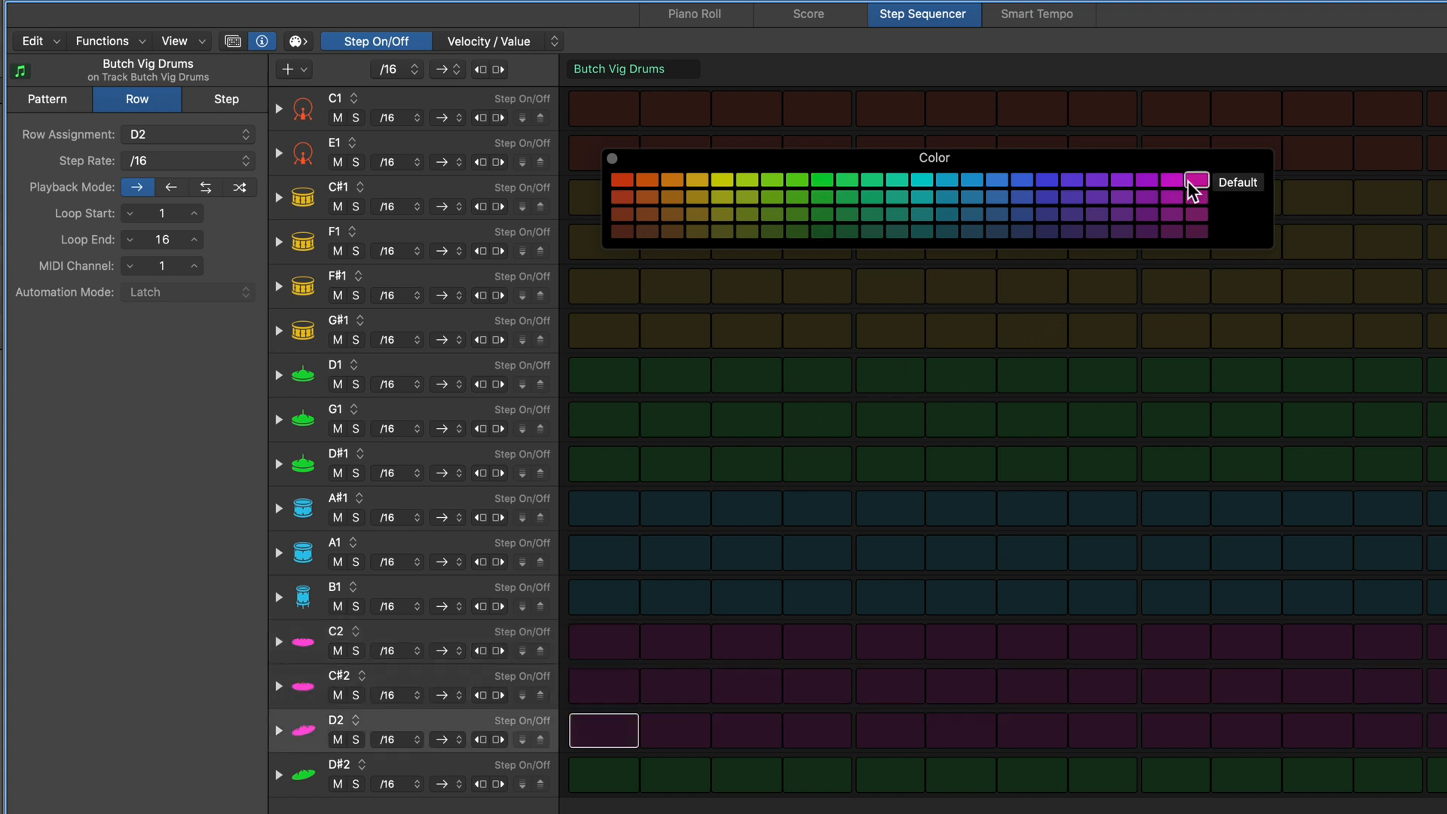
{"action": "left_click", "coordinate": [822, 180]}
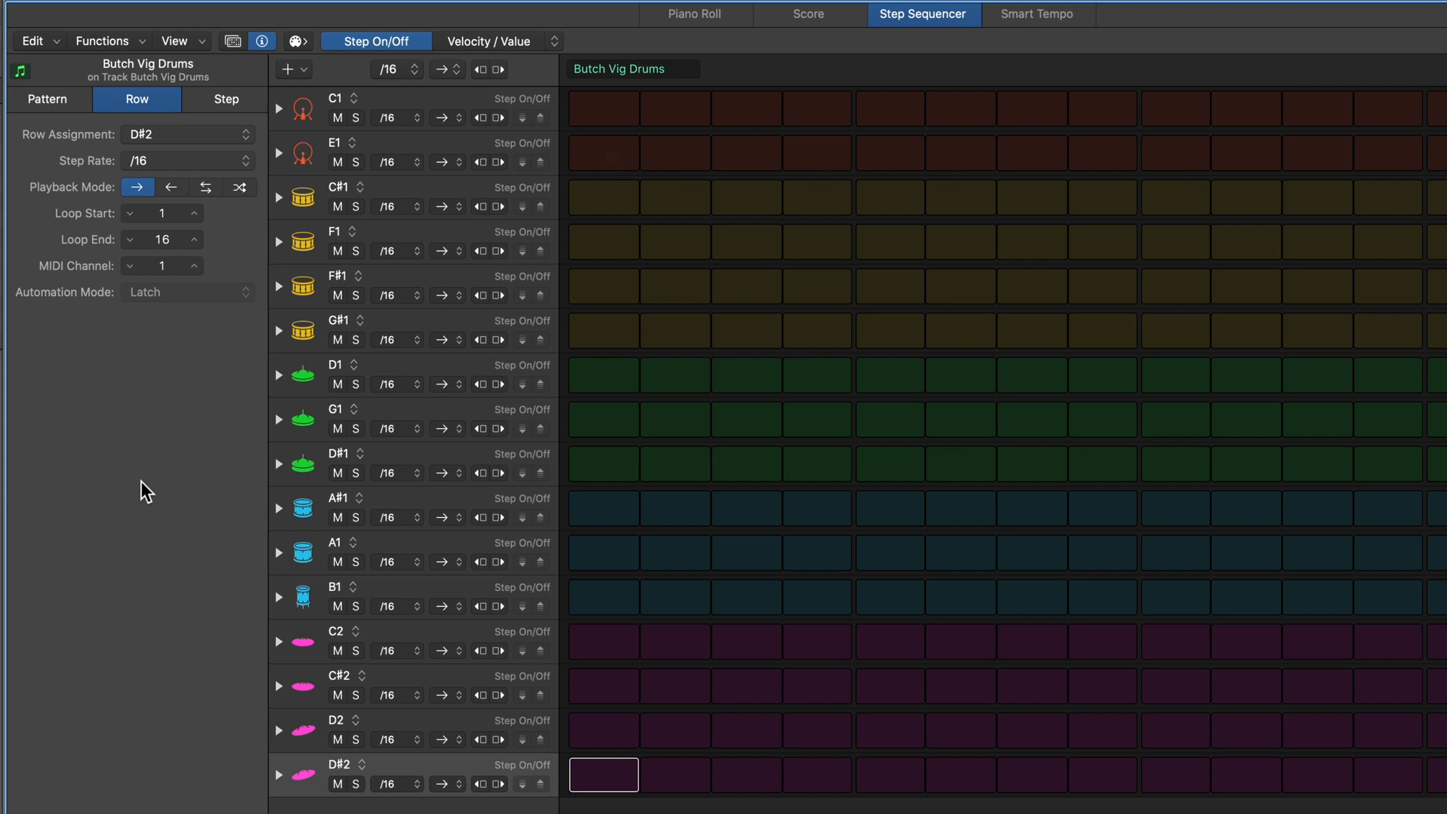
{"action": "mouse_move", "coordinate": [717, 181]}
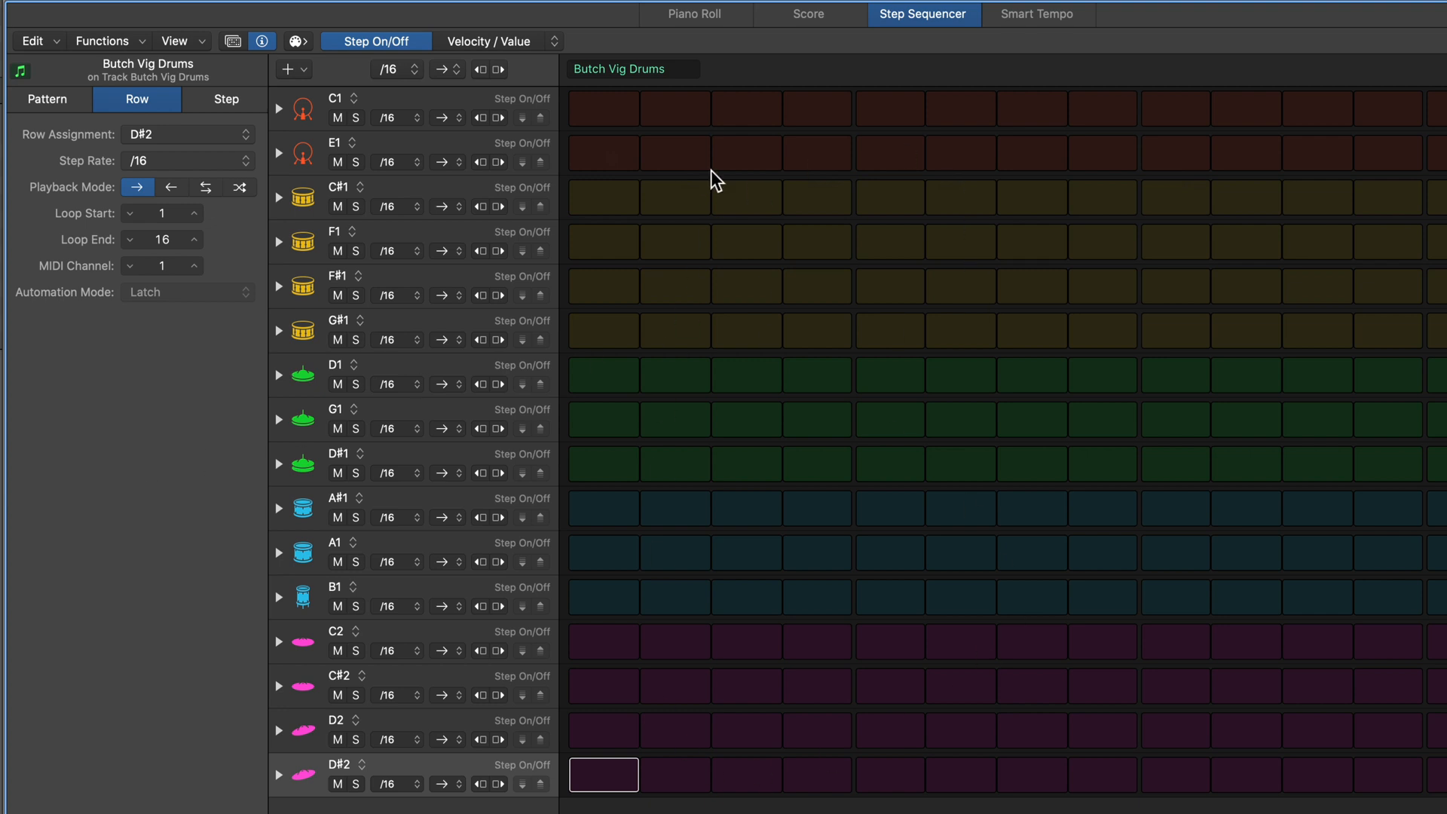
- Save the rows as a Butch Vig Drums user template and start a new empty project
{"action": "left_click", "coordinate": [232, 41]}
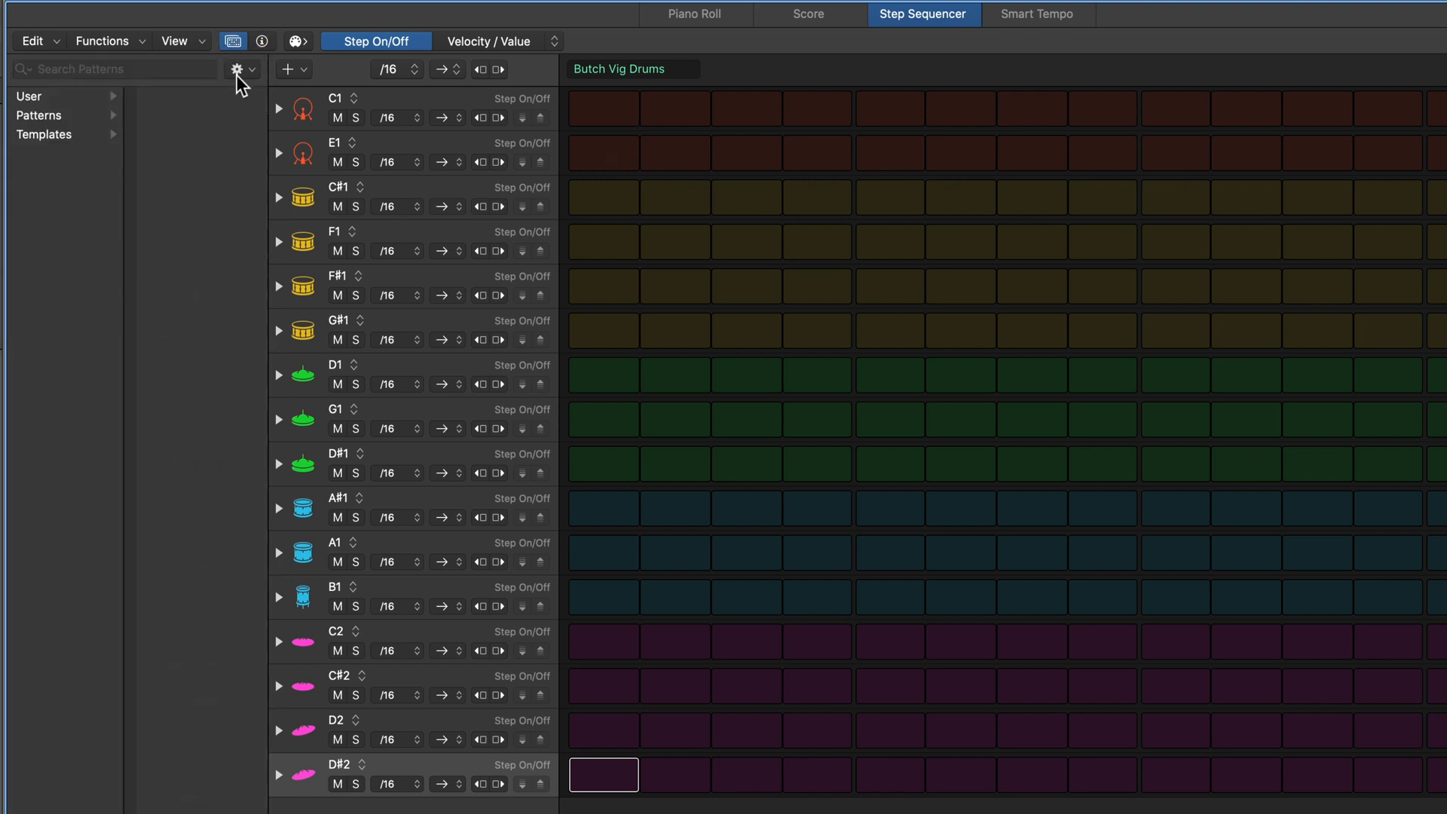
{"action": "left_click", "coordinate": [238, 69]}
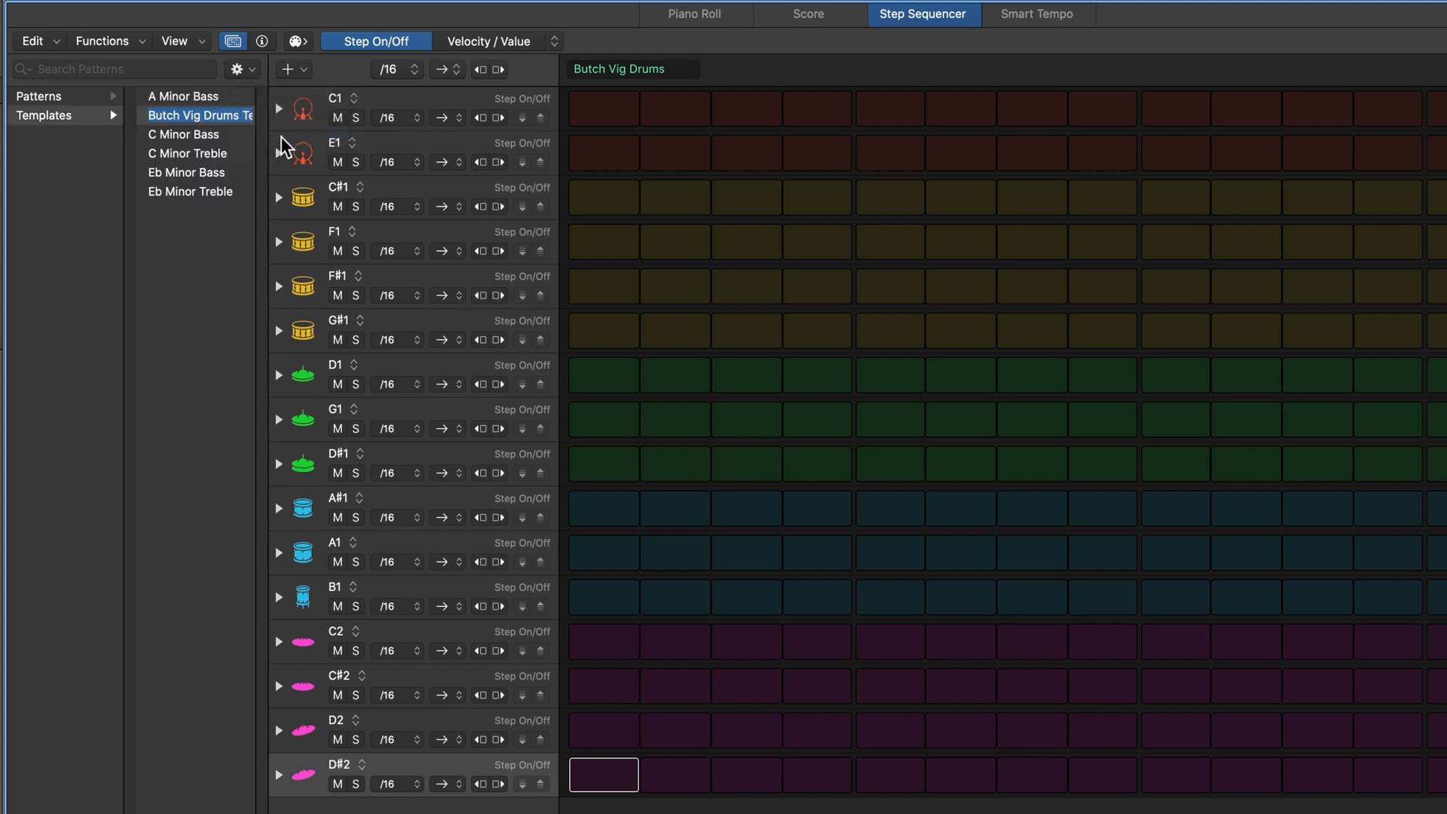
{"action": "mouse_move", "coordinate": [222, 118]}
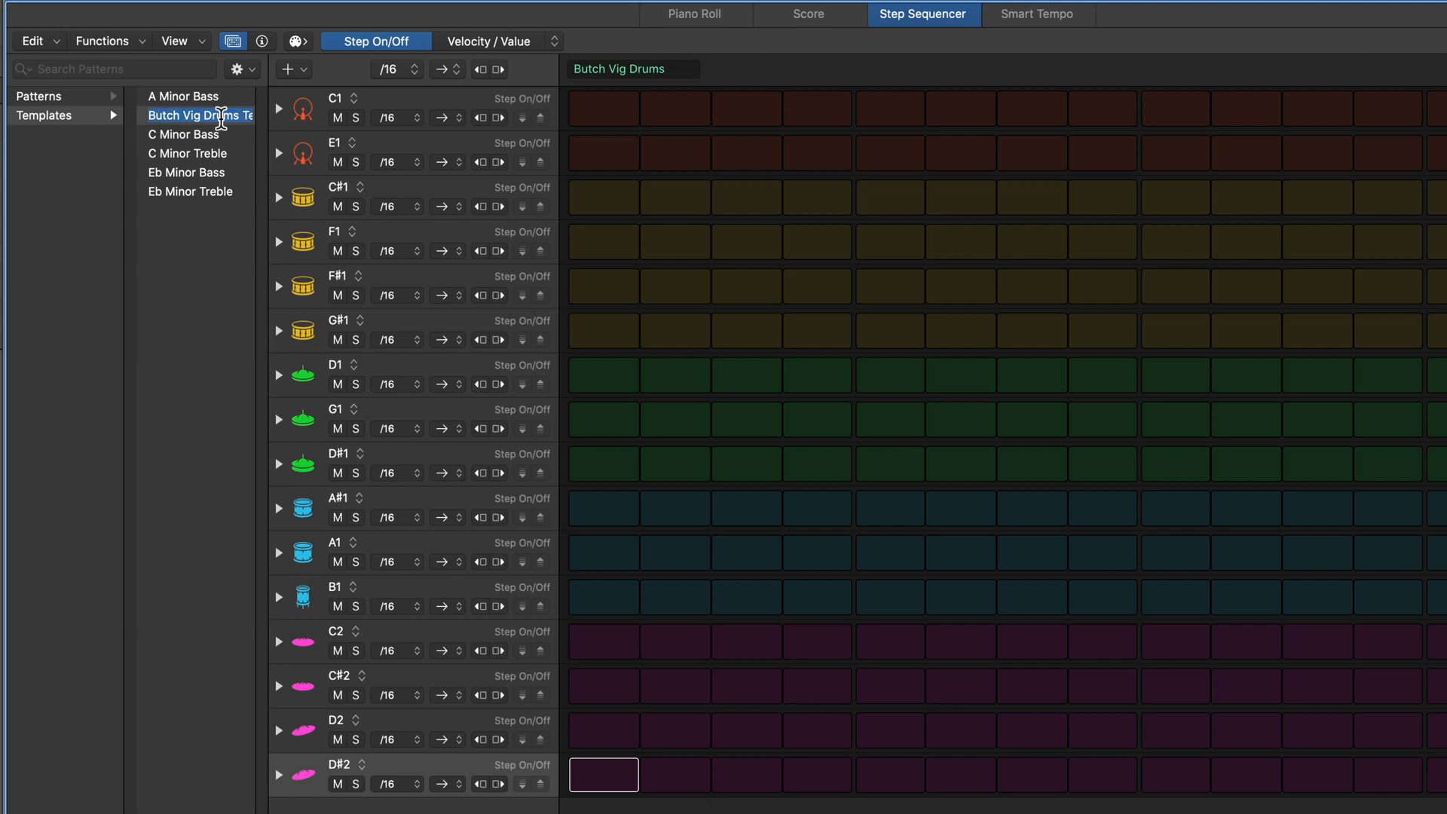
{"action": "double_click", "coordinate": [196, 116]}
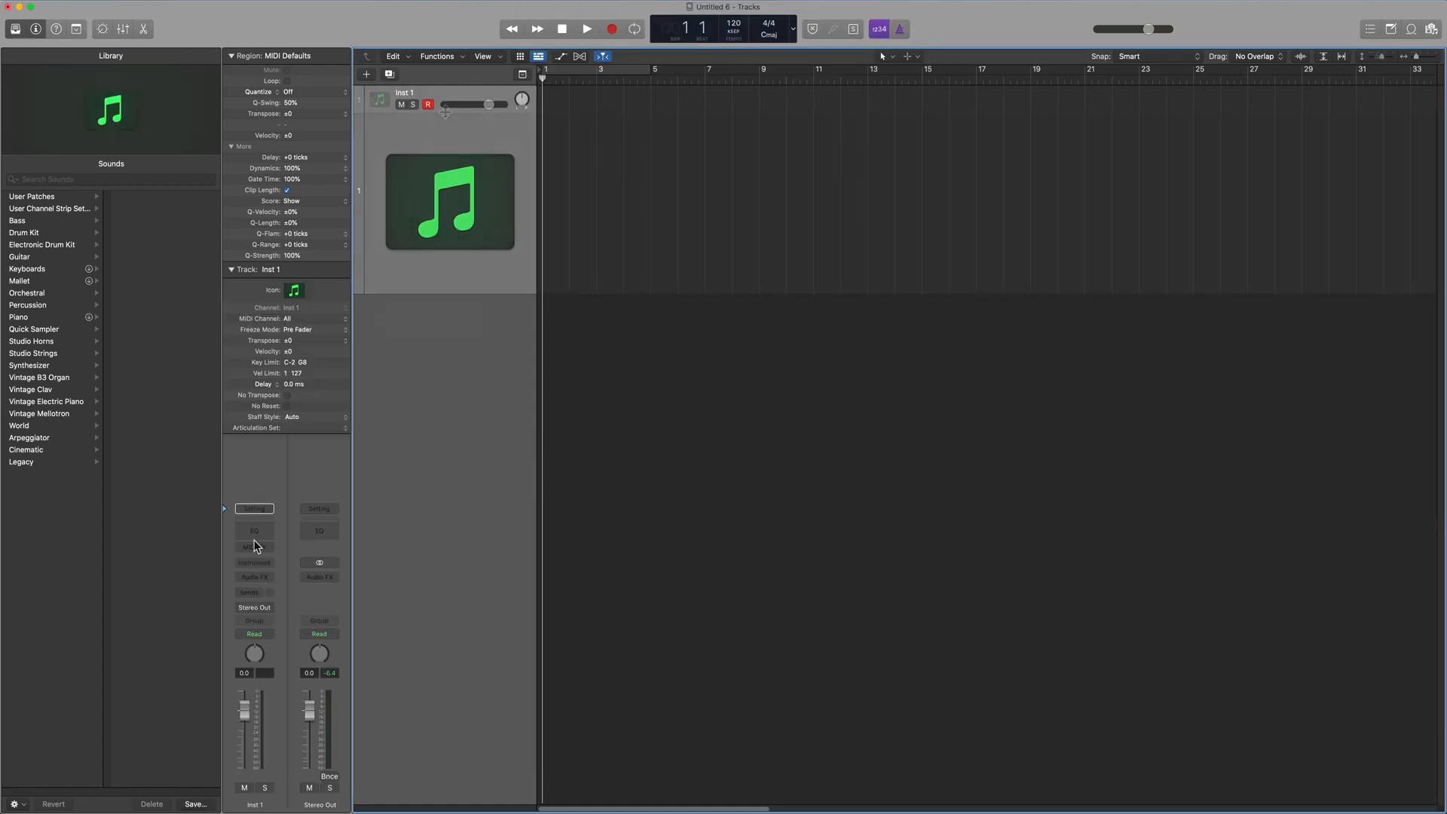
- Load Kontakt on the track, create a pattern region and apply the Butch Vig Drums template
{"action": "left_click", "coordinate": [253, 546]}
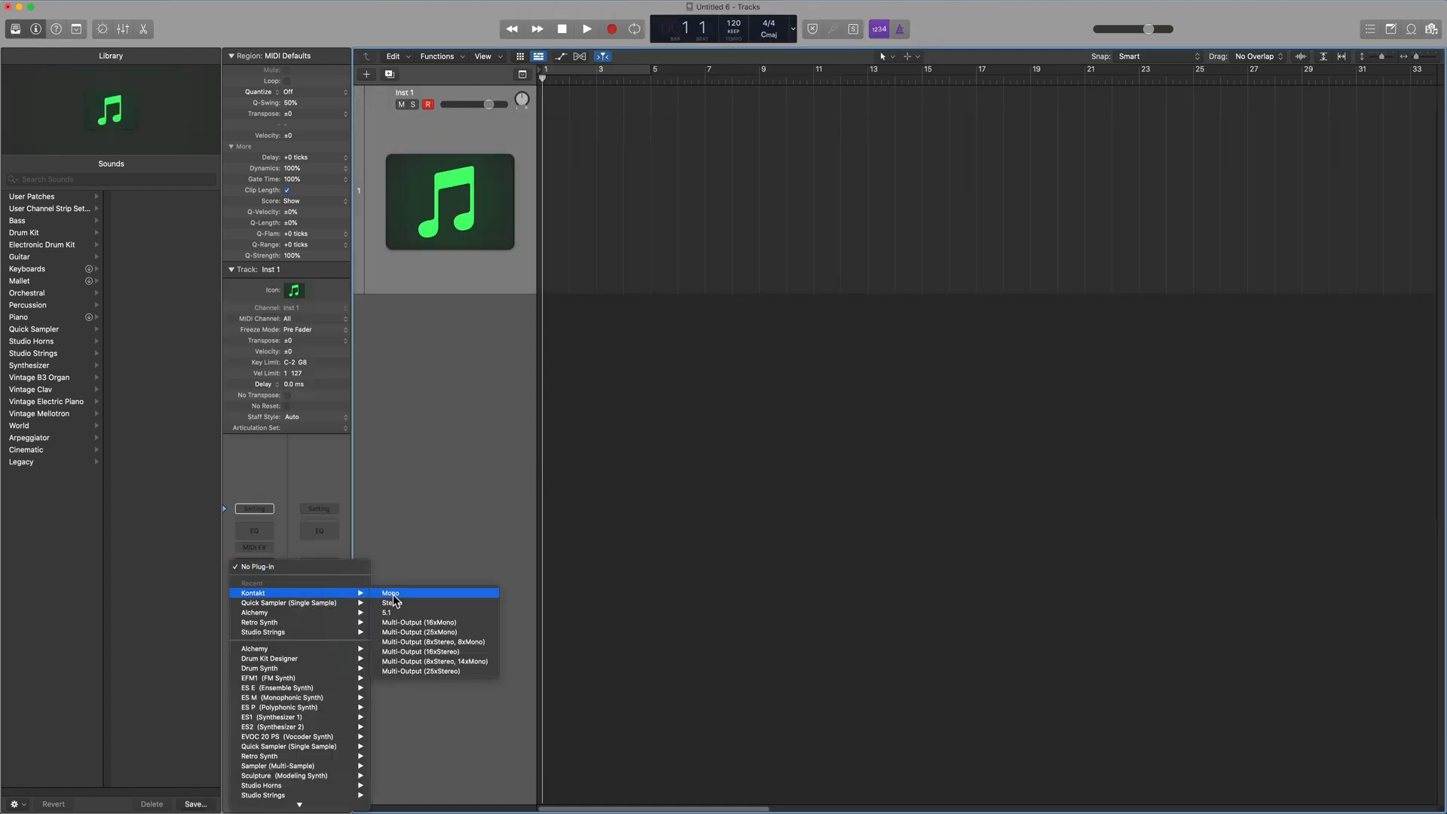
{"action": "left_click", "coordinate": [388, 603]}
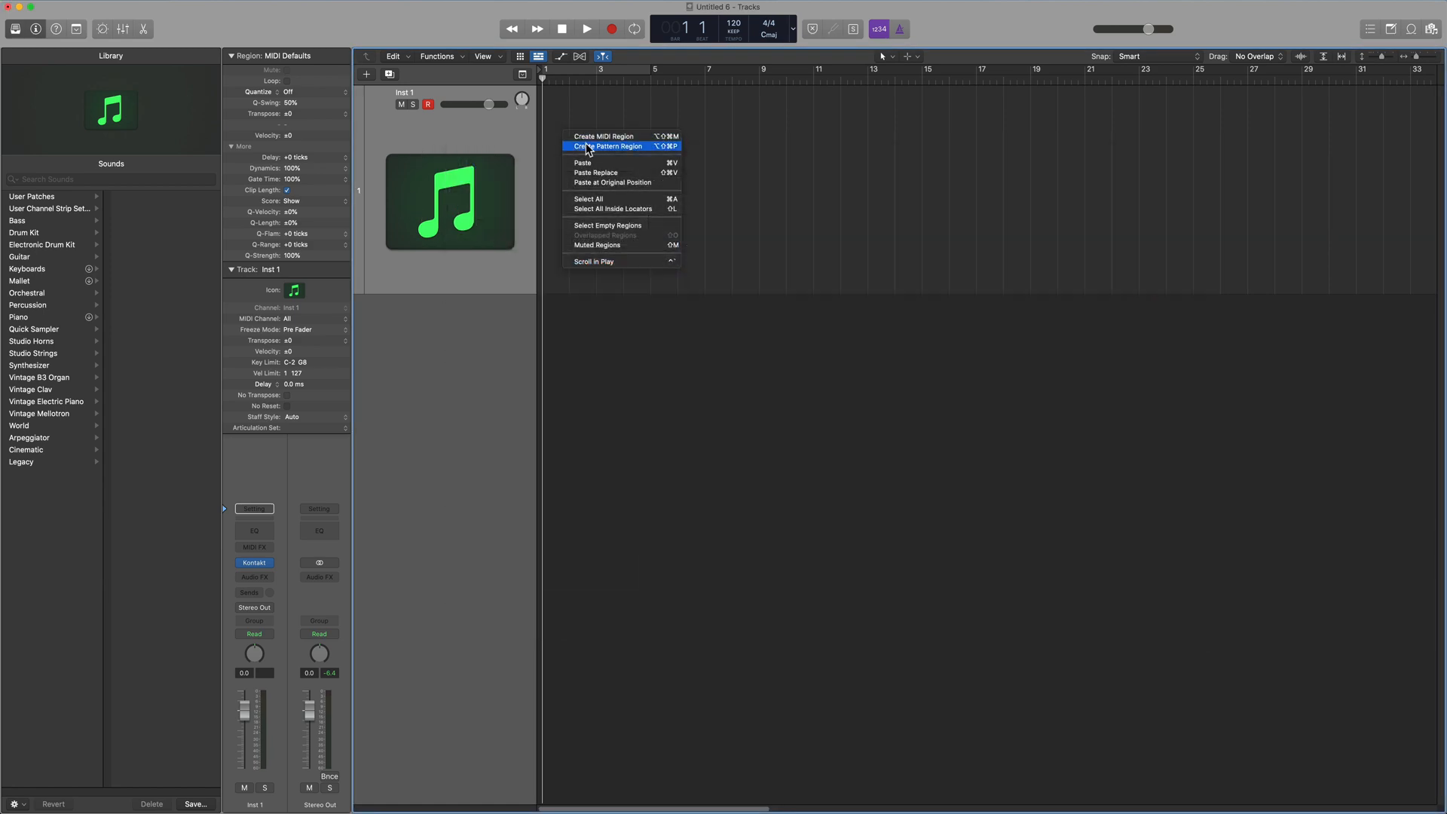
{"action": "left_click", "coordinate": [606, 147]}
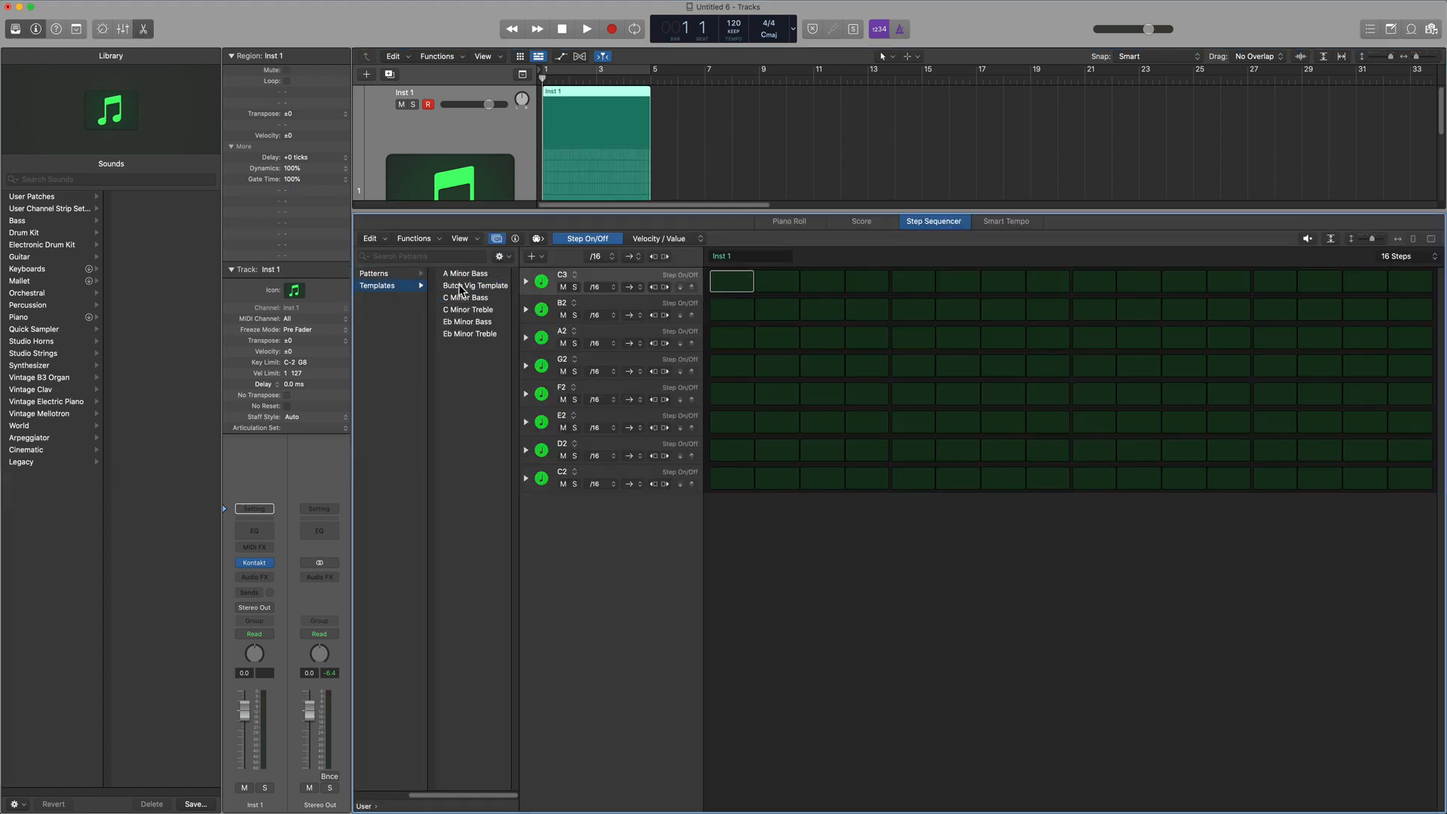
{"action": "left_click", "coordinate": [475, 285]}
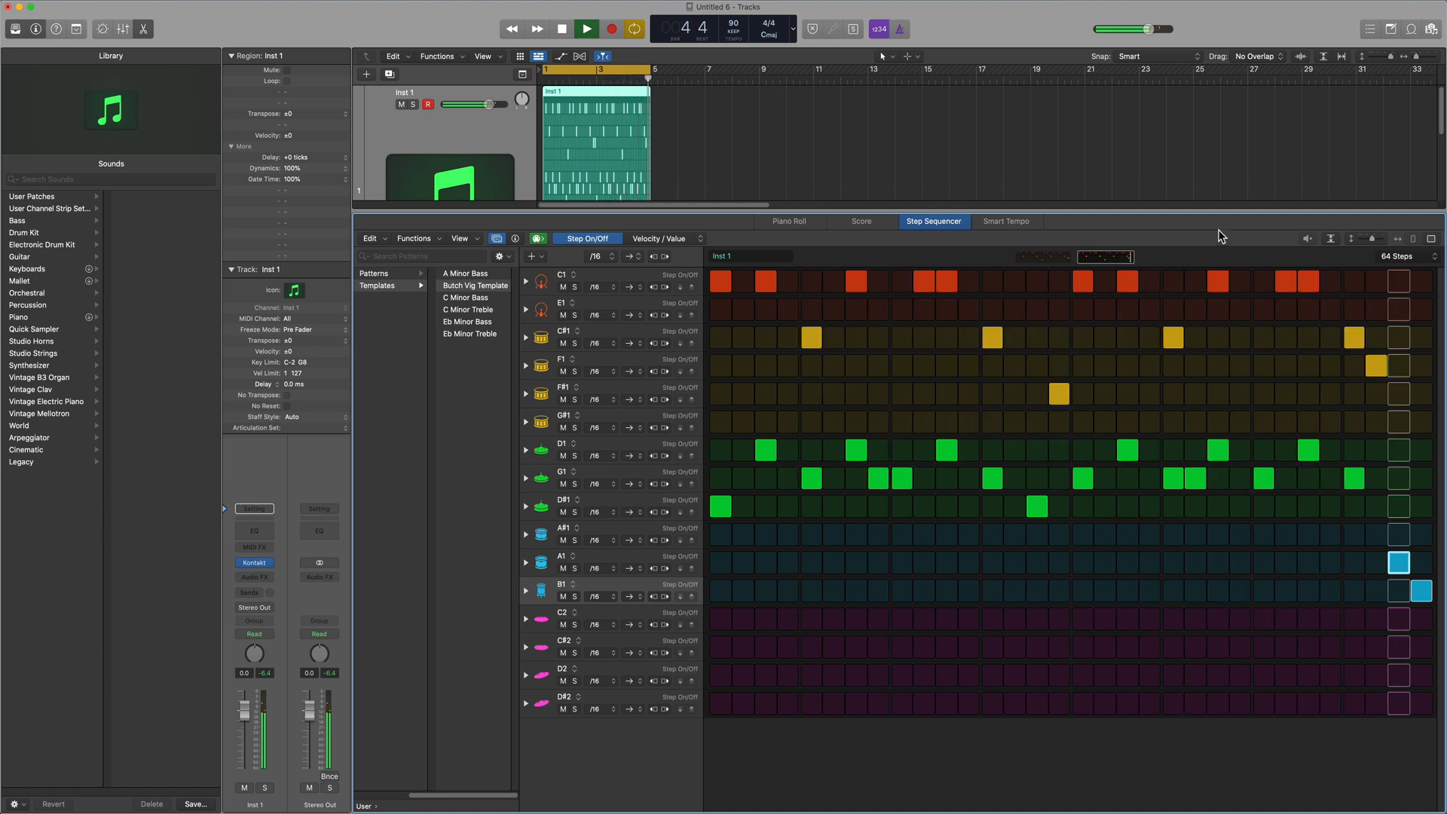
{"action": "left_click", "coordinate": [562, 29]}
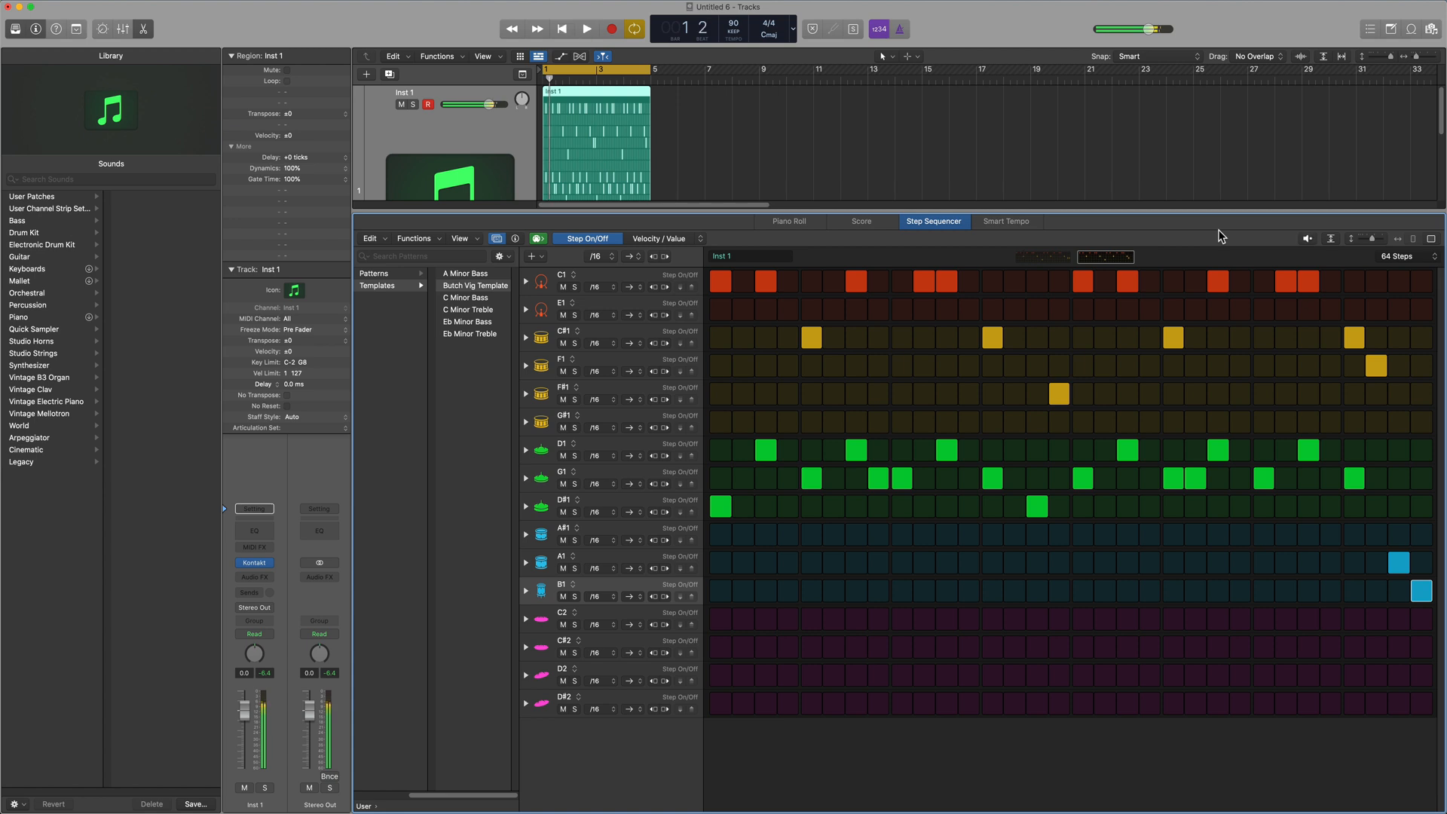